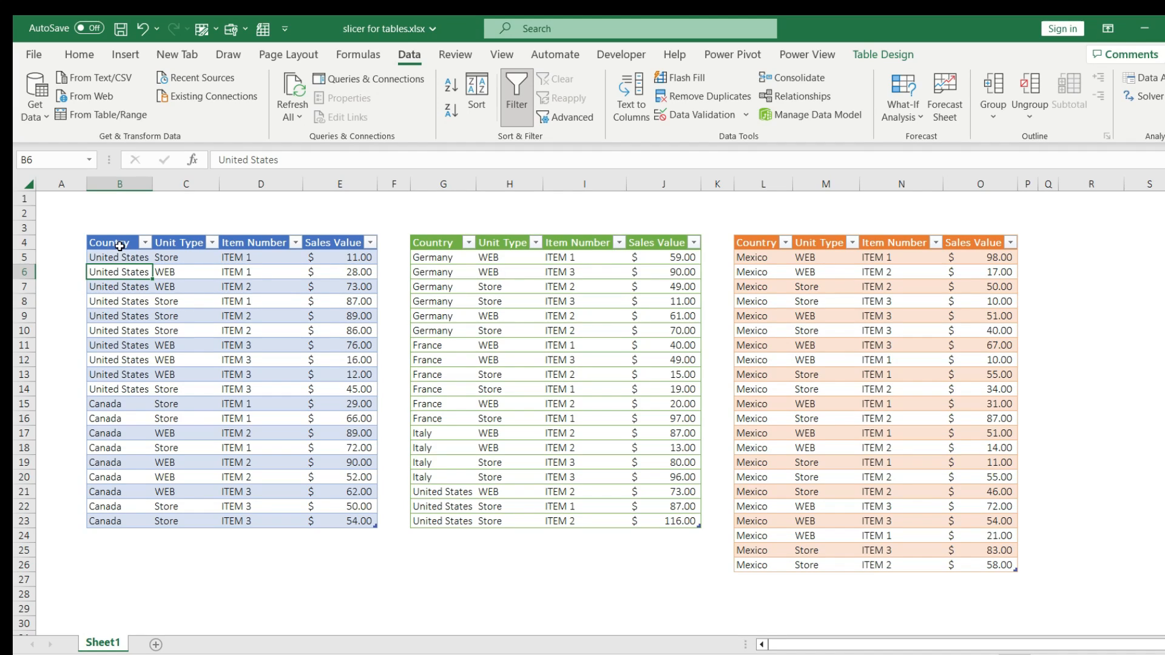
- Load the blue US and Canada sales table into Power Query via From Table/Range
click(241, 315)
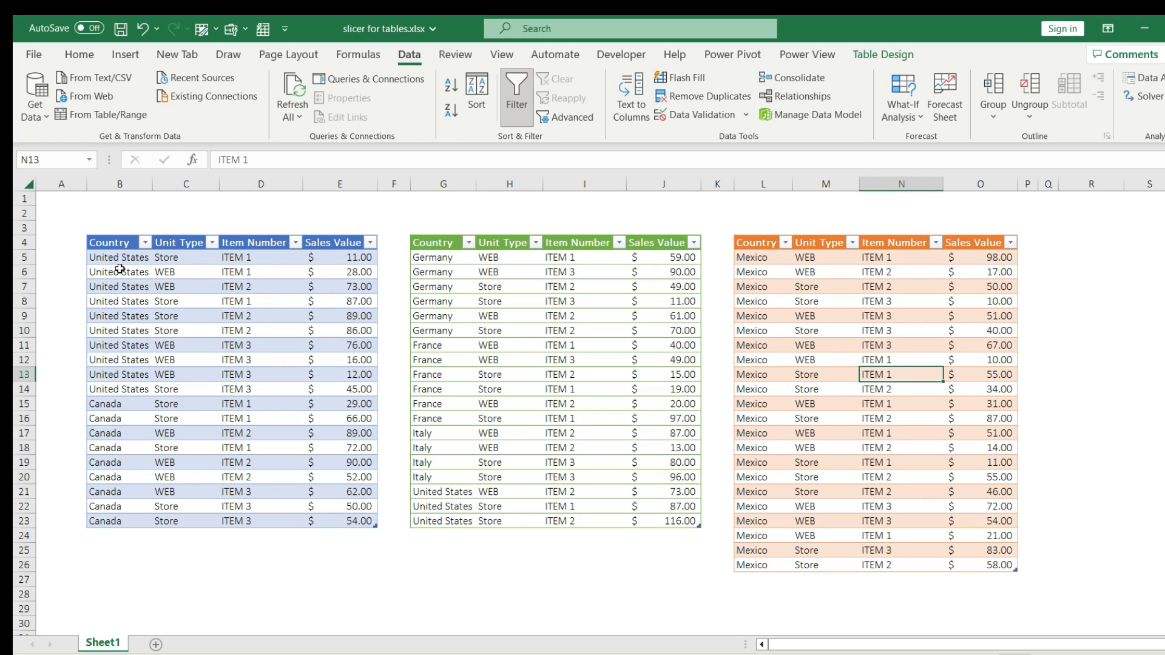
click(118, 258)
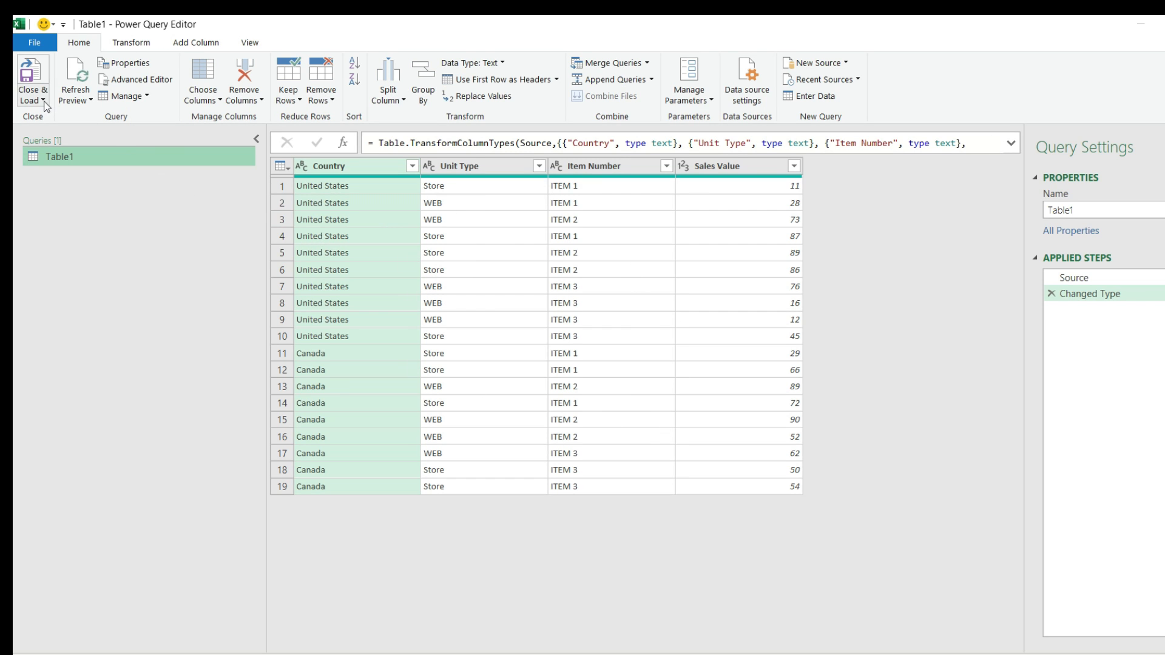
- Load Table1 back to Excel as a connection-only query
click(29, 82)
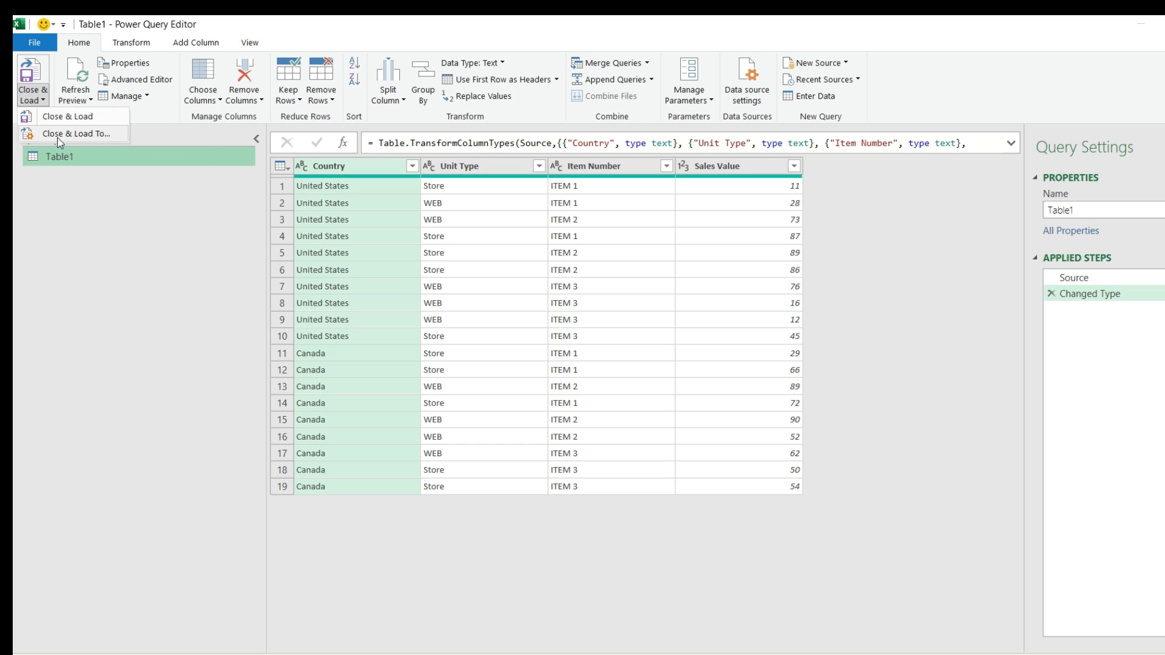
click(74, 131)
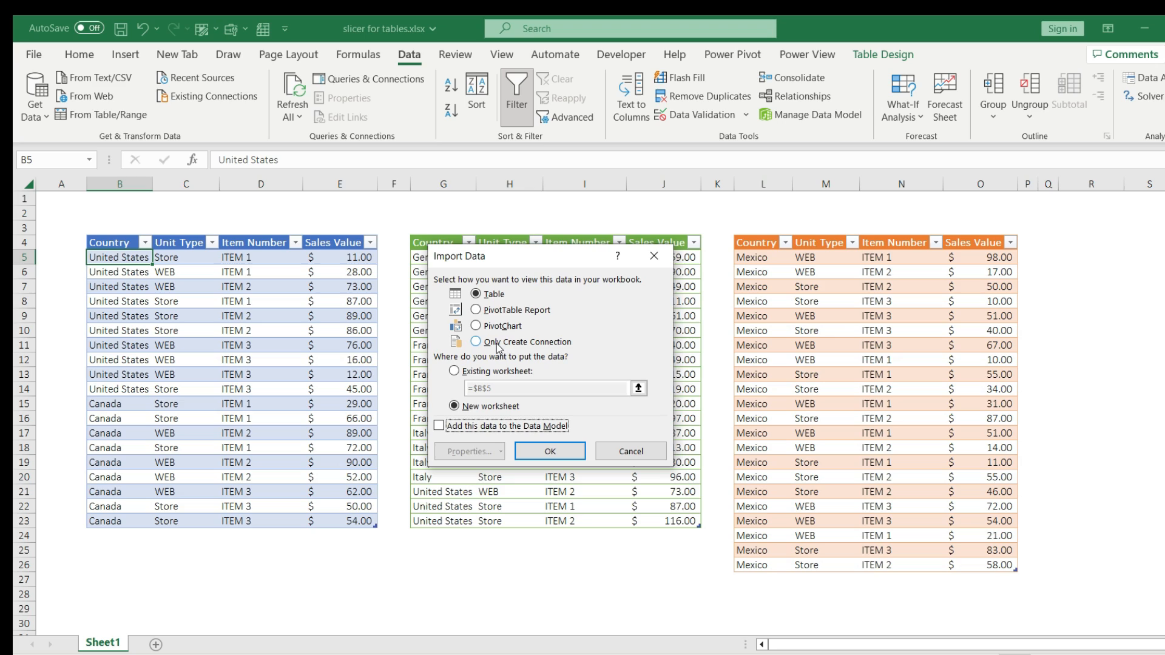
click(474, 342)
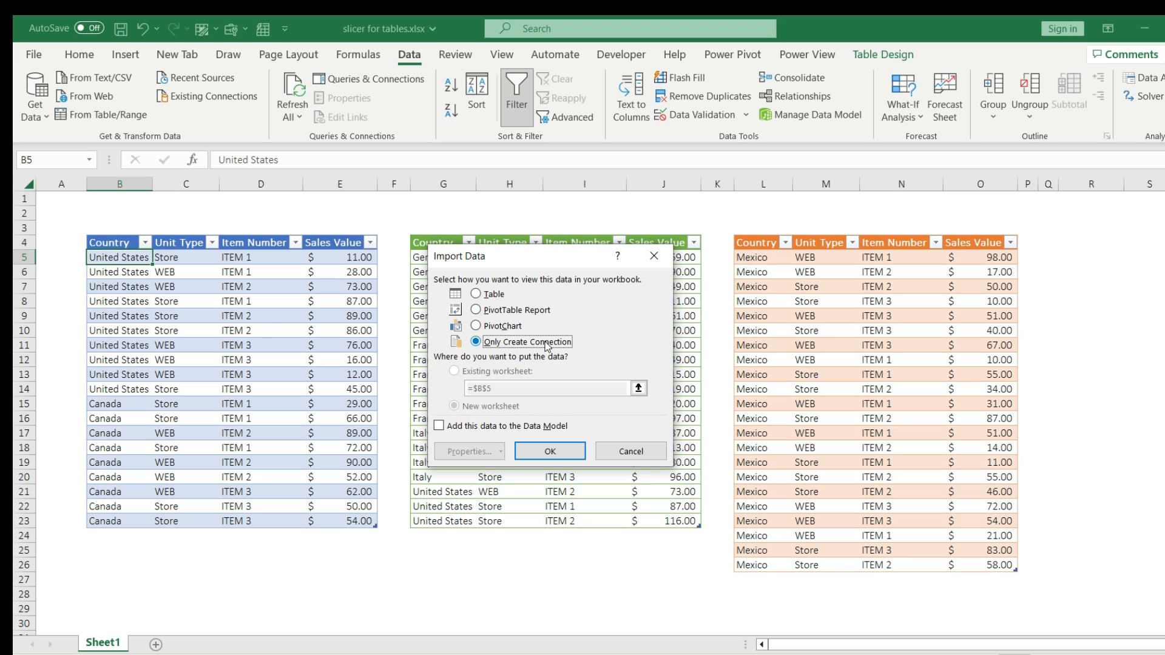
click(549, 450)
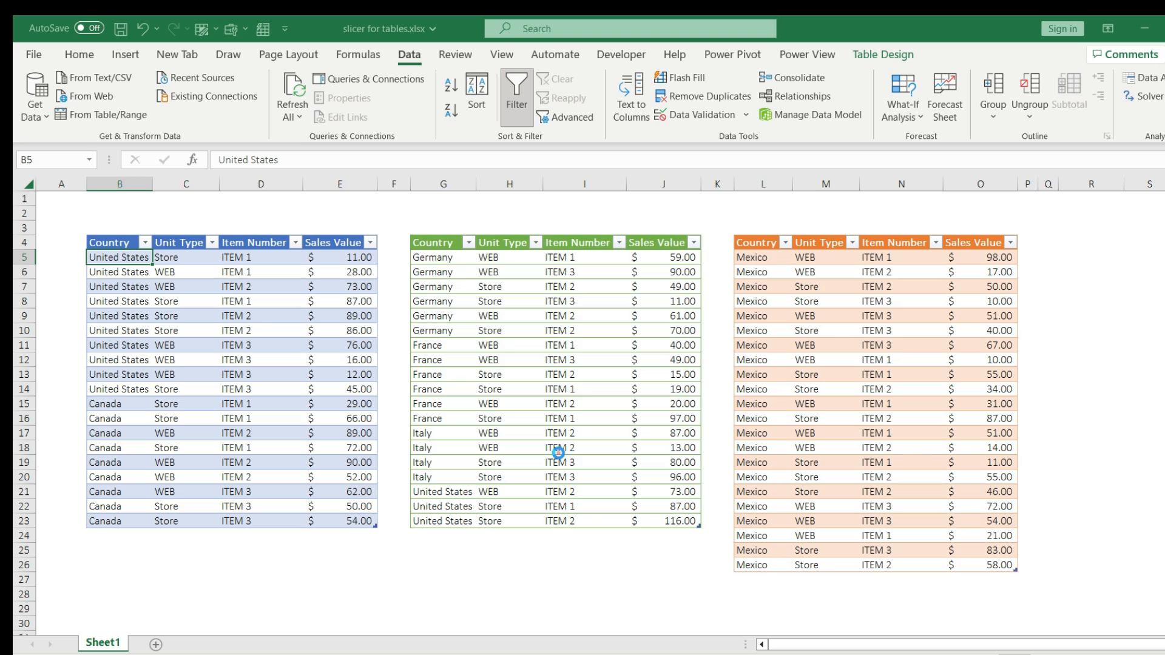
- Show Queries & Connections and load the green and orange tables as connection-only Table2 and Table3
click(368, 79)
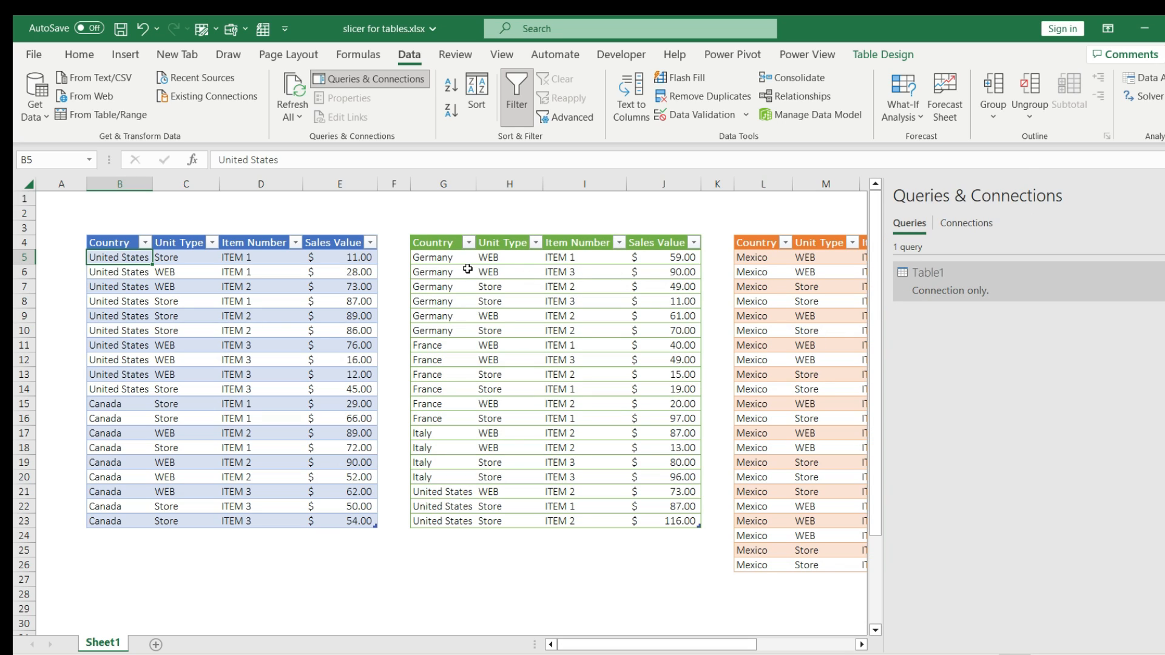
mouse_move(462, 260)
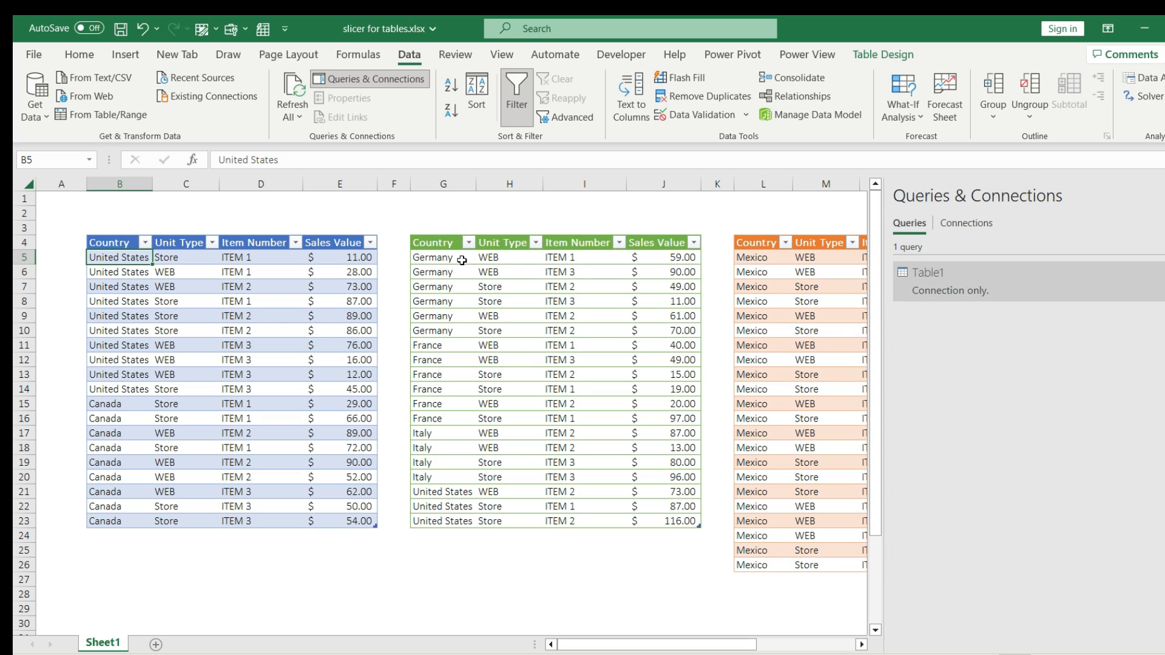
click(459, 272)
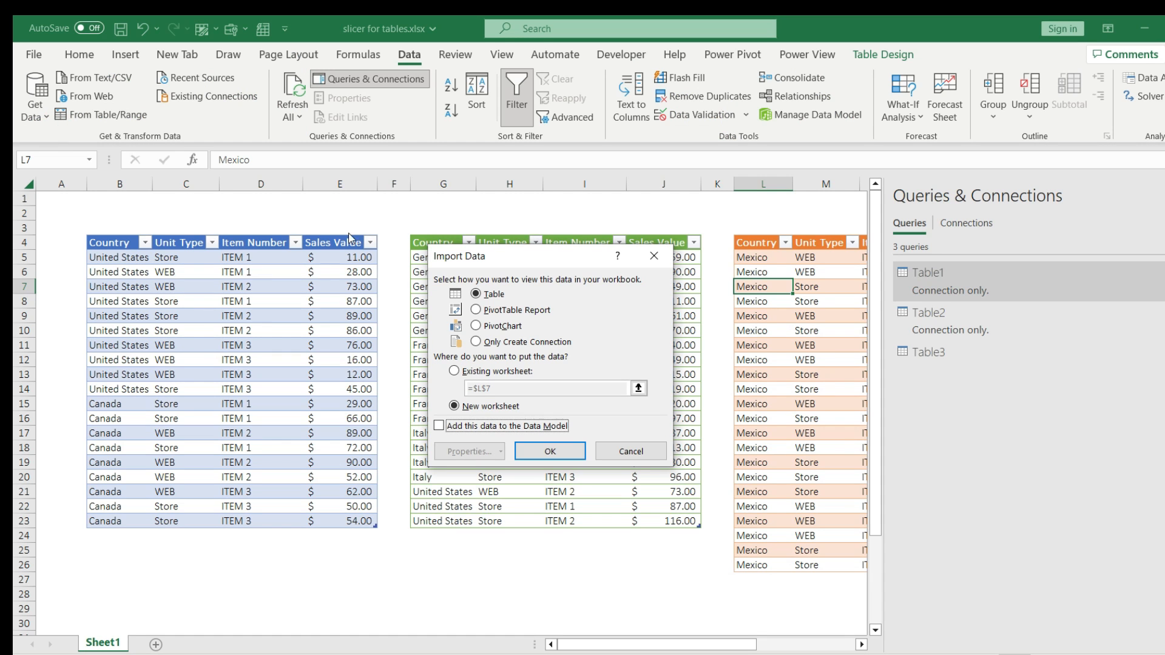
click(550, 451)
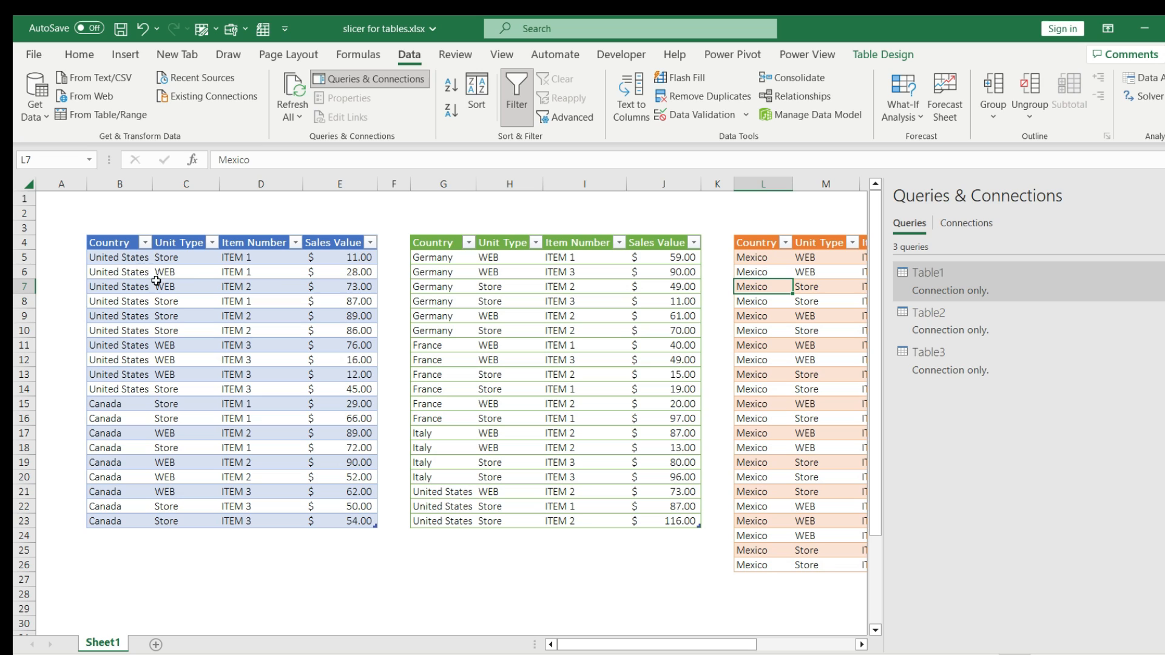
mouse_move(221, 301)
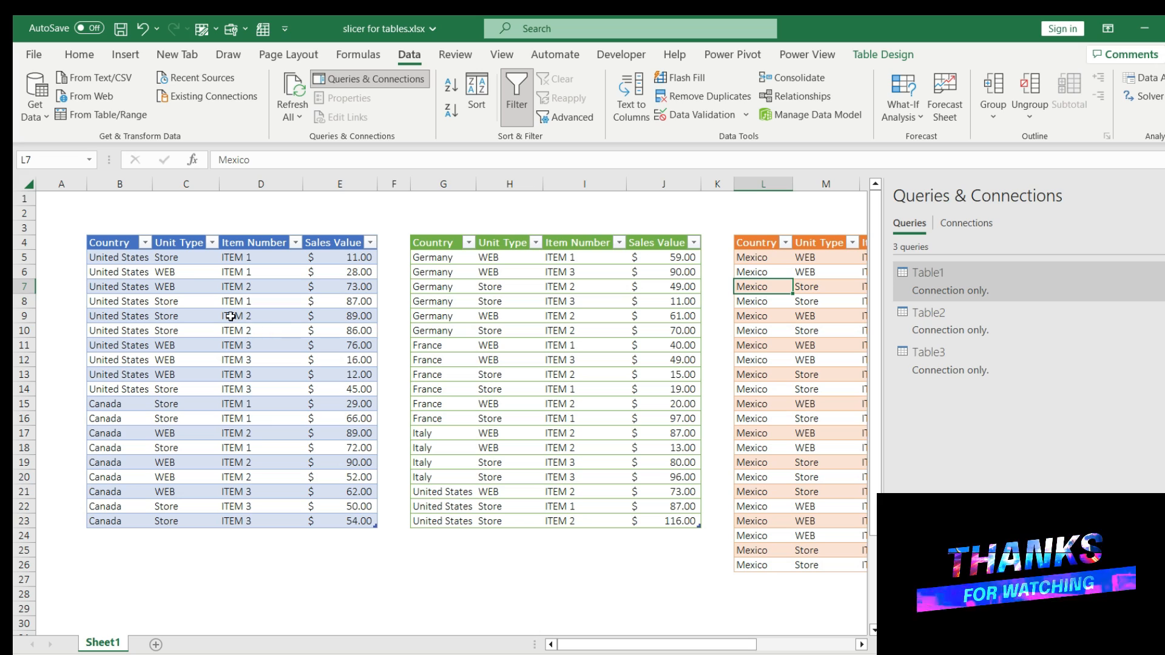
- Edit the Table1 query from the Queries & Connections pane
right_click(951, 272)
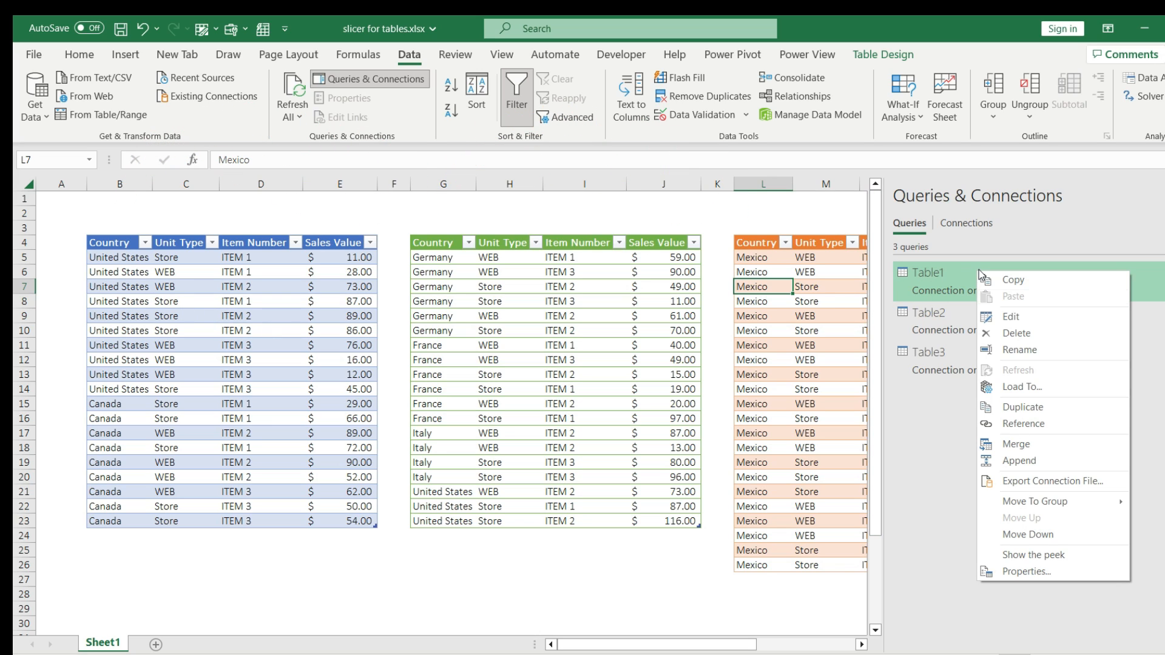
click(1009, 317)
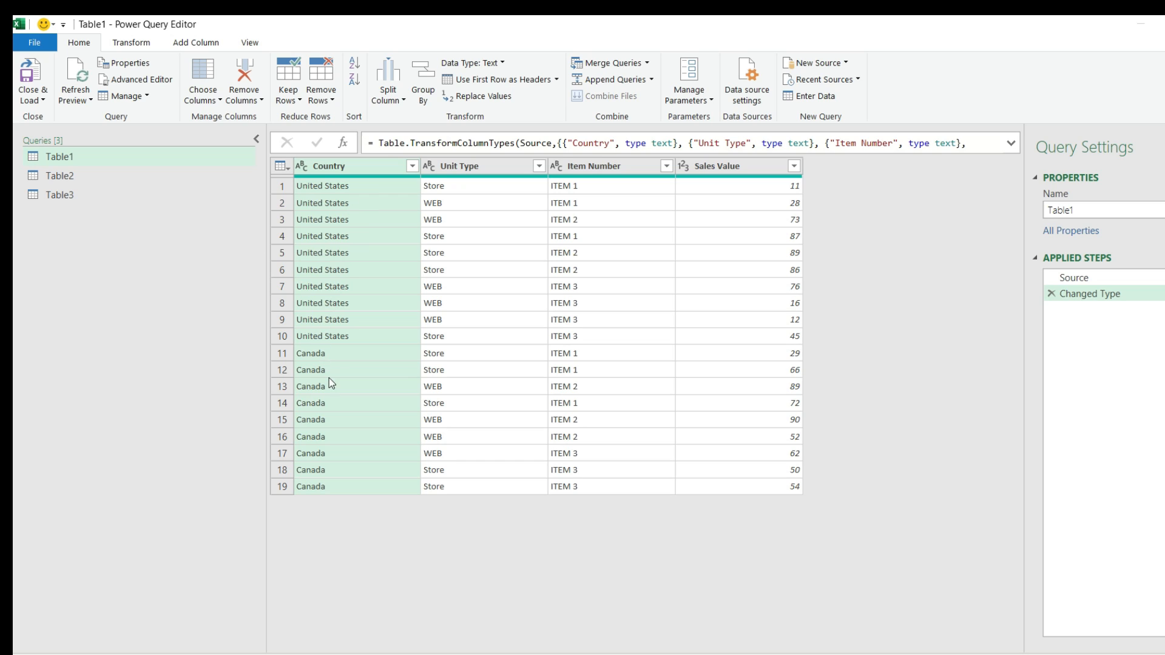
mouse_move(386, 220)
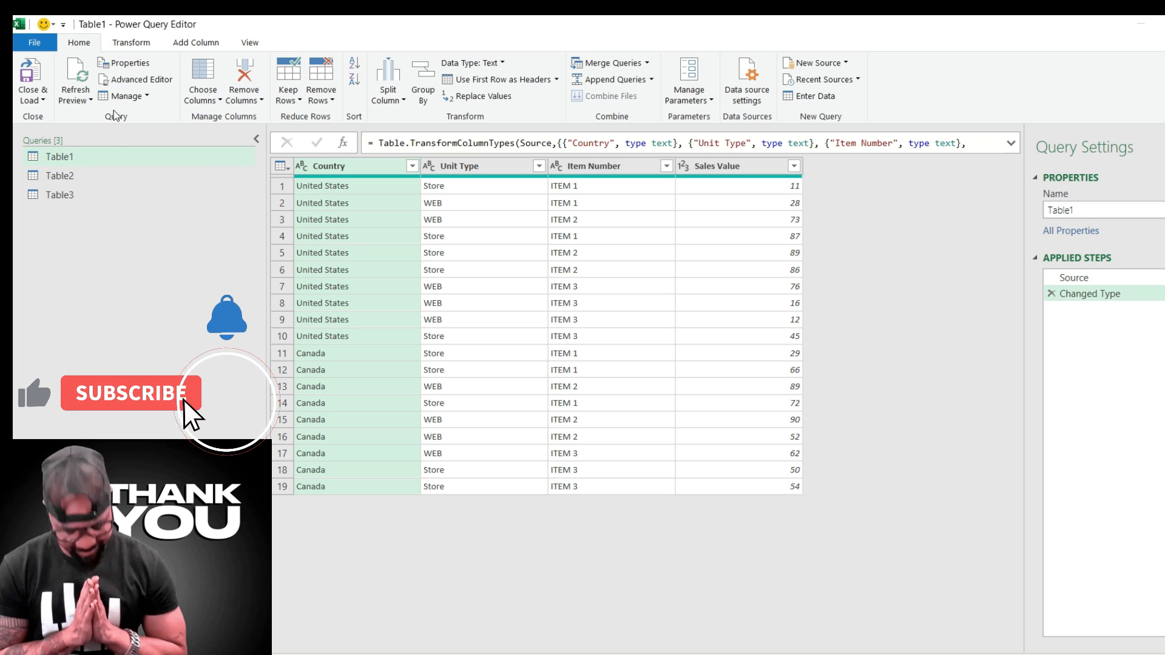
- Append Table1, Table2 and Table3 into a new combined query using Three or more tables
click(649, 80)
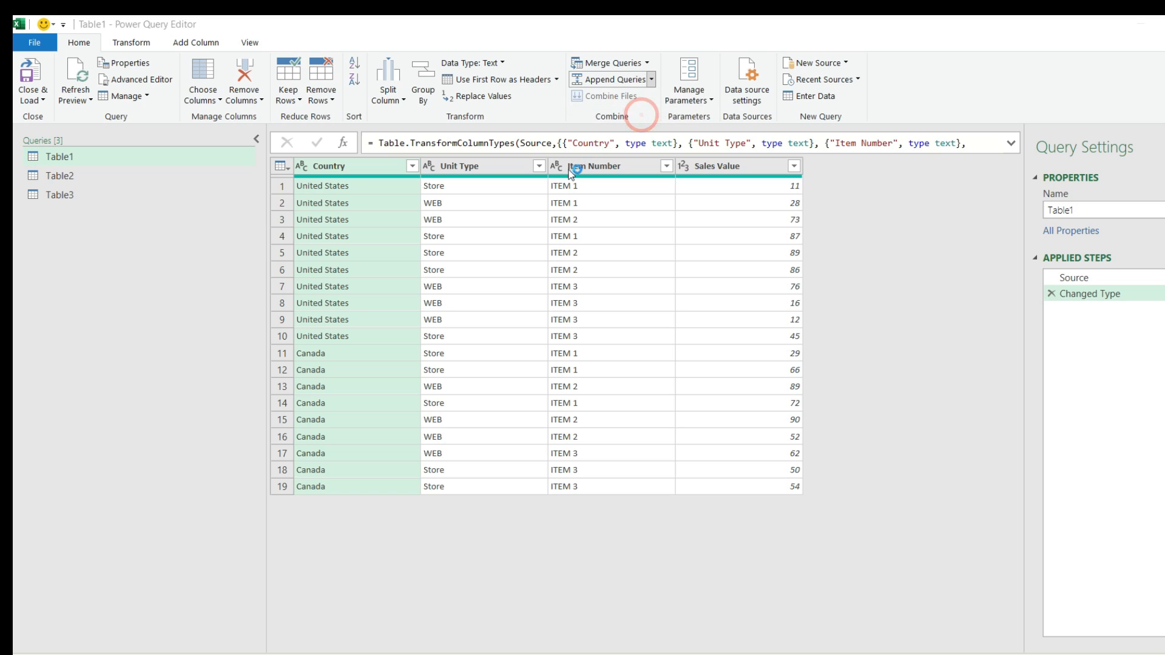
click(616, 80)
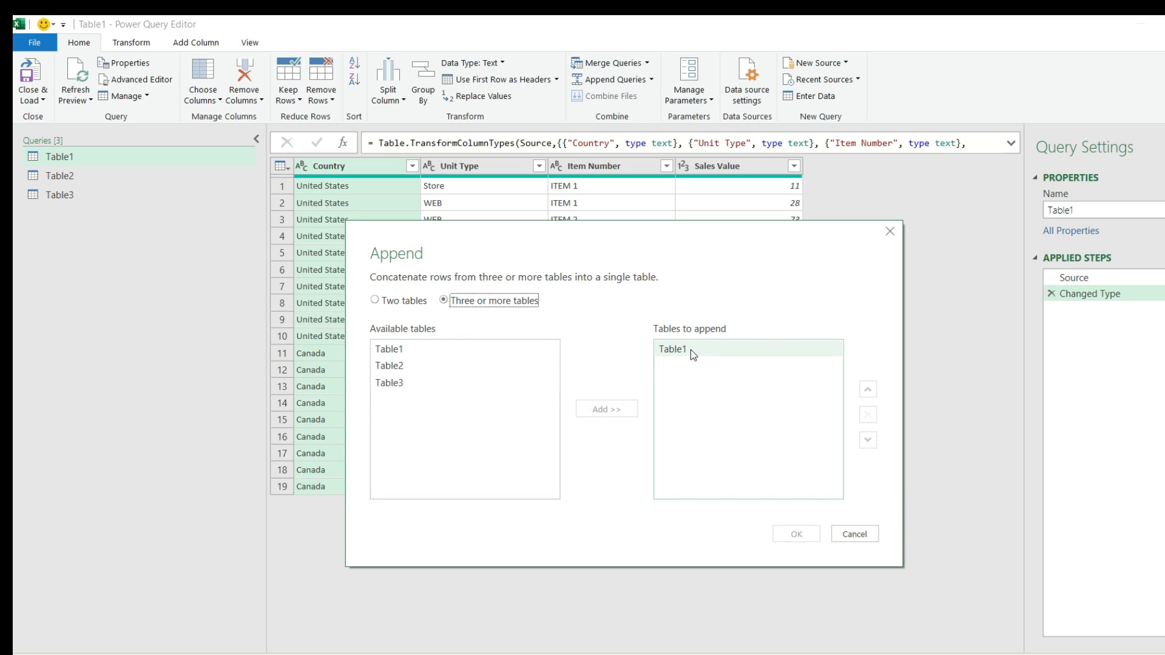
click(390, 365)
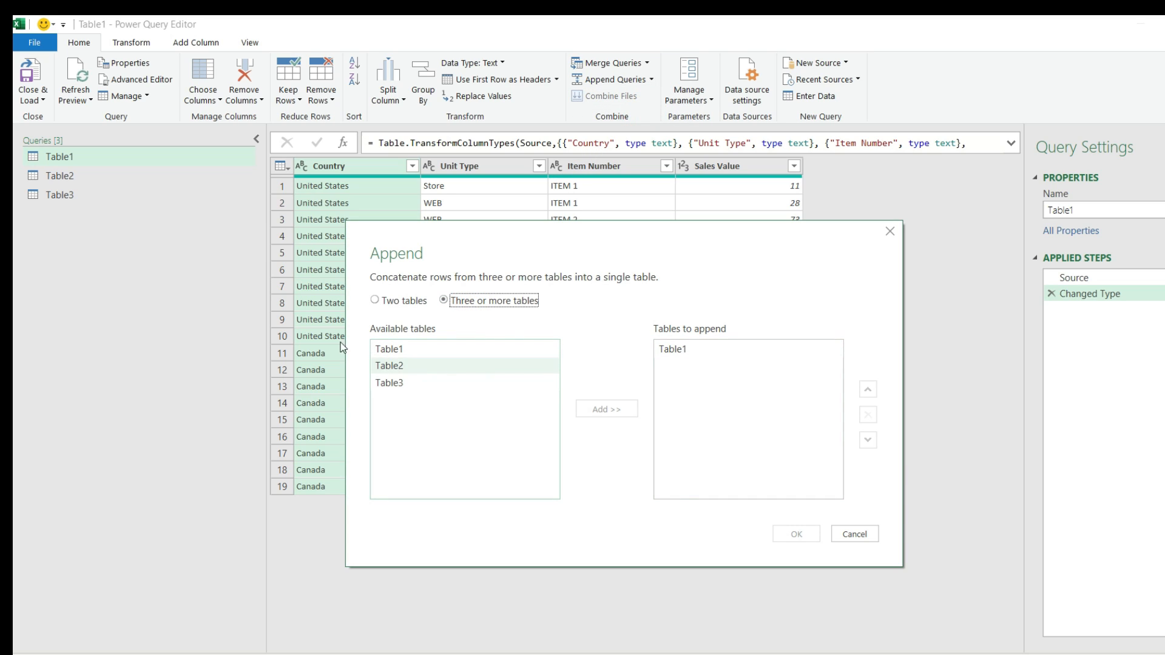
click(420, 366)
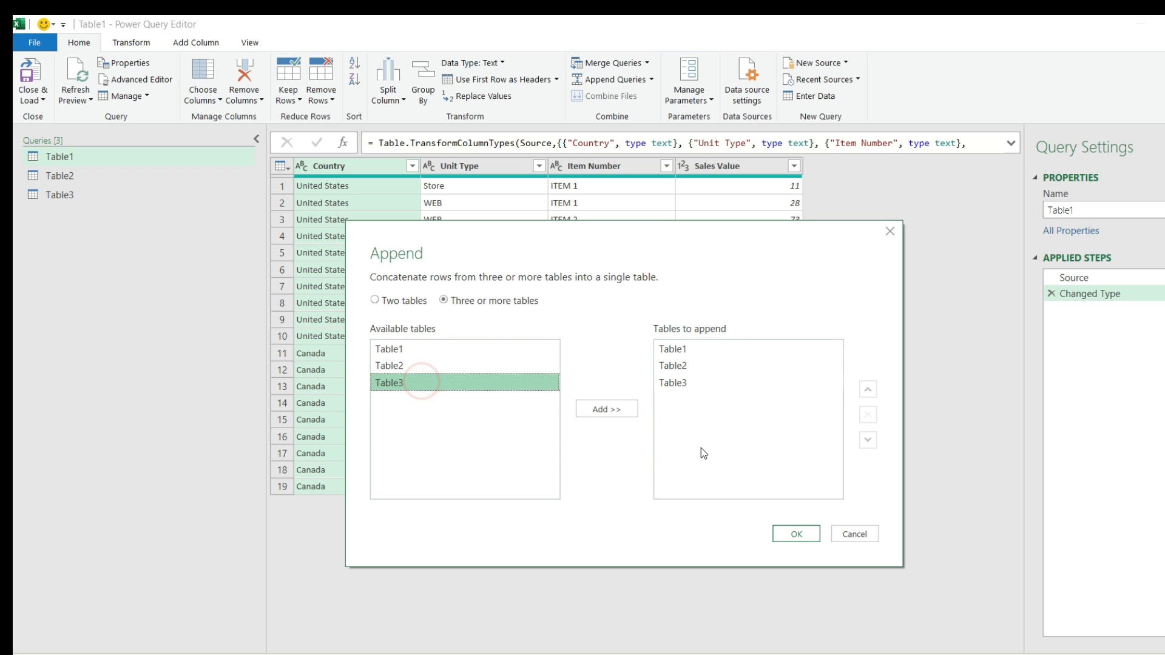
click(795, 534)
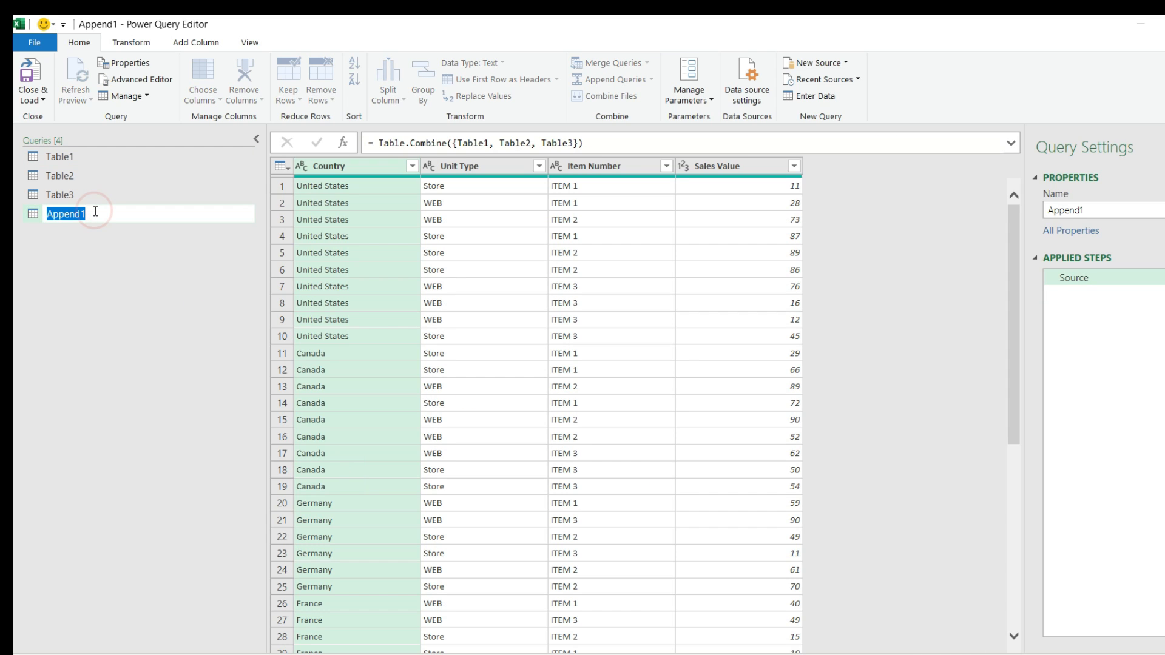
- Rename the appended query Append1 to Filter_Country
text(FIlter)
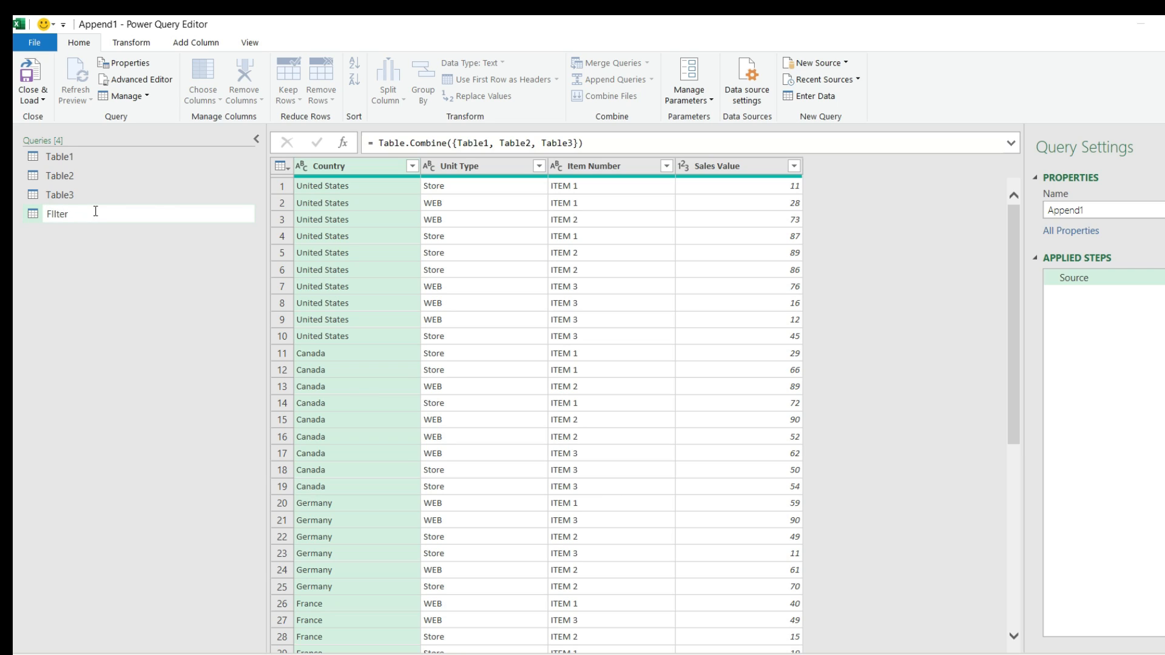
text(_Country)
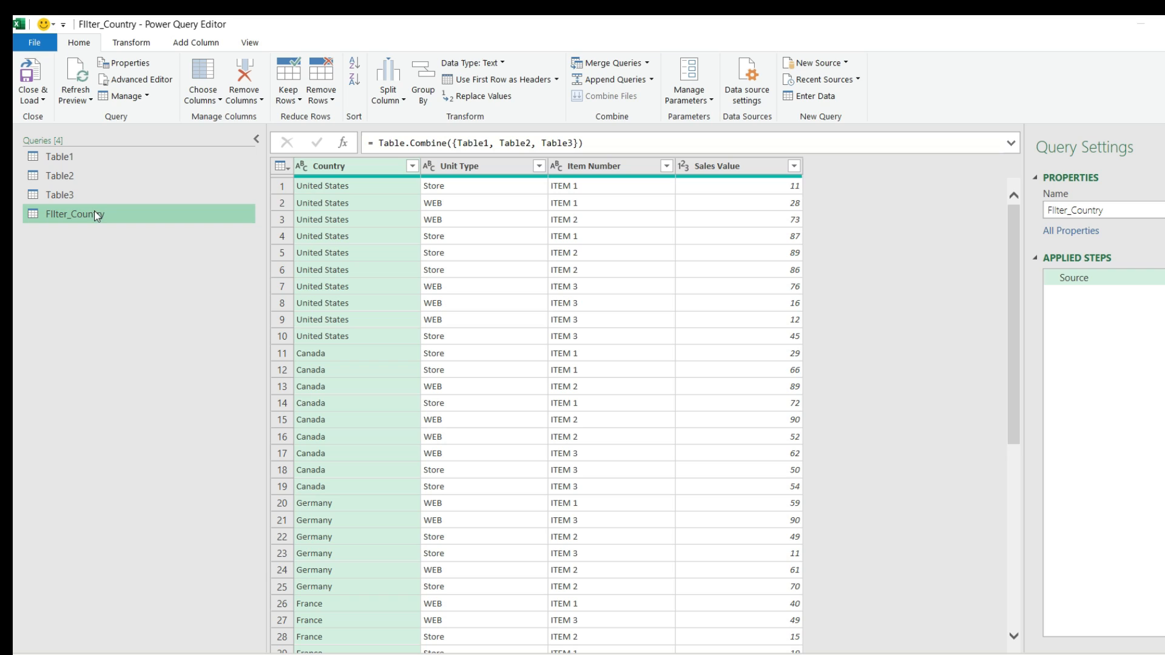
- Duplicate Filter_Country as Filter_UnitType and return to Filter_Country
right_click(97, 216)
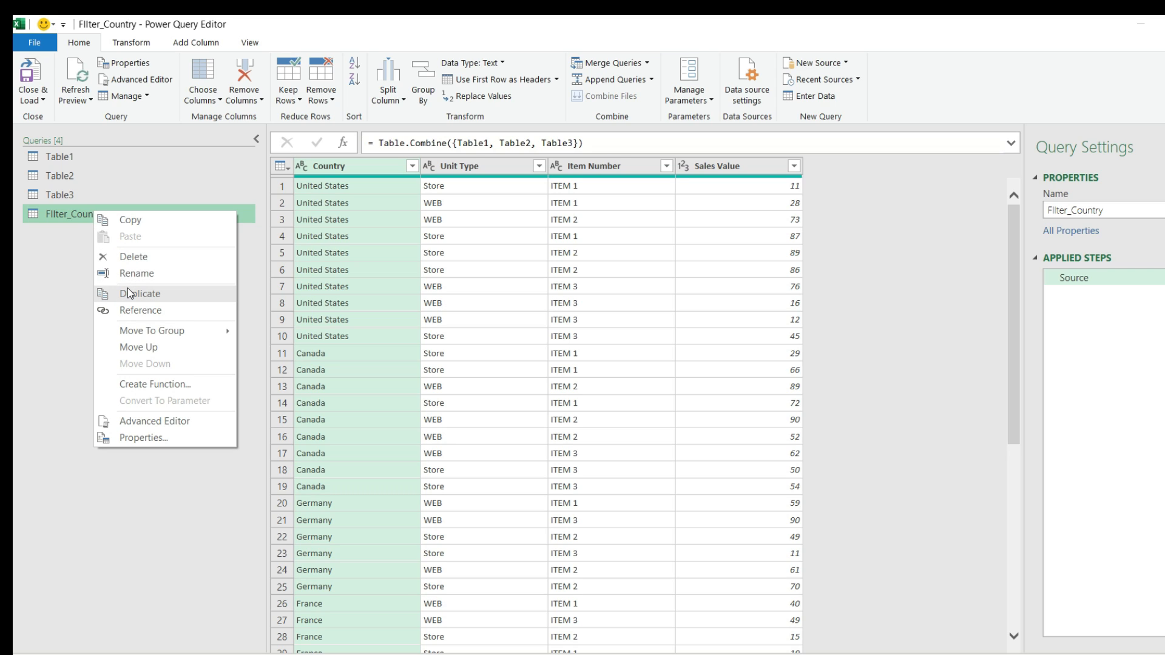
click(139, 294)
text(FIlter_UnitType)
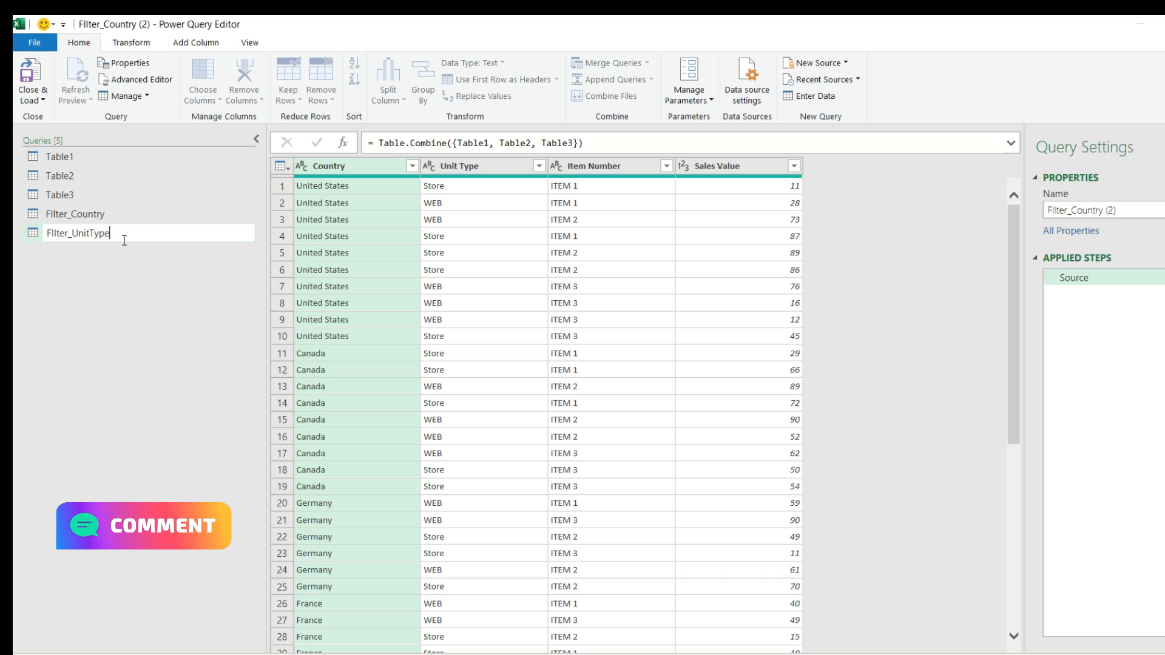
click(67, 214)
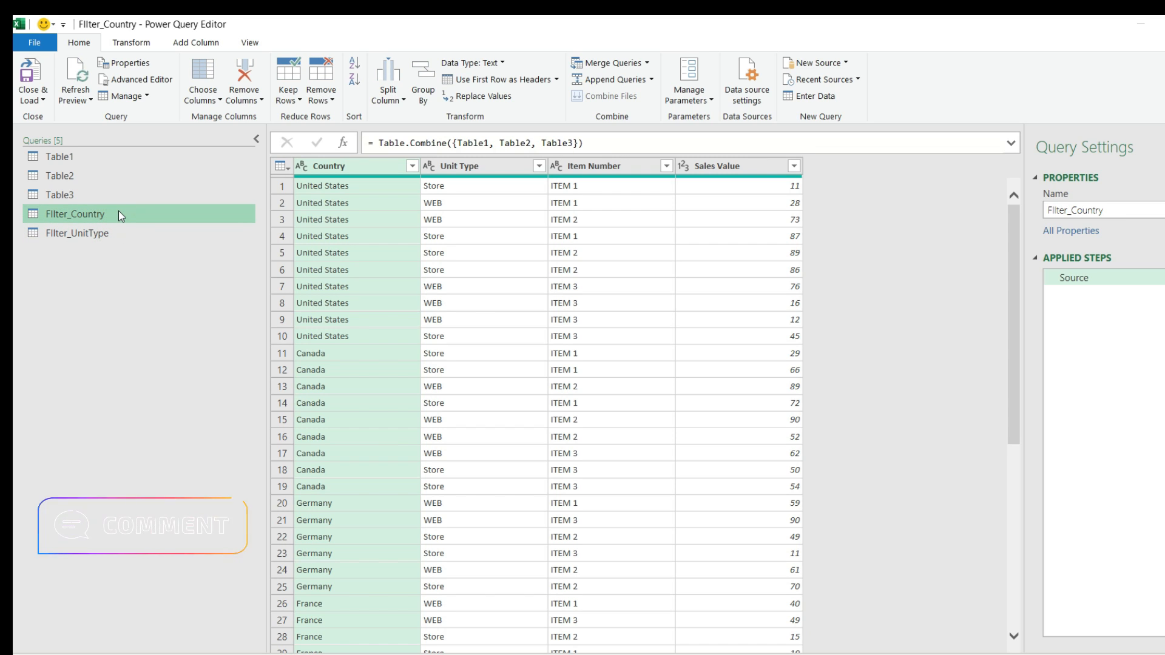
- Keep only the Country column in Filter_Country and remove duplicate rows, then do the same on Filter_UnitType
right_click(342, 165)
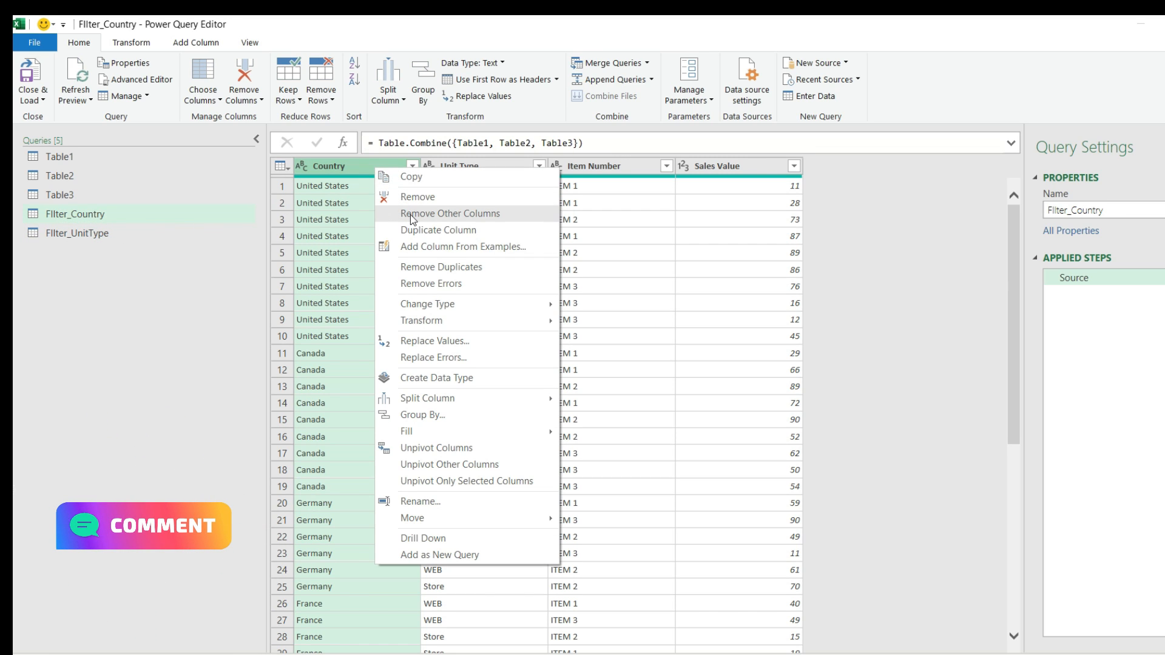
click(450, 213)
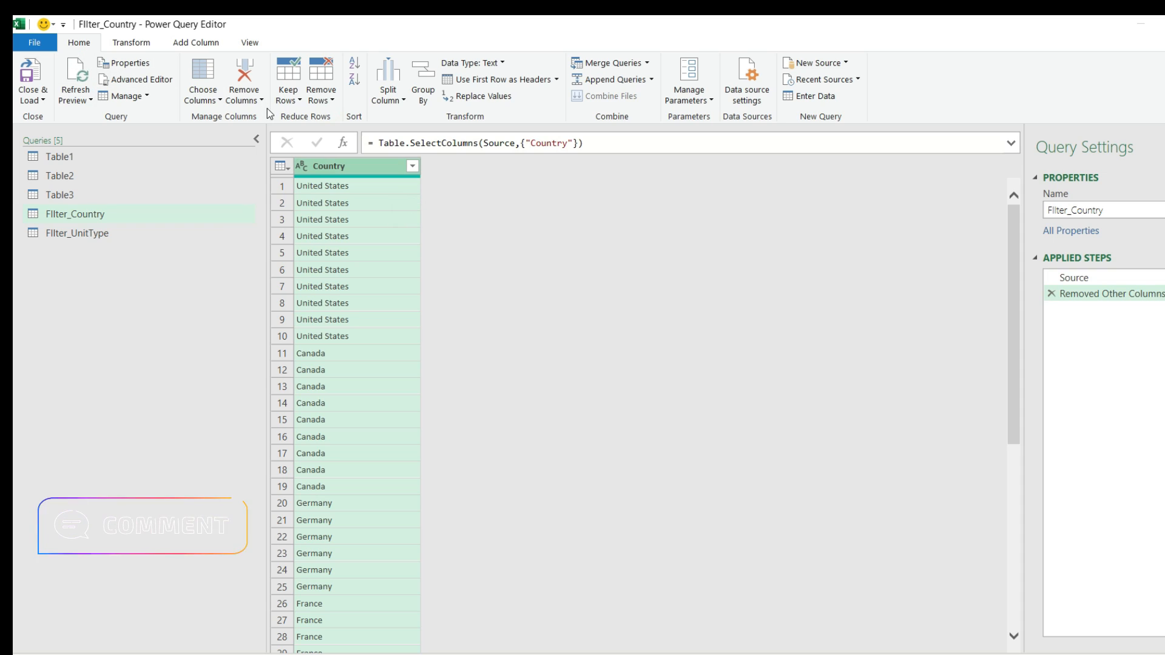
click(321, 83)
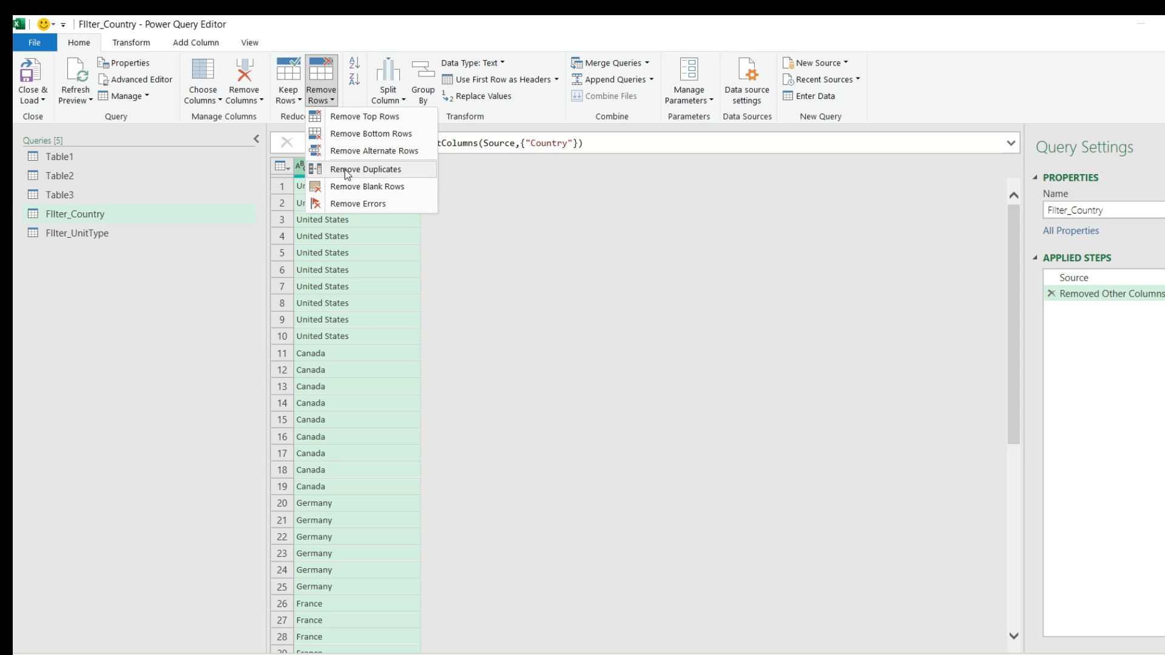
click(76, 233)
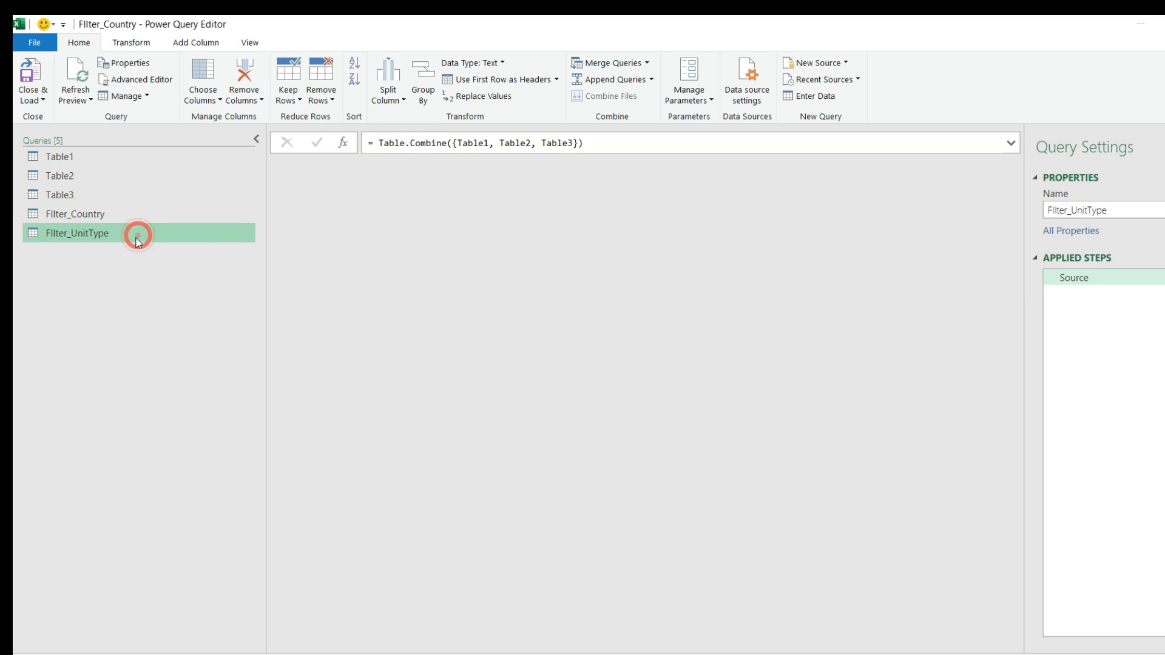
click(75, 233)
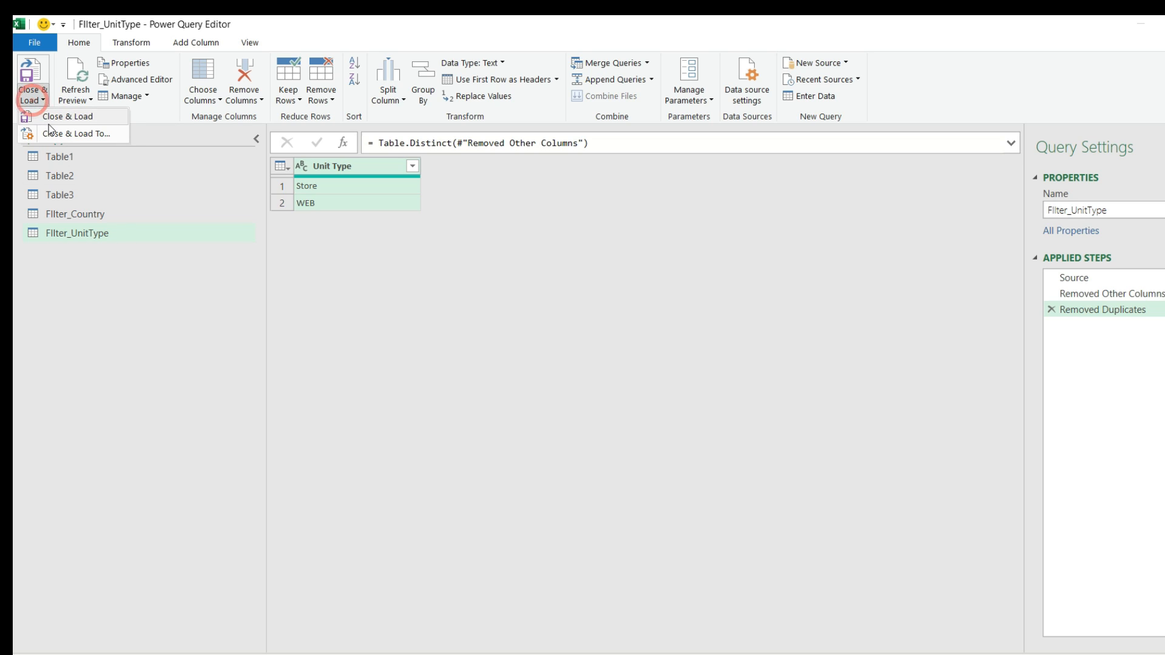
- Load Table1 as connection only with 'Add this data to the Data Model' ticked
click(56, 95)
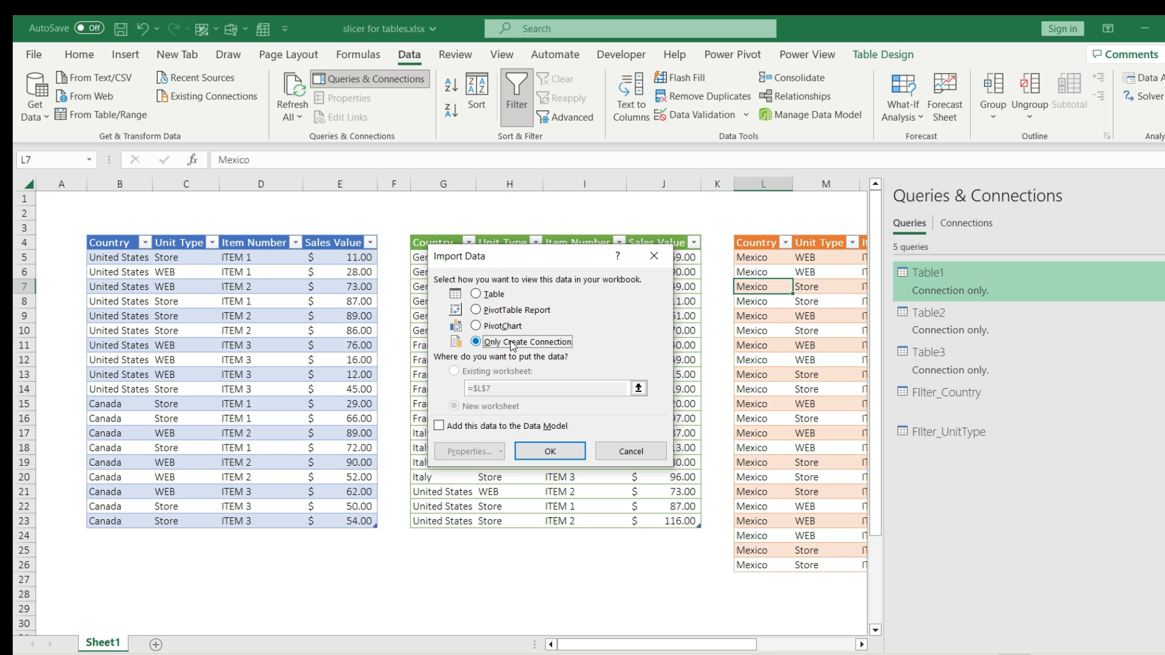
click(438, 426)
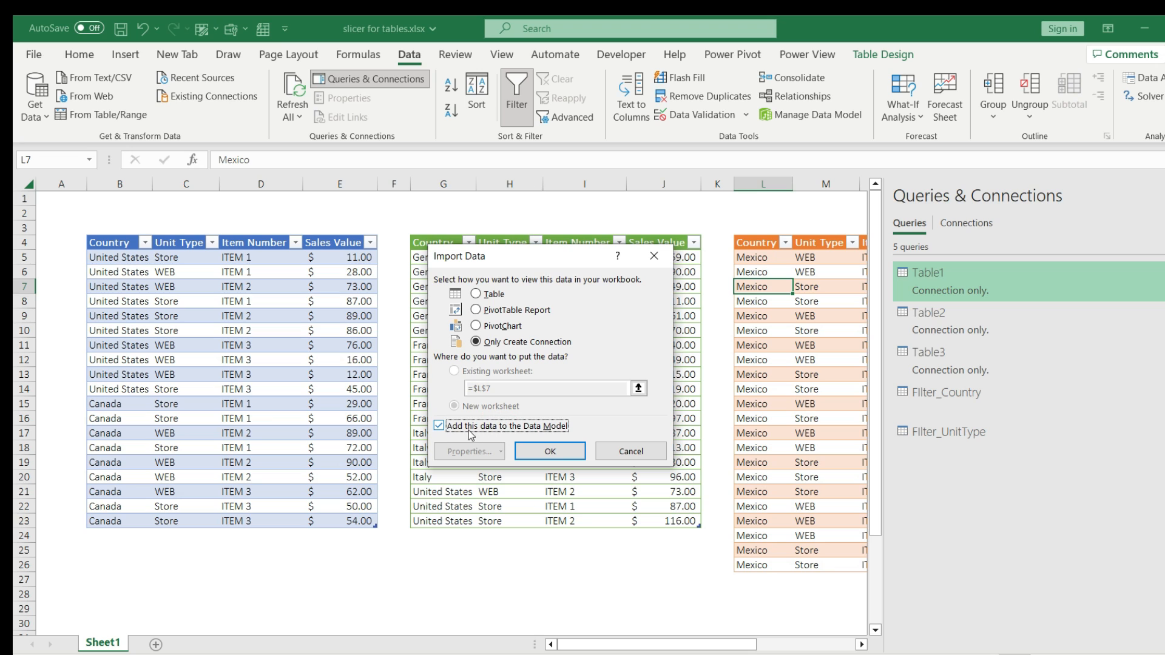
click(549, 450)
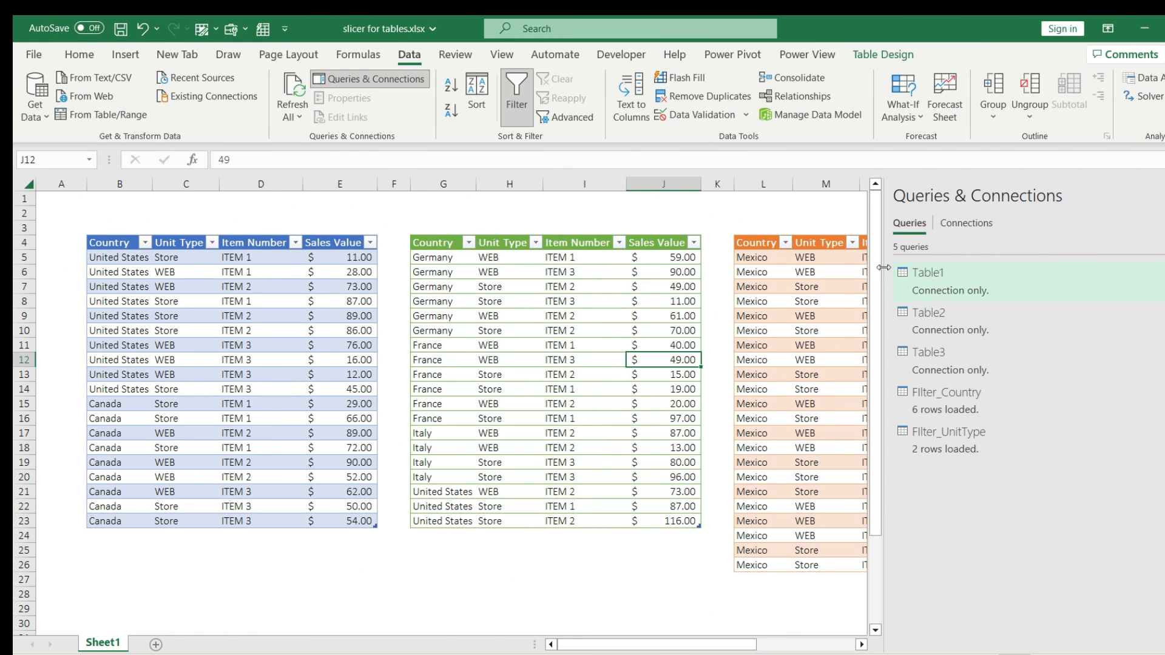
mouse_move(990, 522)
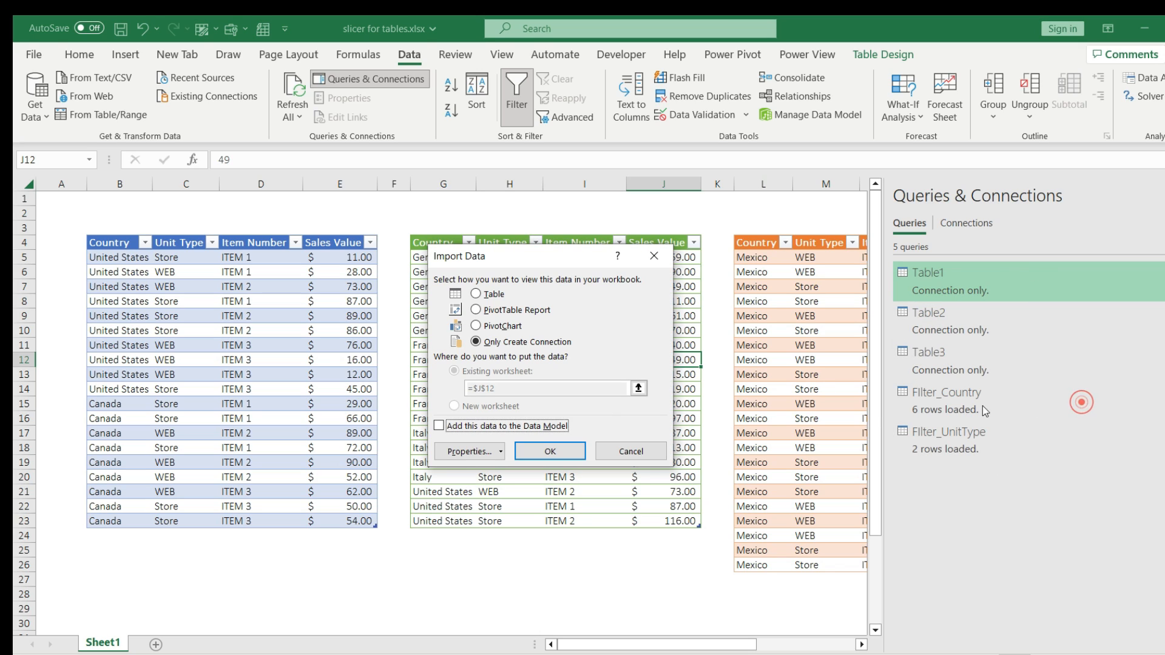
- Add Table2 and Table3 to the Data Model the same way, loading 19 and 22 rows
click(438, 426)
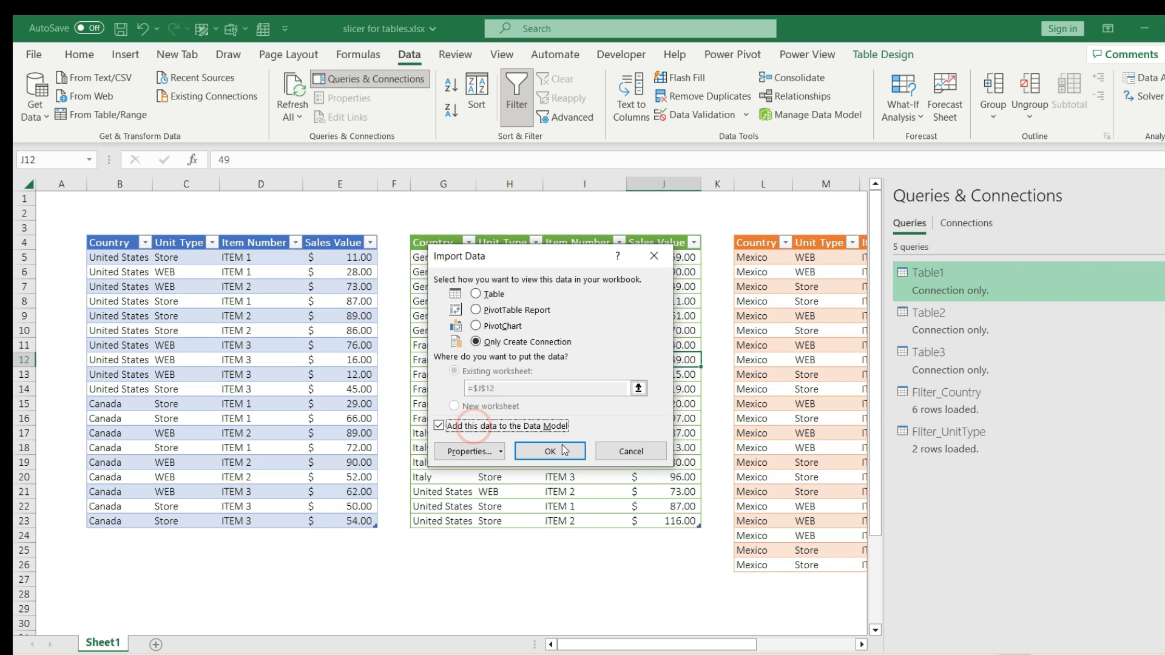
click(550, 450)
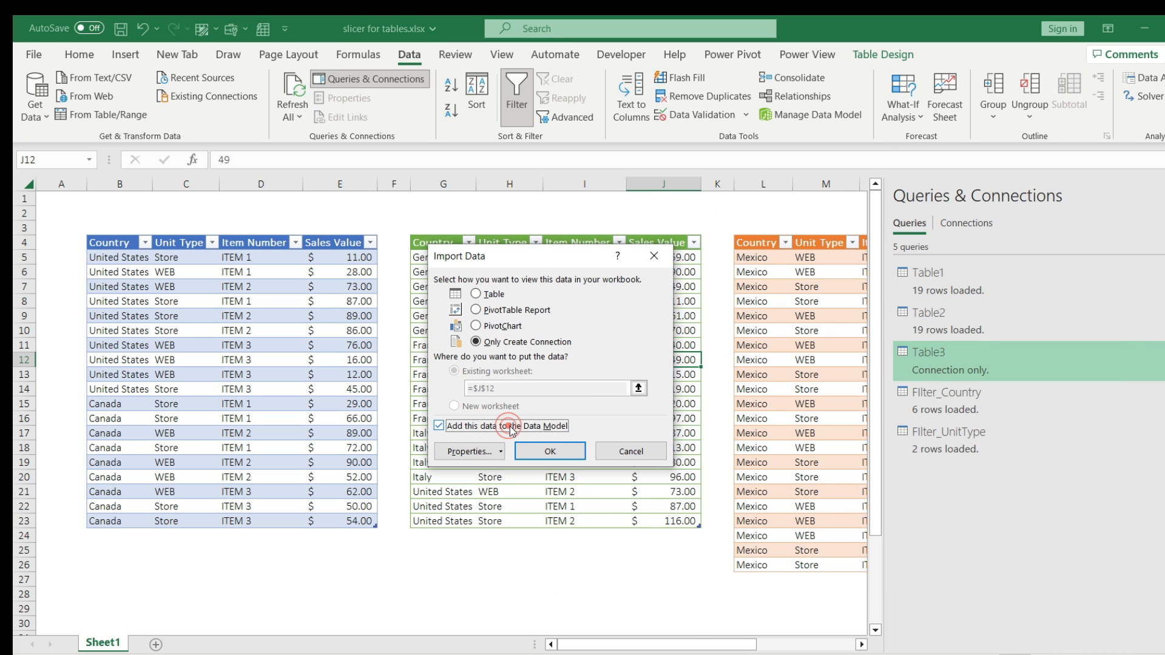
click(549, 450)
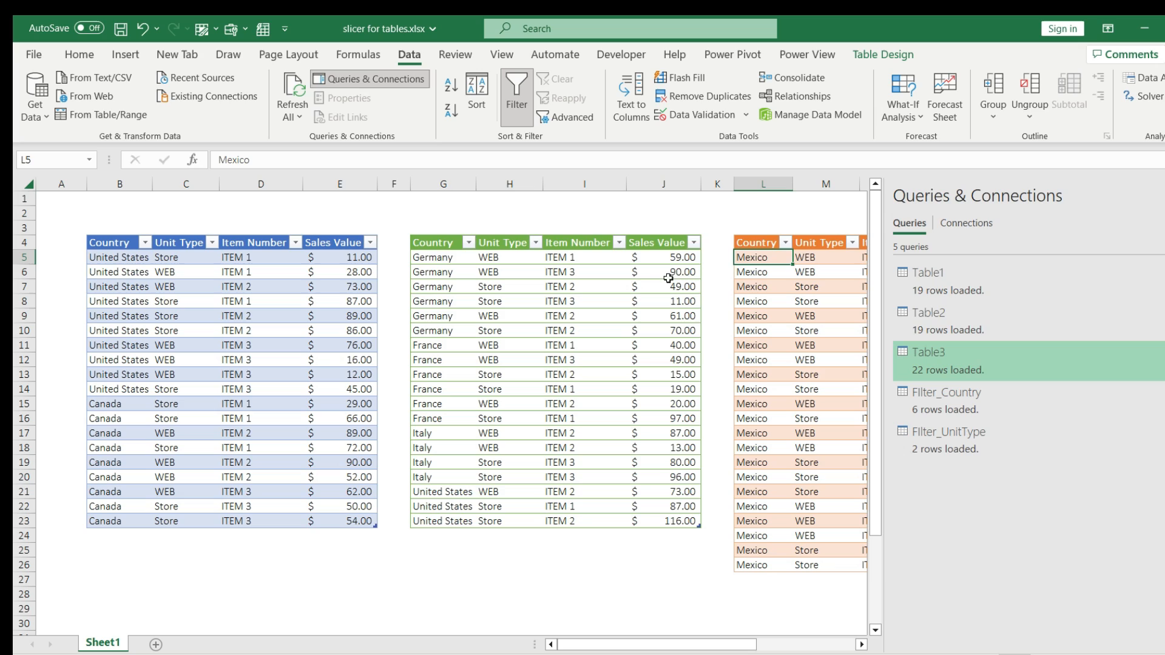
mouse_move(503, 194)
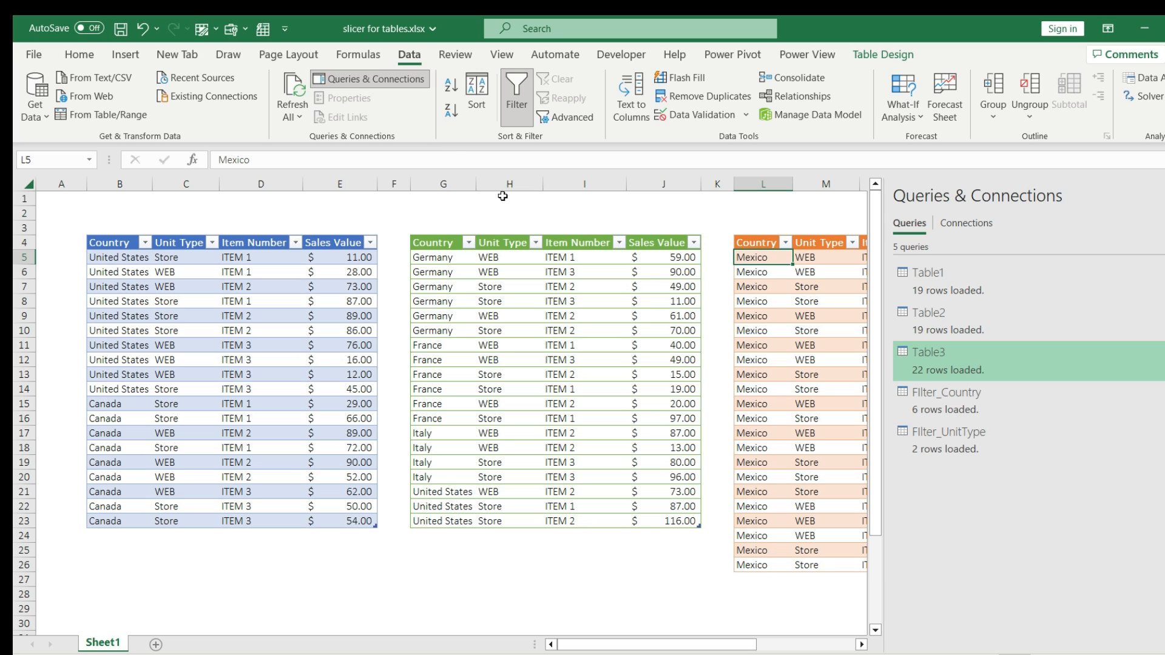
mouse_move(811, 119)
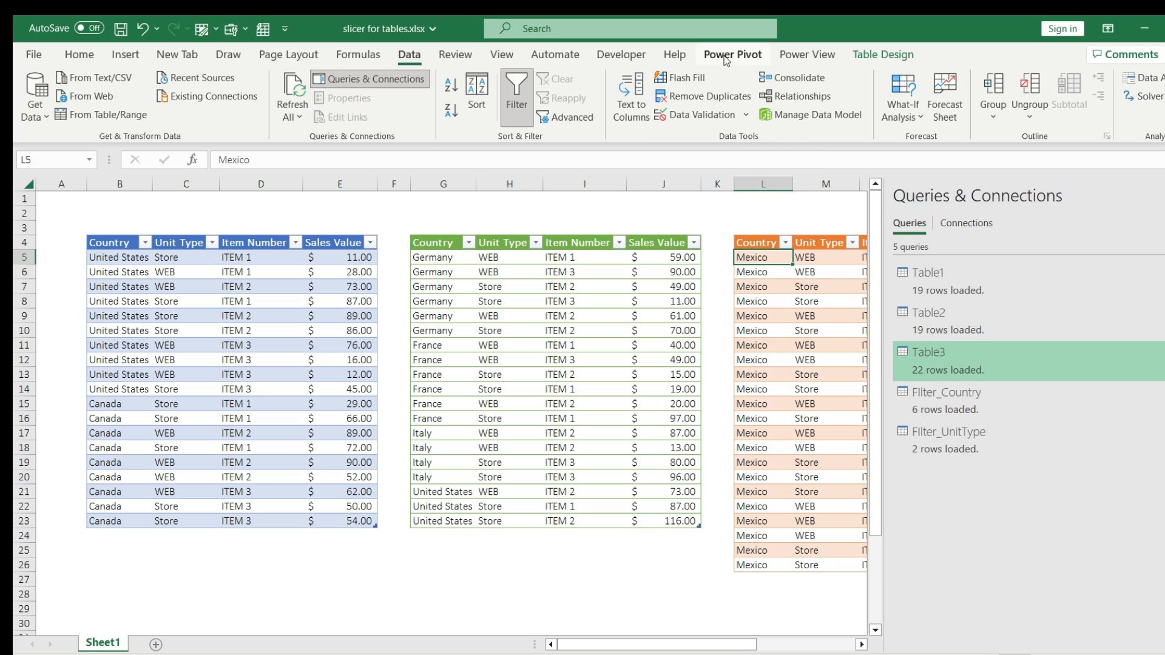
- Open the Power Pivot data model window via Power Pivot > Manage
click(732, 55)
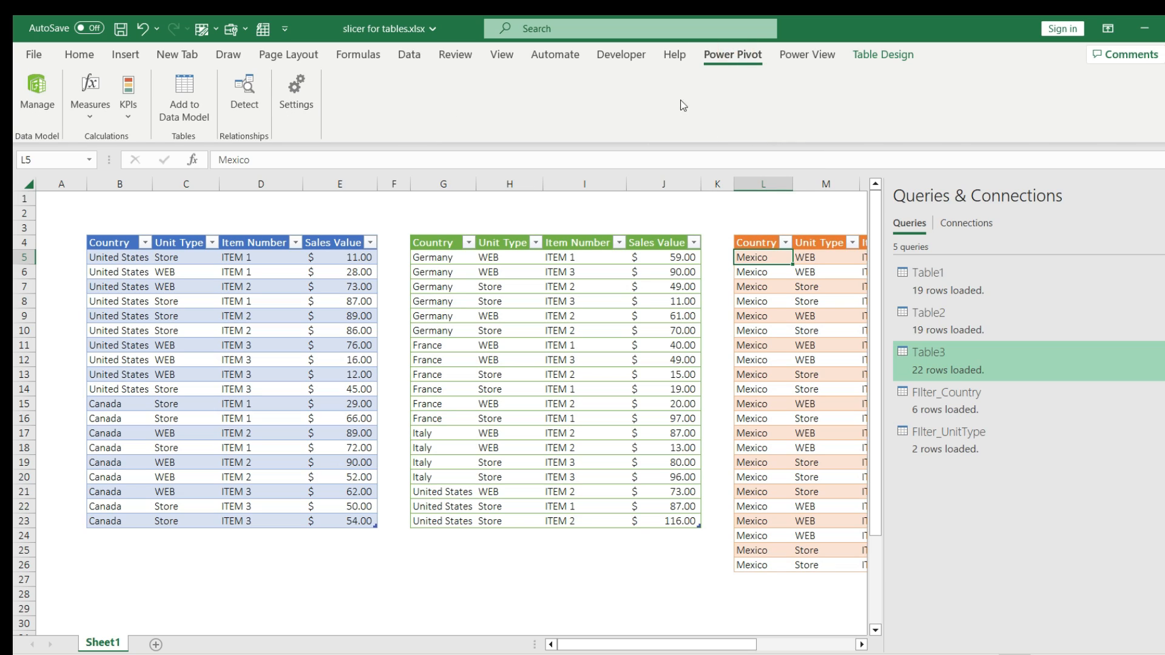
mouse_move(143, 124)
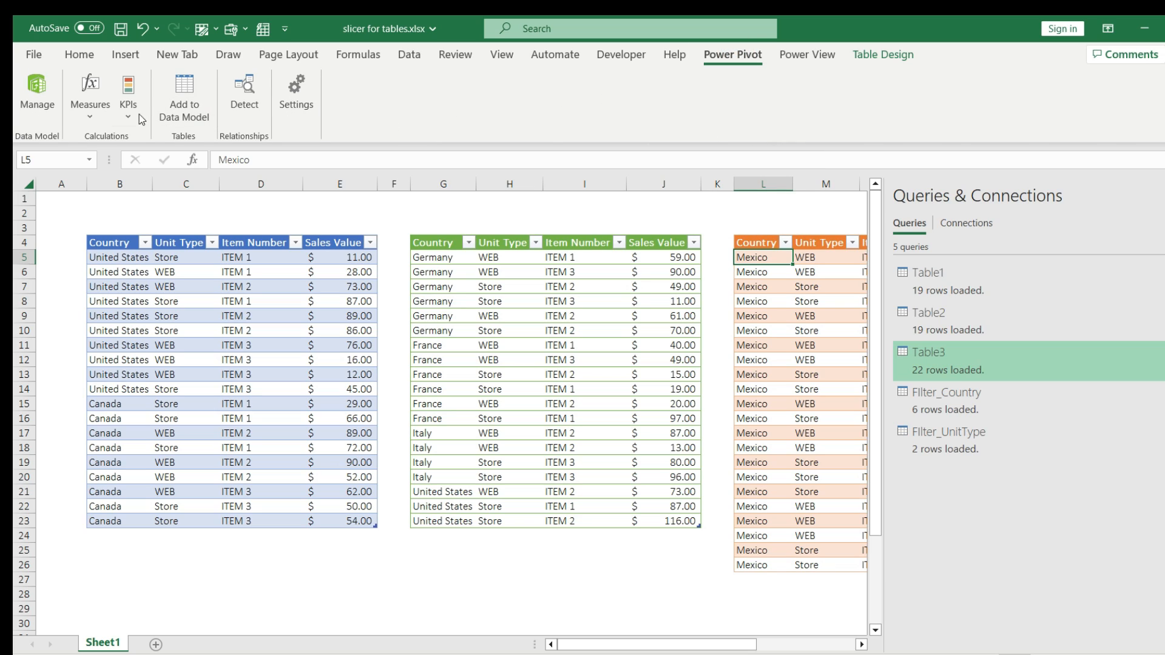
click(37, 85)
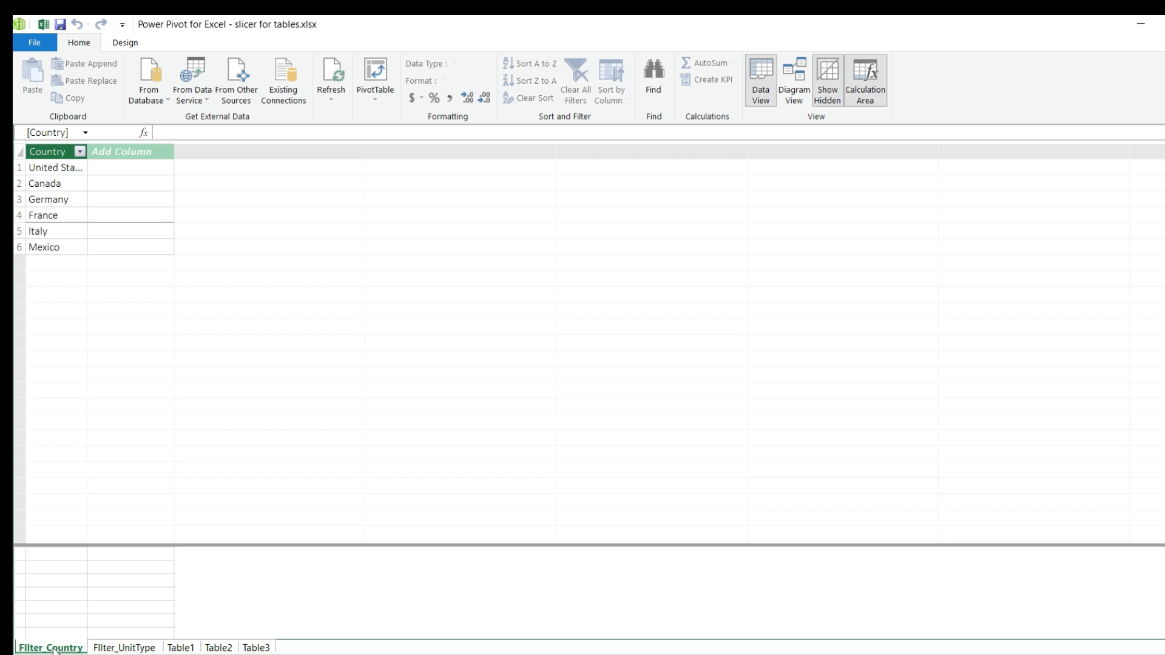
- Review Table2's and Table3's loaded rows, then switch to Diagram View
click(216, 648)
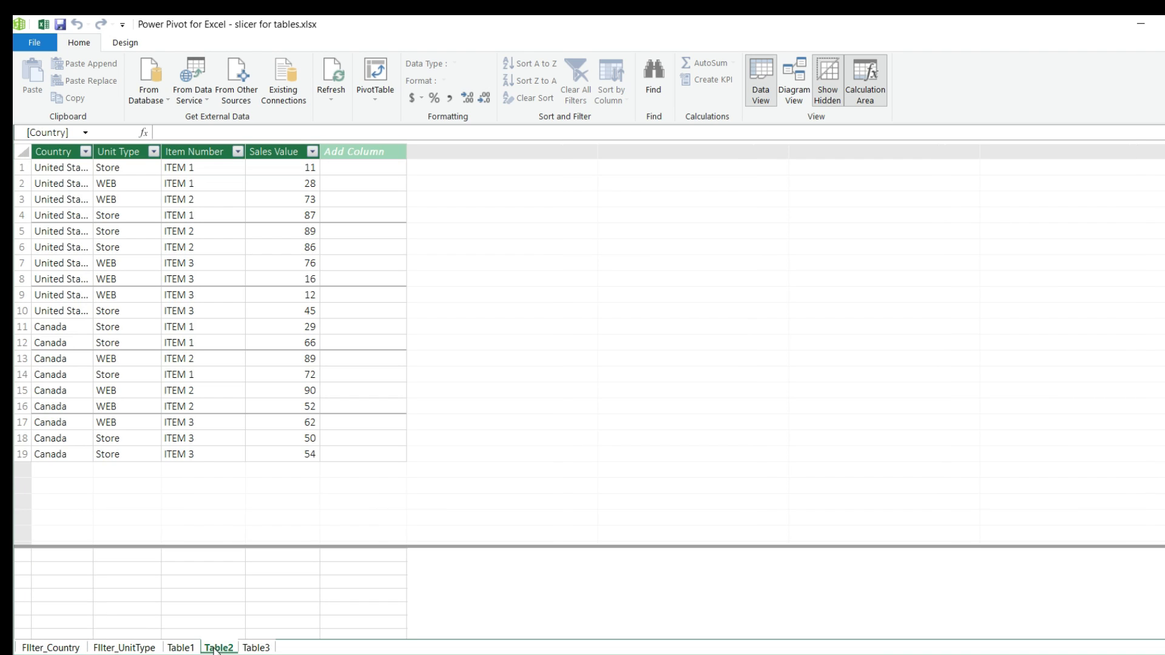
click(256, 646)
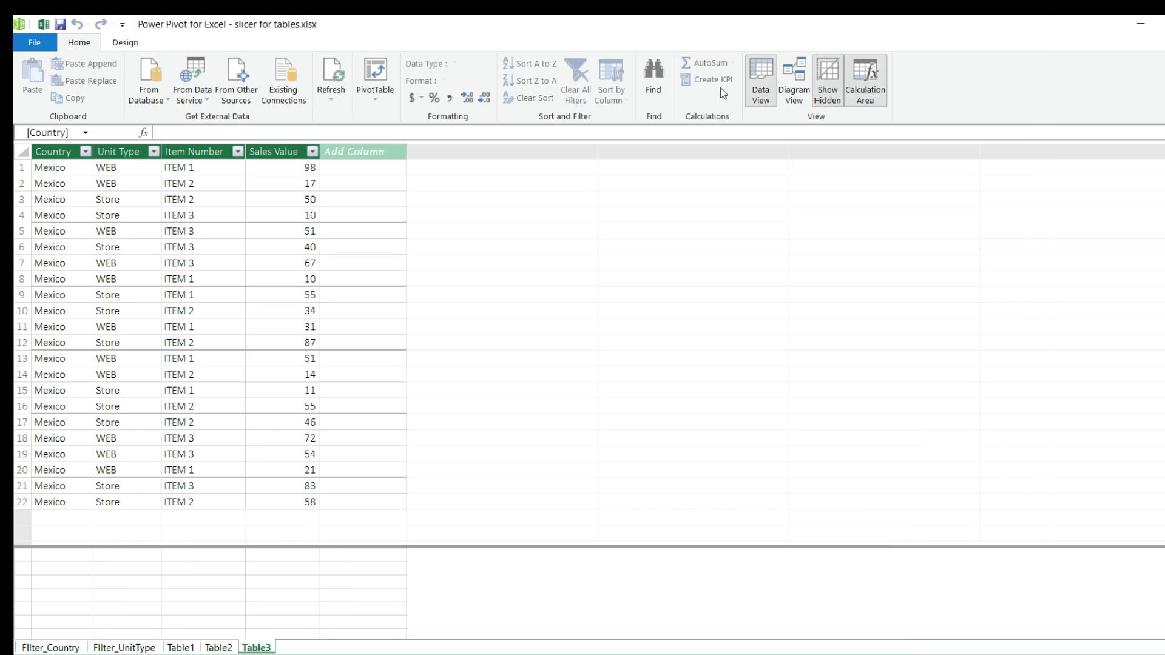
click(793, 79)
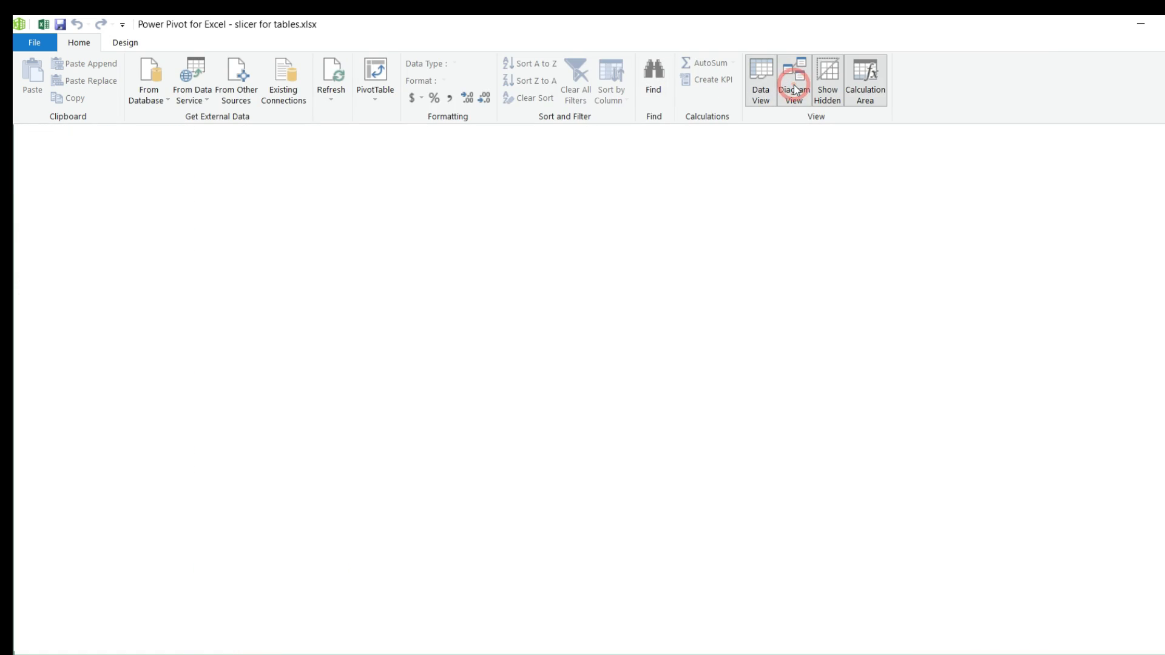
- Relate Table1, Table2 and Table3 to Filter_Country on the Country field
click(793, 74)
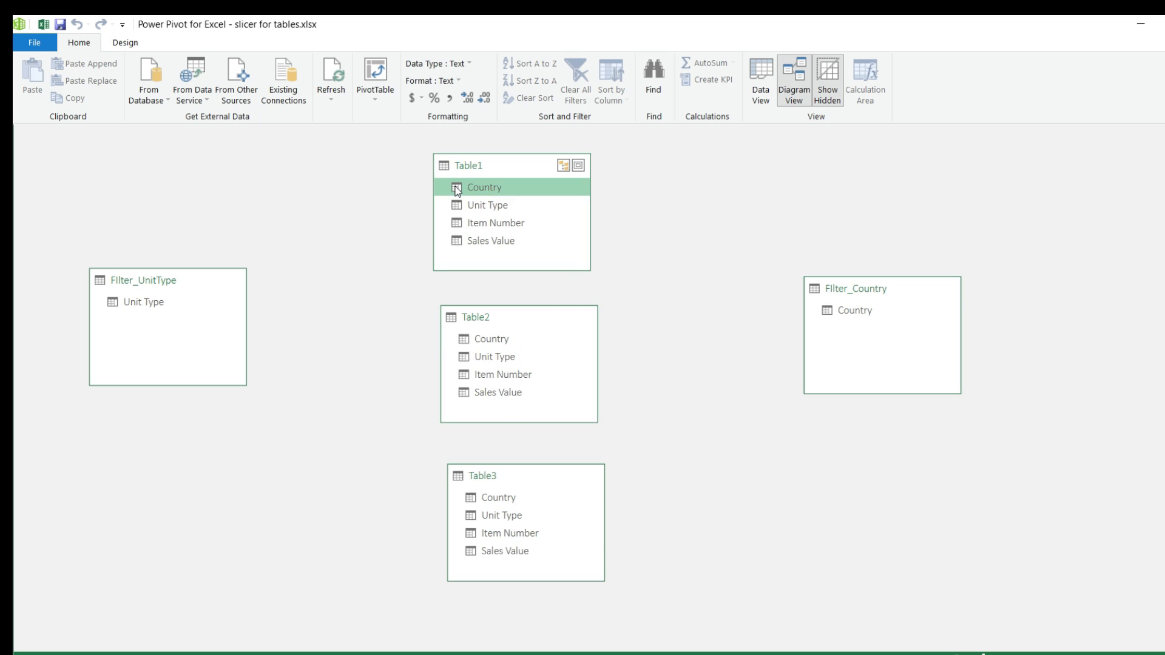
mouse_move(519, 193)
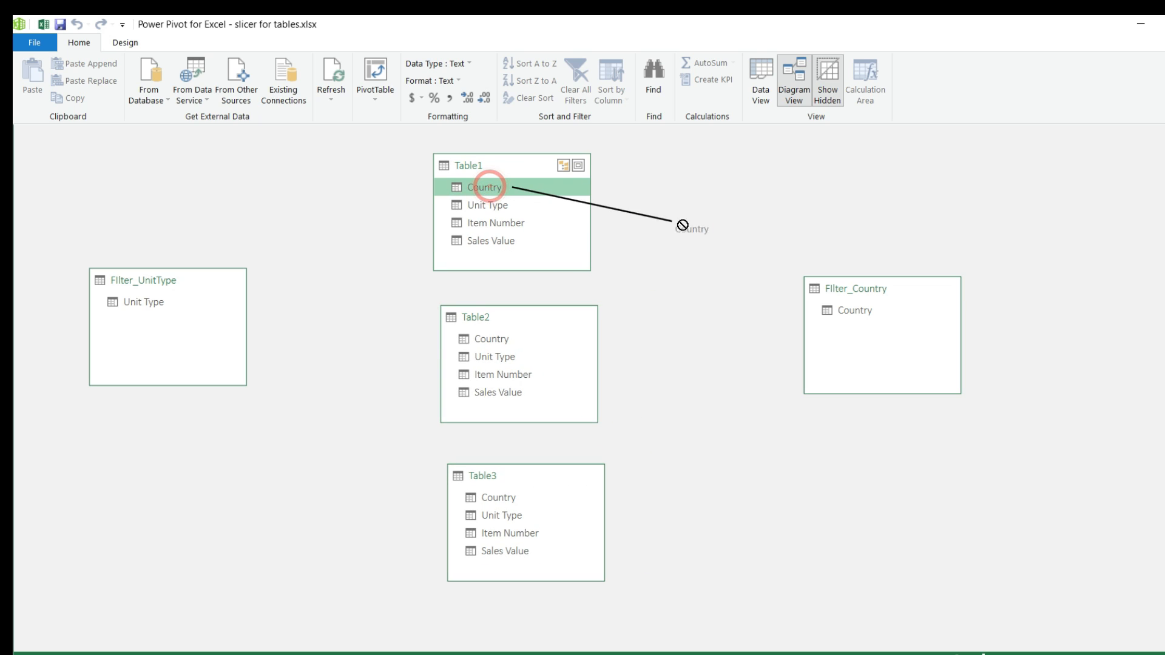
drag(486, 187, 851, 309)
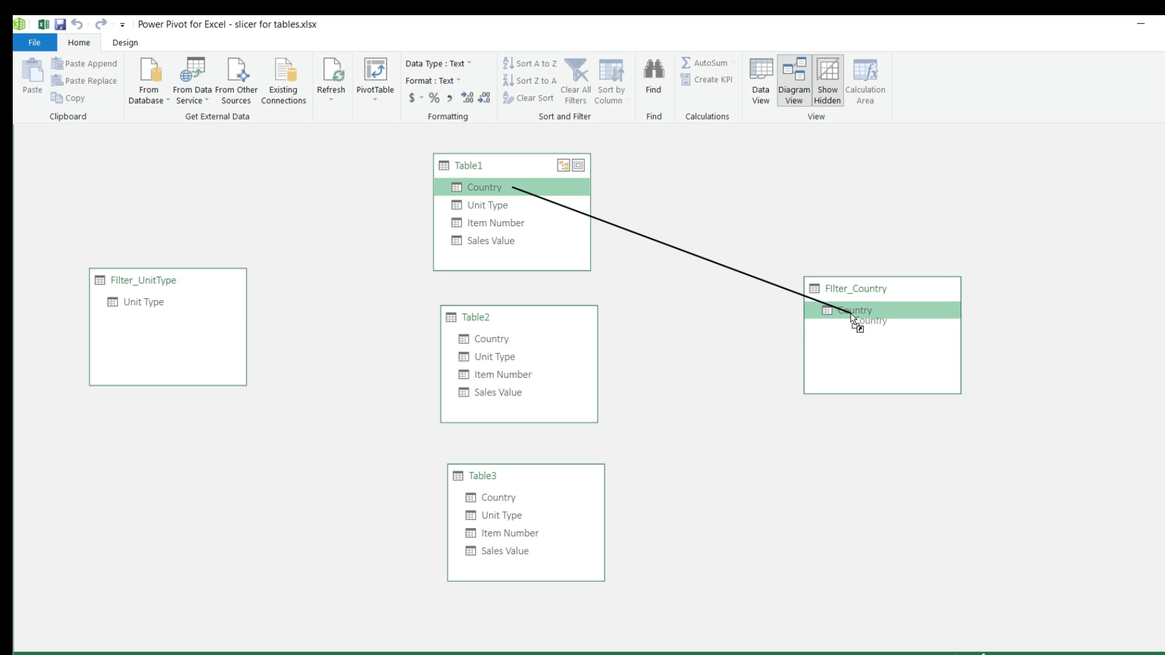
drag(484, 187, 853, 309)
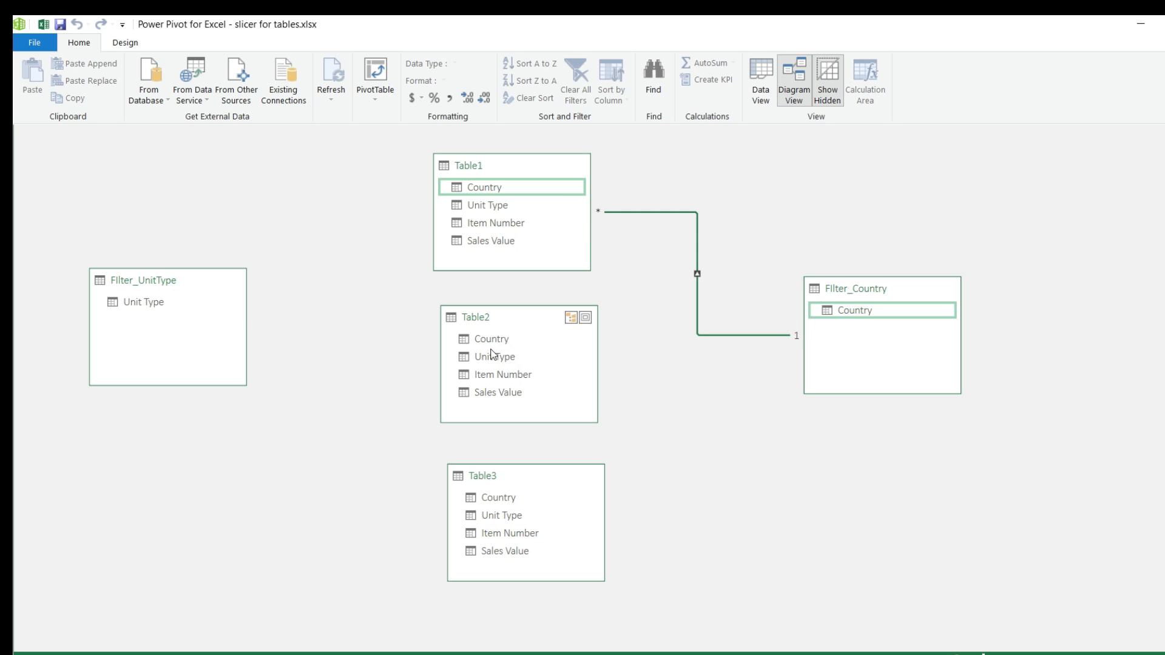
drag(492, 339, 852, 309)
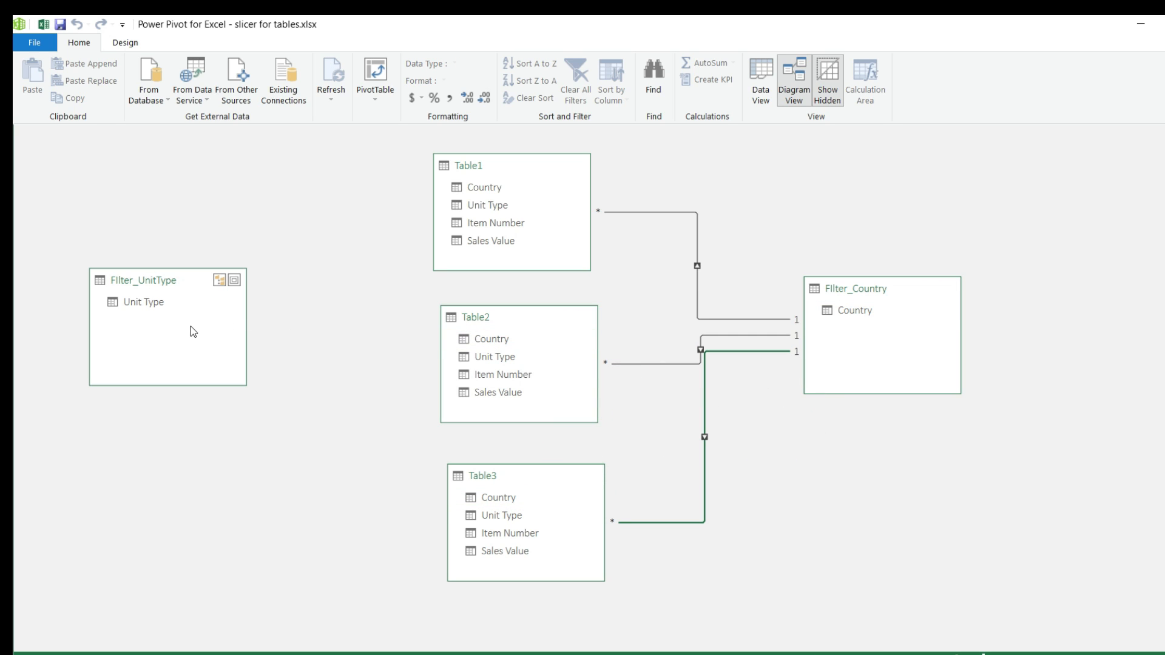
- Relate Table1, Table2 and Table3 to Filter_UnitType on the Unit Type field
click(486, 205)
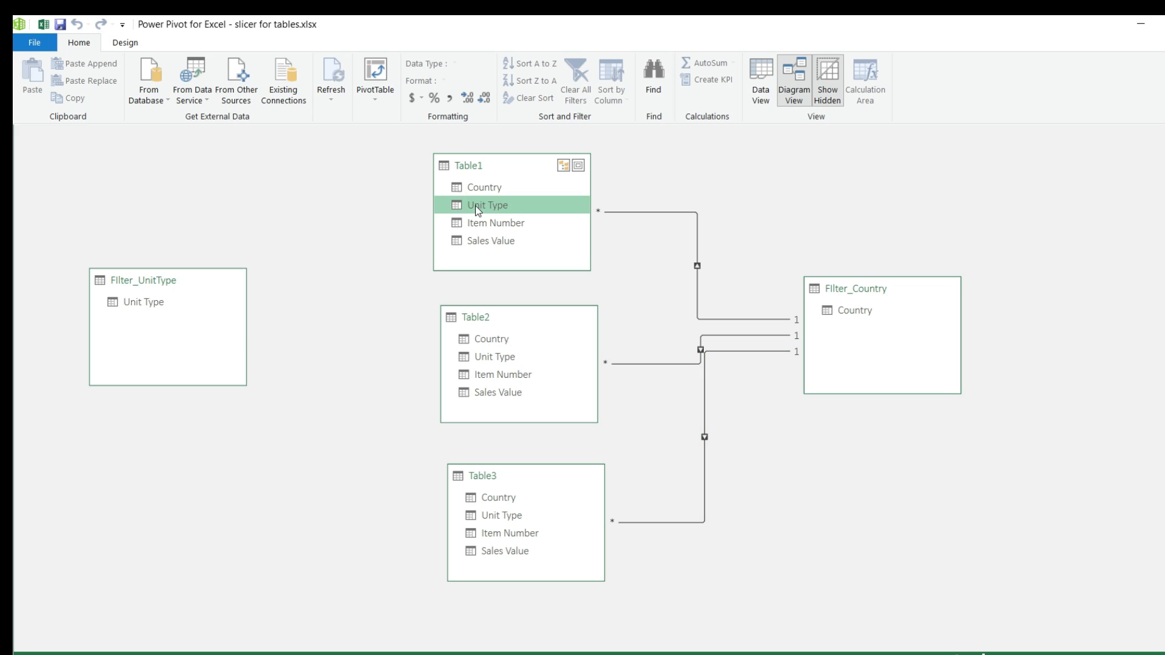
drag(486, 205, 143, 302)
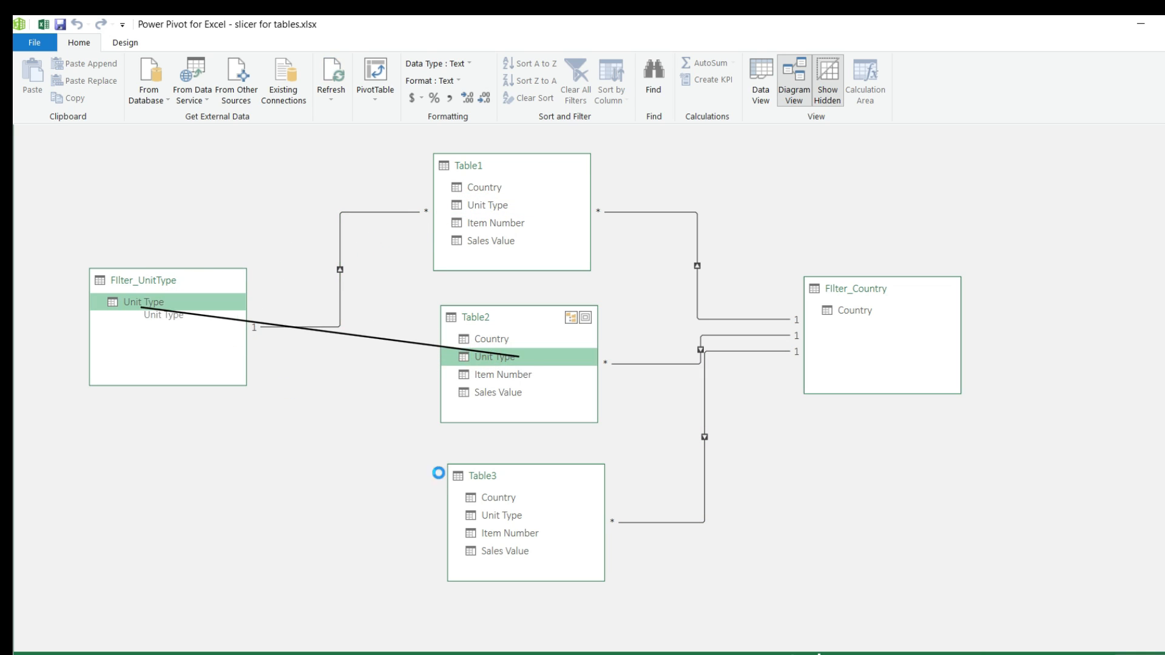
drag(144, 301, 501, 514)
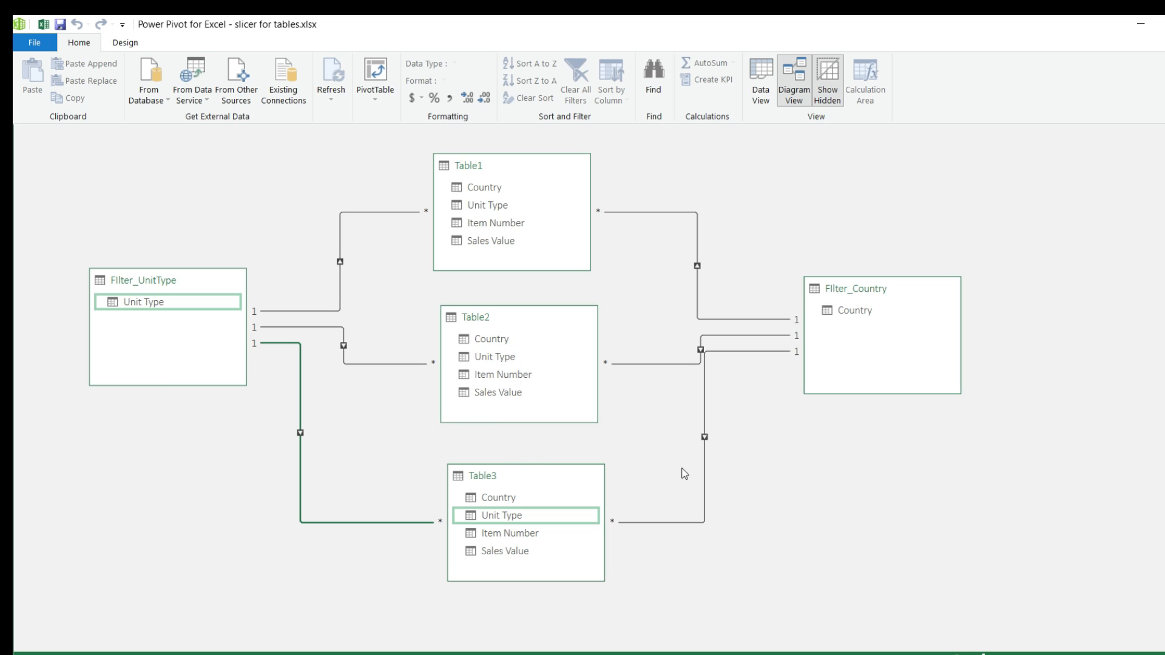
mouse_move(647, 431)
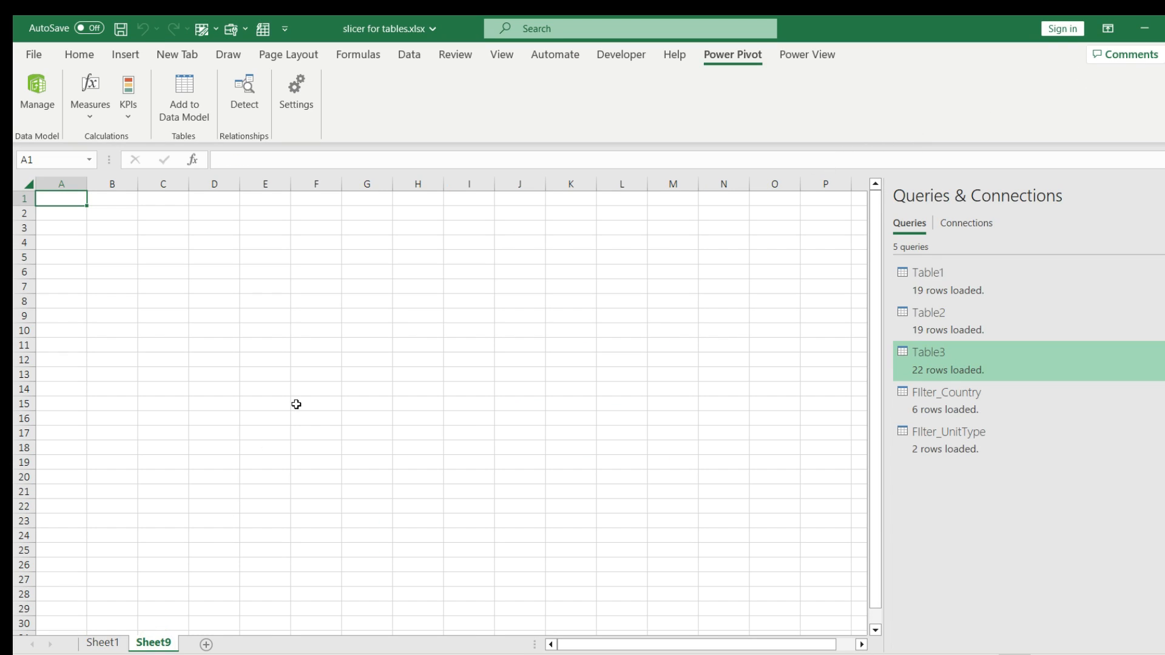
- Load Table1 as a PivotTable Report starting at the chosen cell on Sheet9
right_click(927, 271)
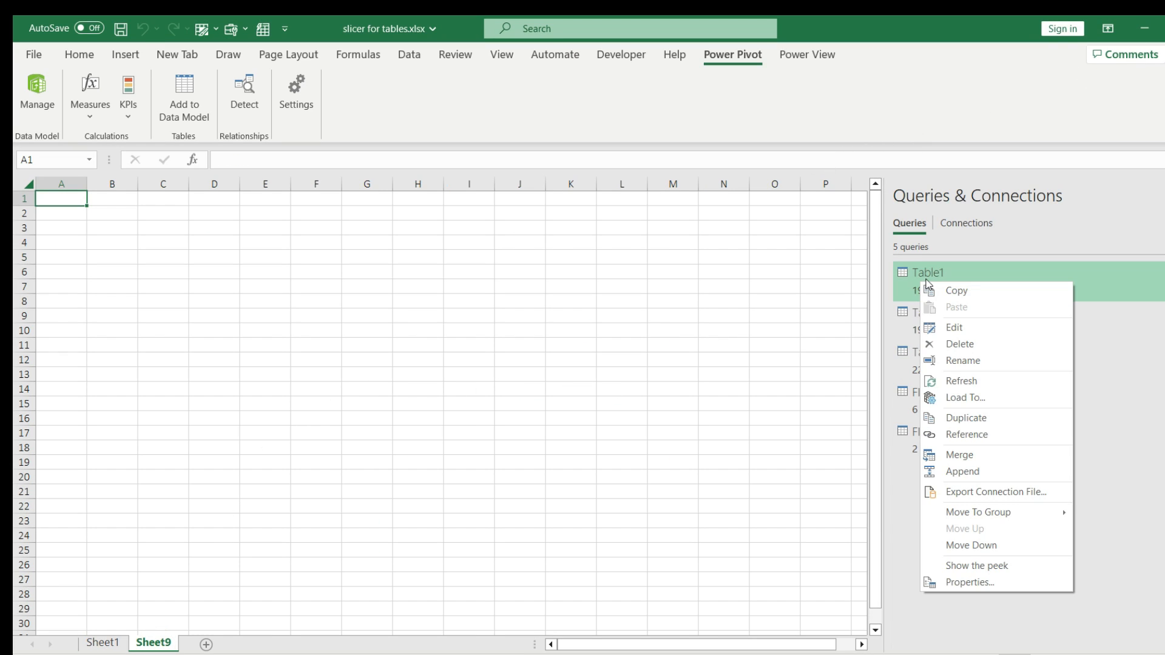
click(964, 396)
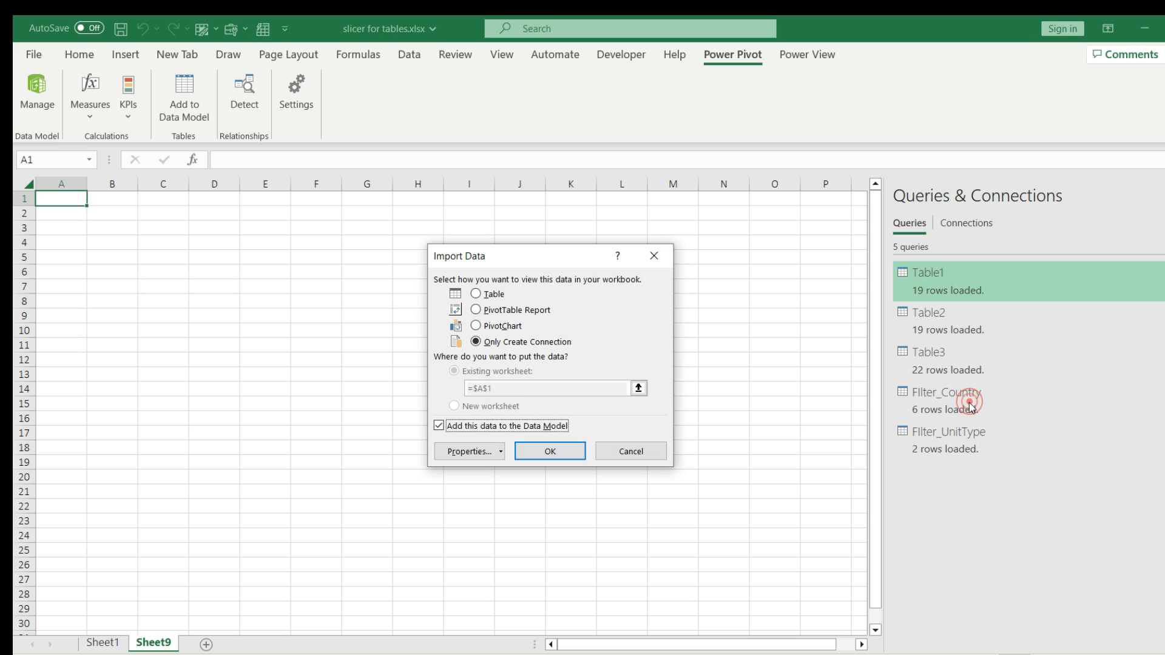
click(474, 311)
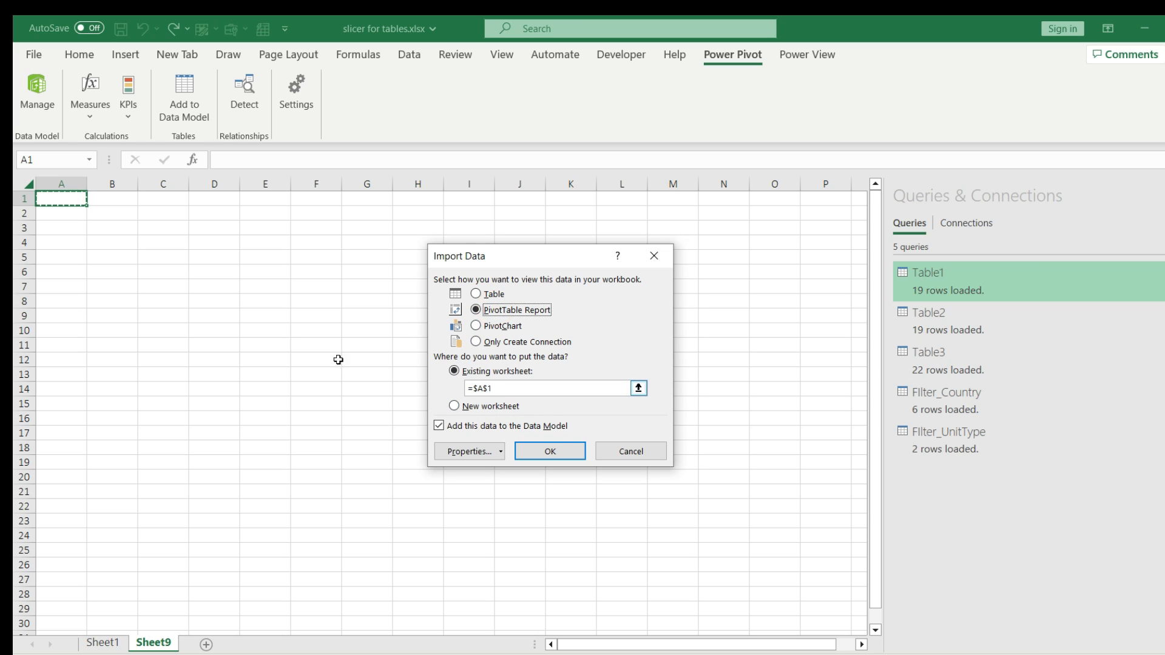
mouse_move(124, 327)
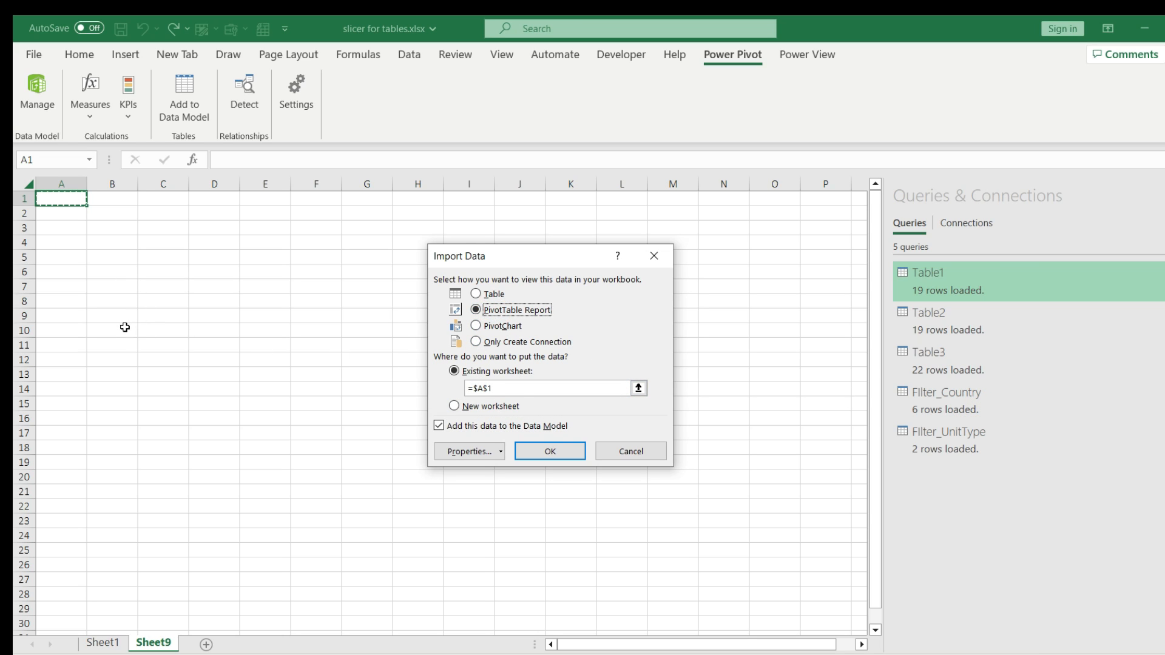
click(549, 450)
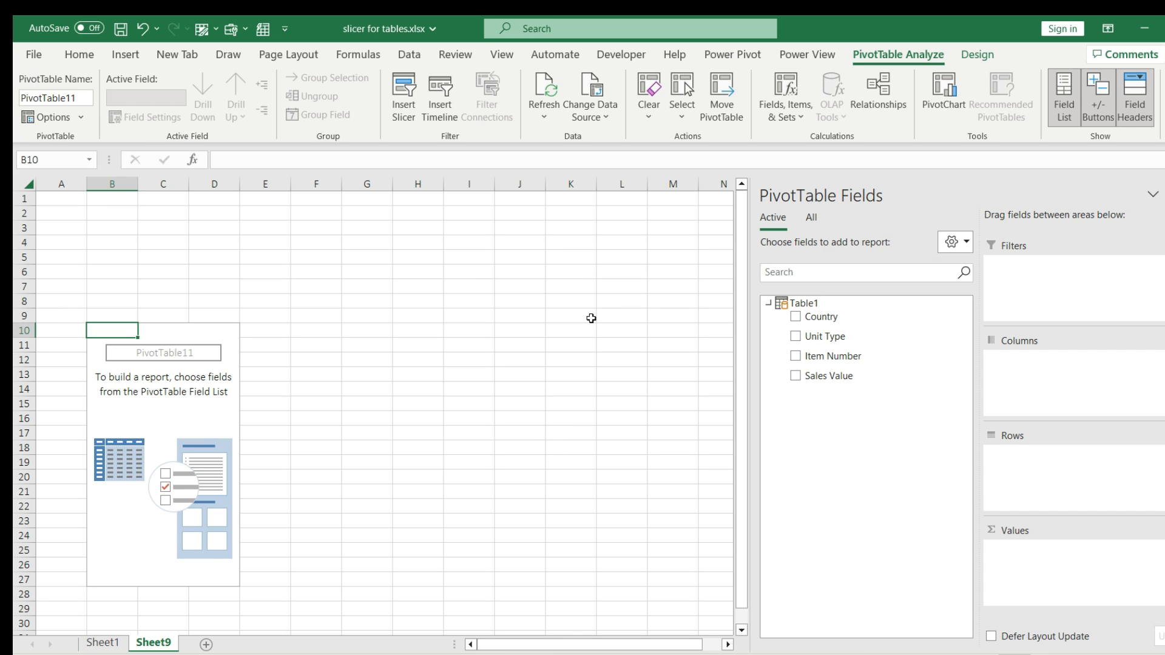
mouse_move(808, 318)
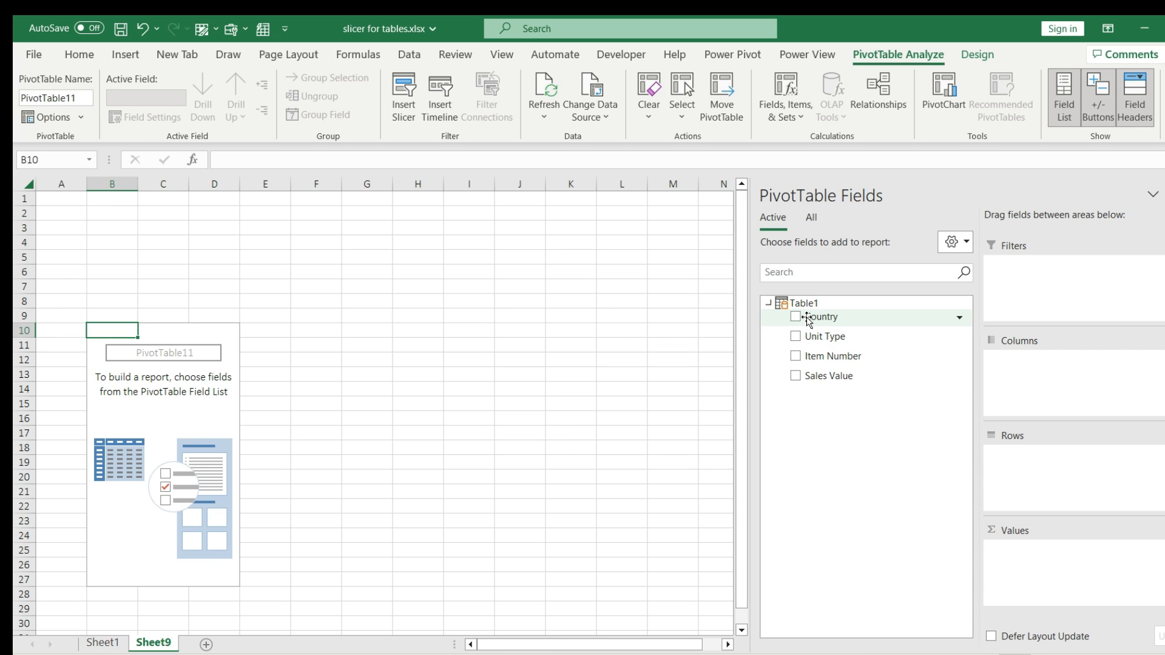
- Add Country, Unit Type and Item Number as rows with Sum of Sales Value (total 1087)
click(794, 317)
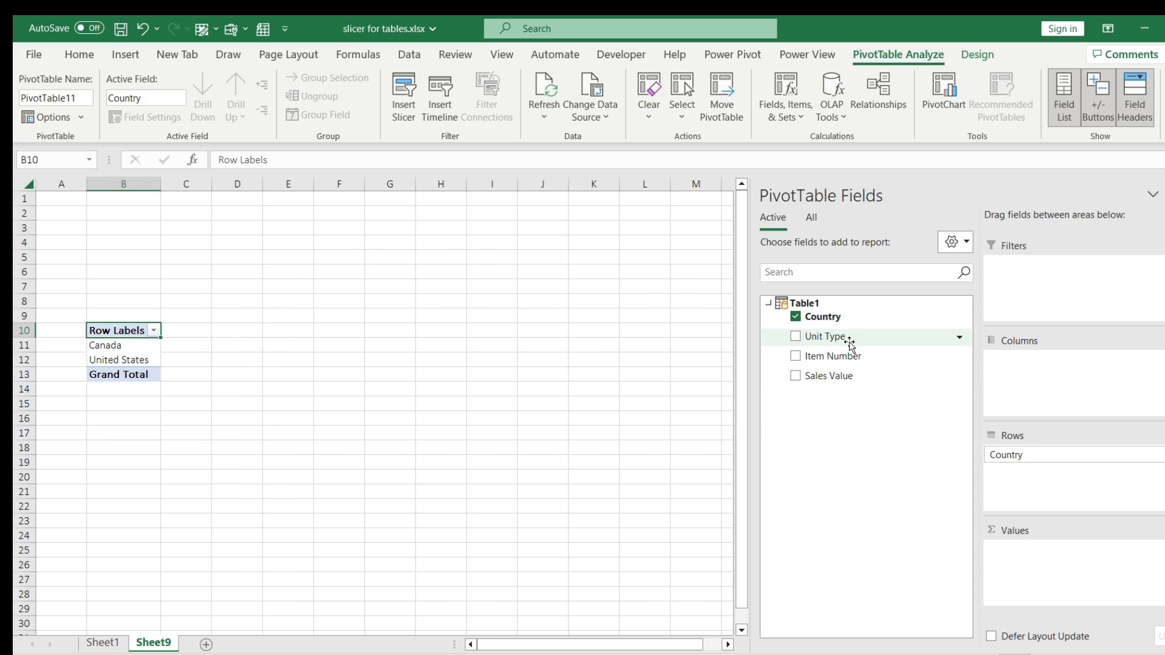
click(795, 336)
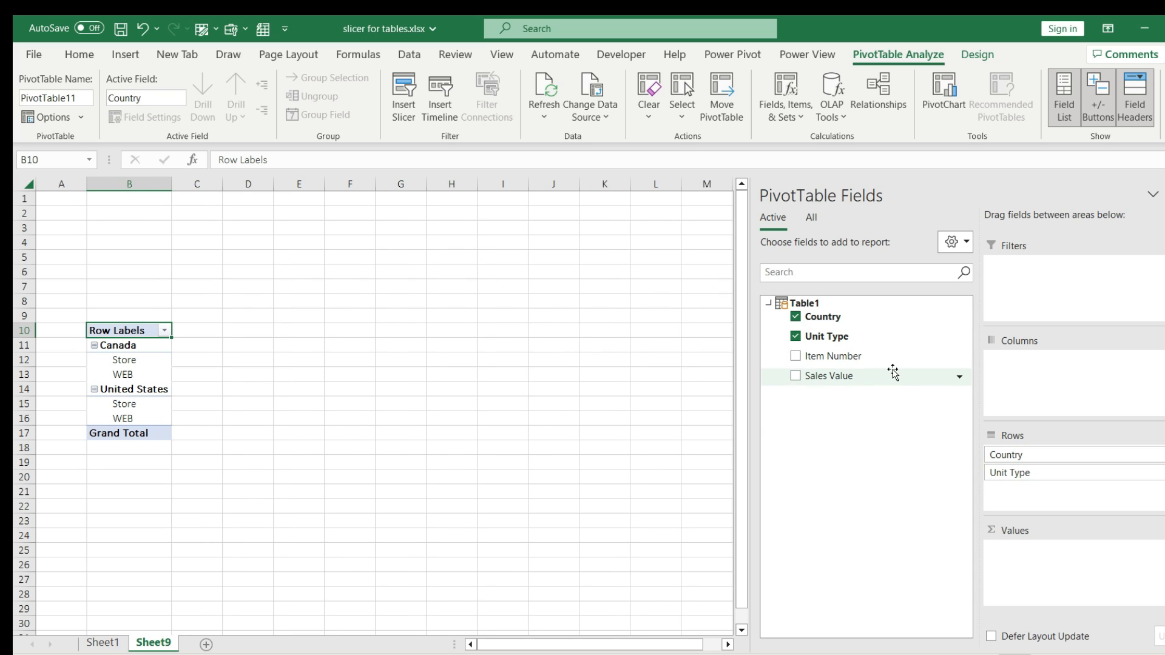
click(794, 355)
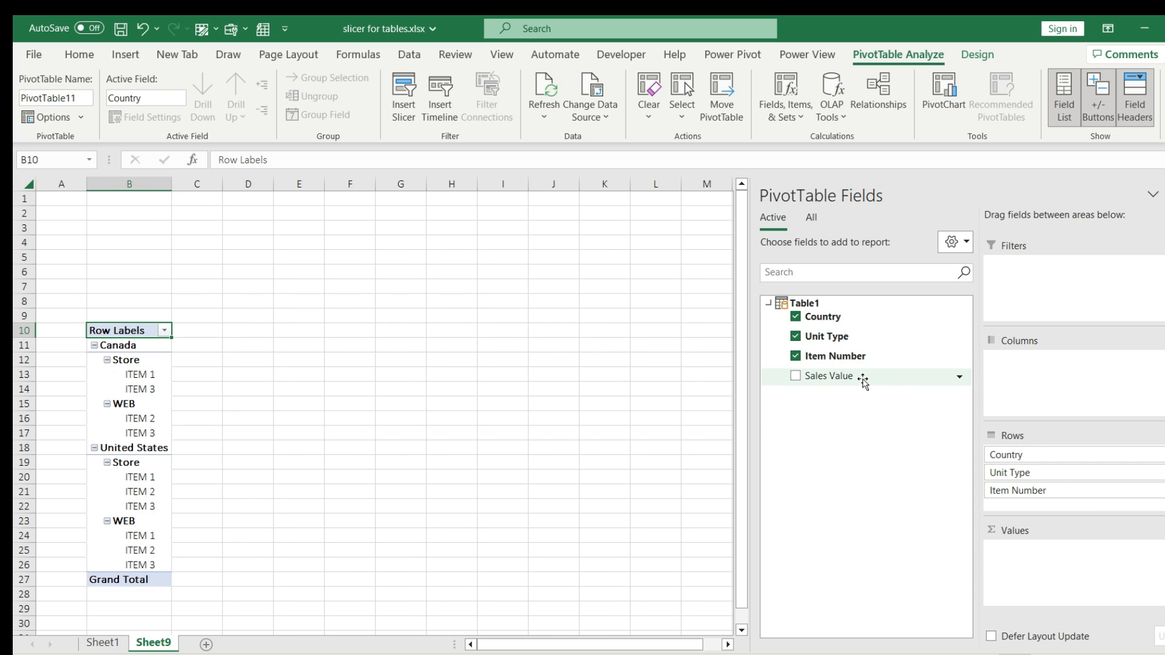
click(795, 376)
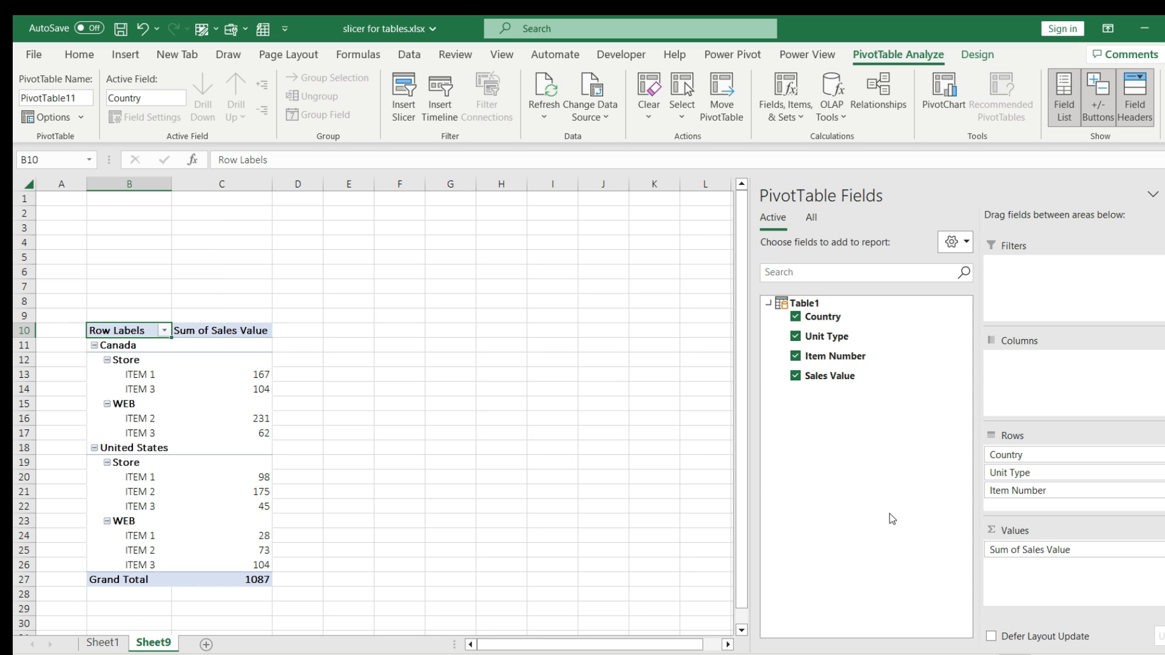
click(31, 85)
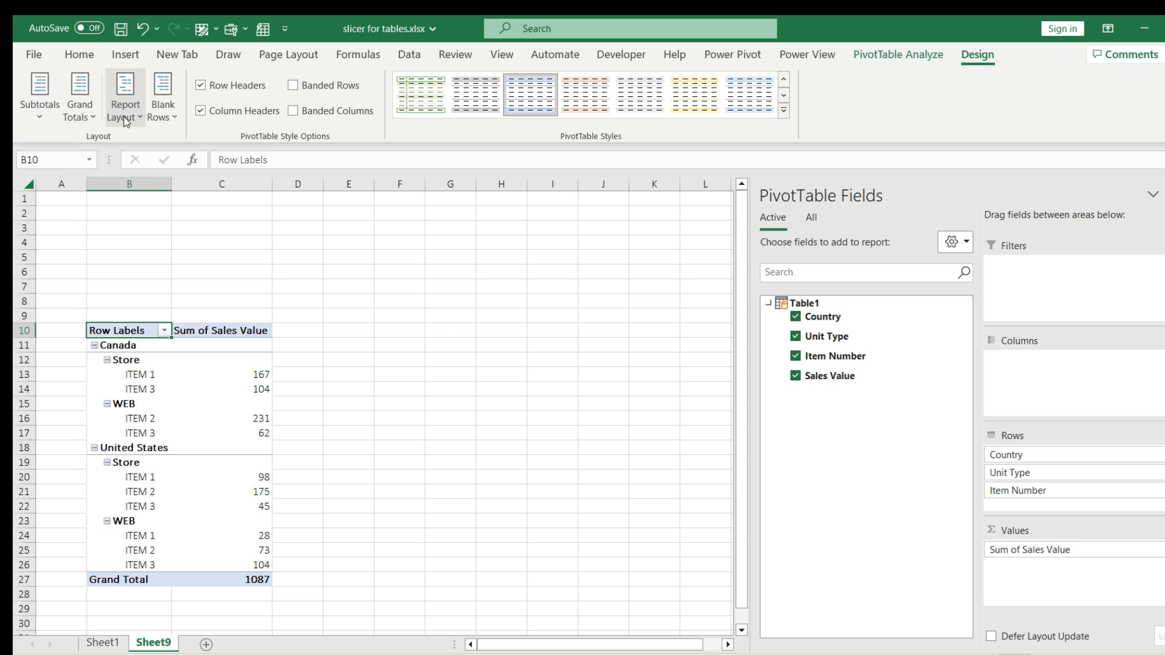
- Switch the pivot to tabular layout with repeated item labels and hide sheet gridlines
click(125, 98)
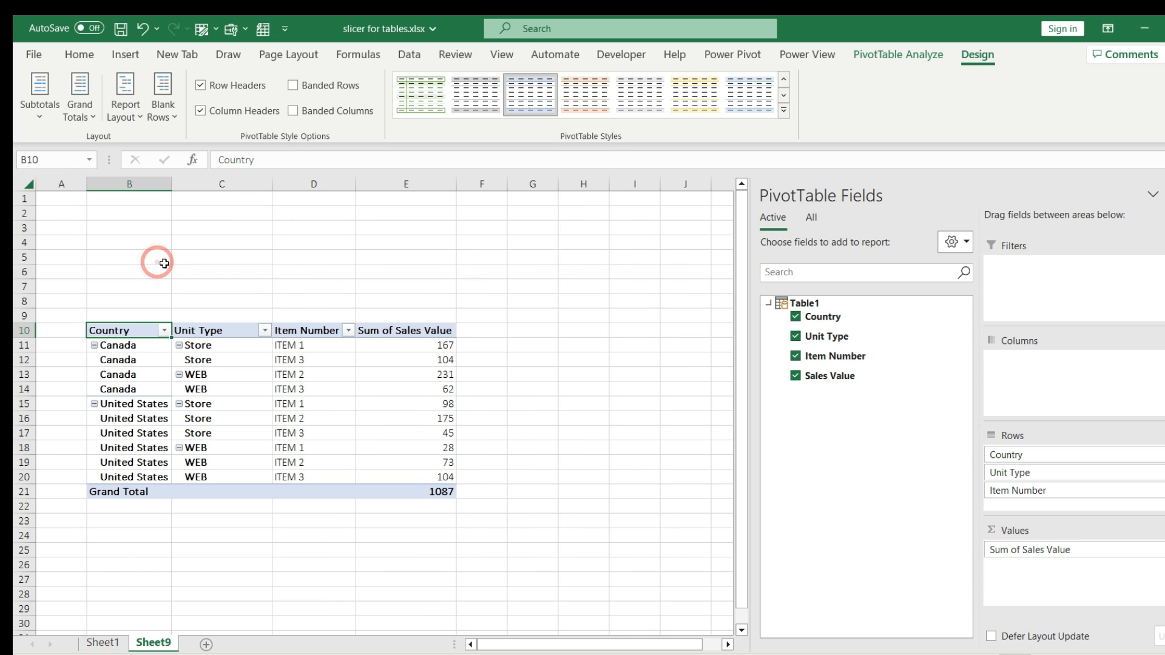
click(502, 54)
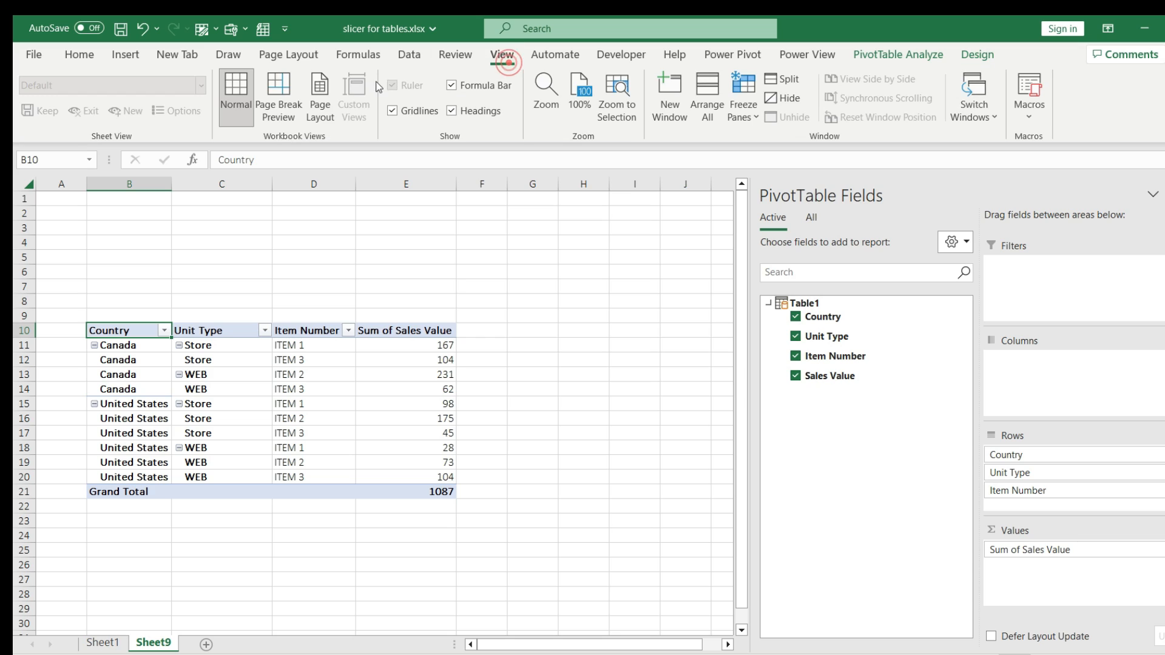
click(392, 110)
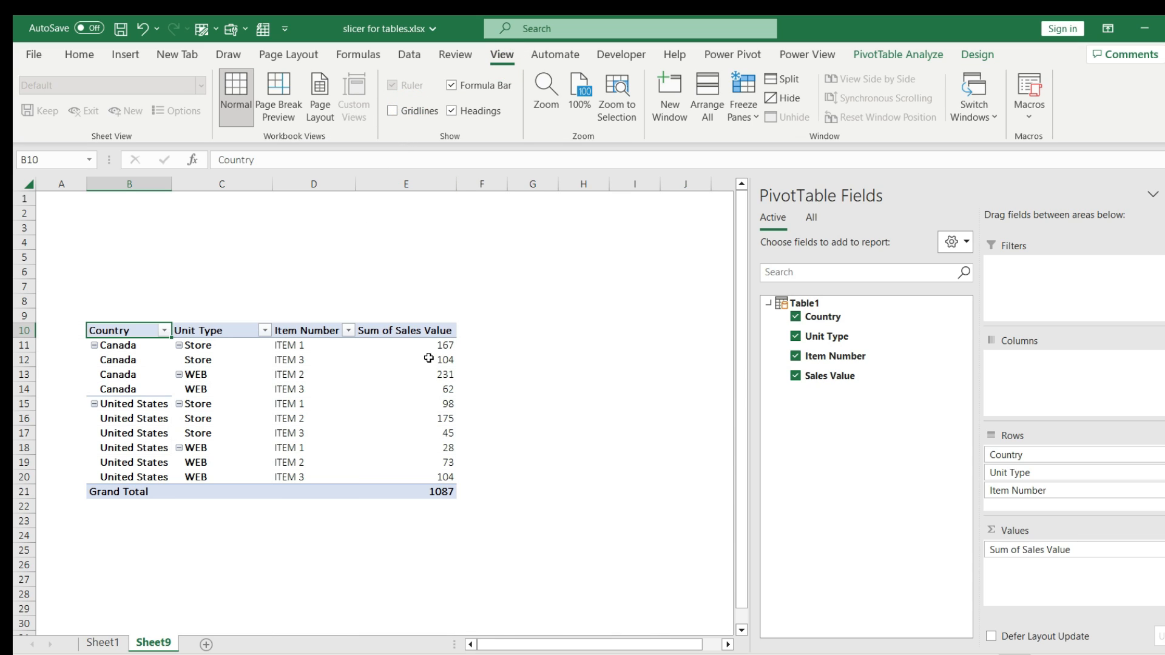
mouse_move(295, 418)
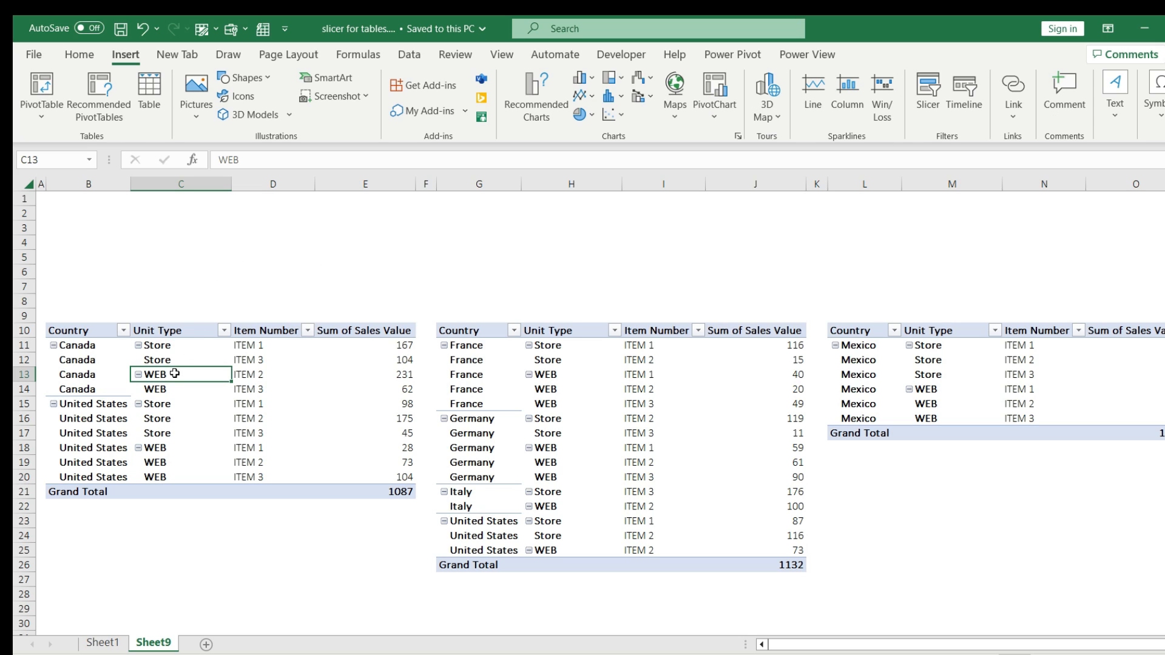
- Insert a Country slicer for the first pivot from the Filter_Country table under All fields
click(156, 374)
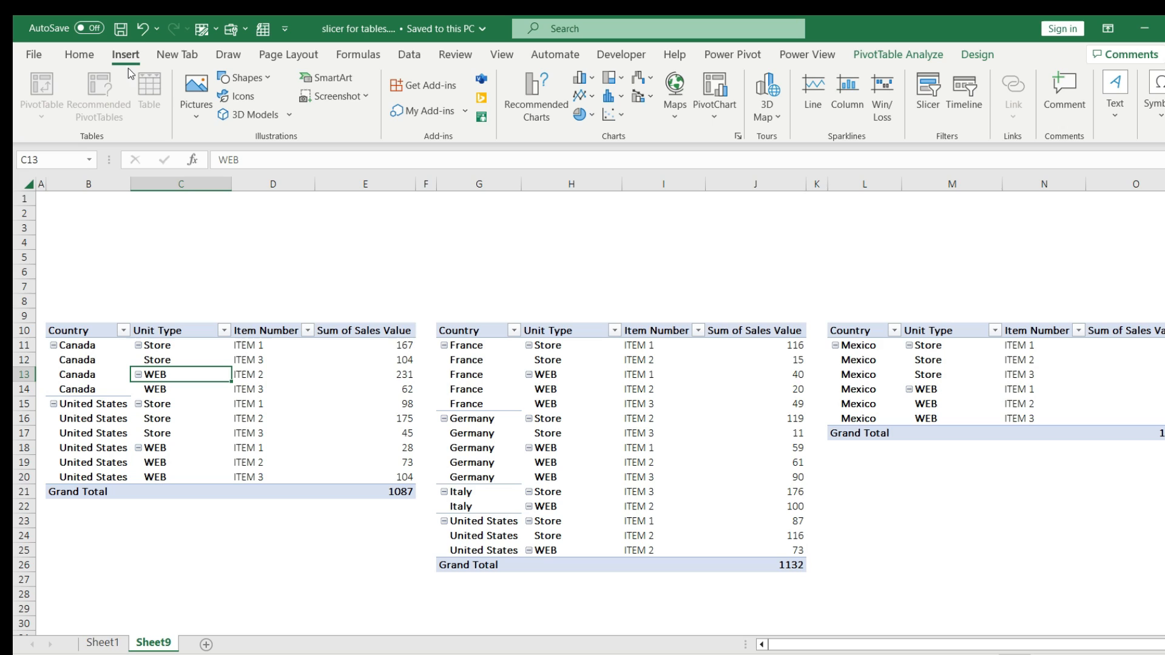
click(927, 85)
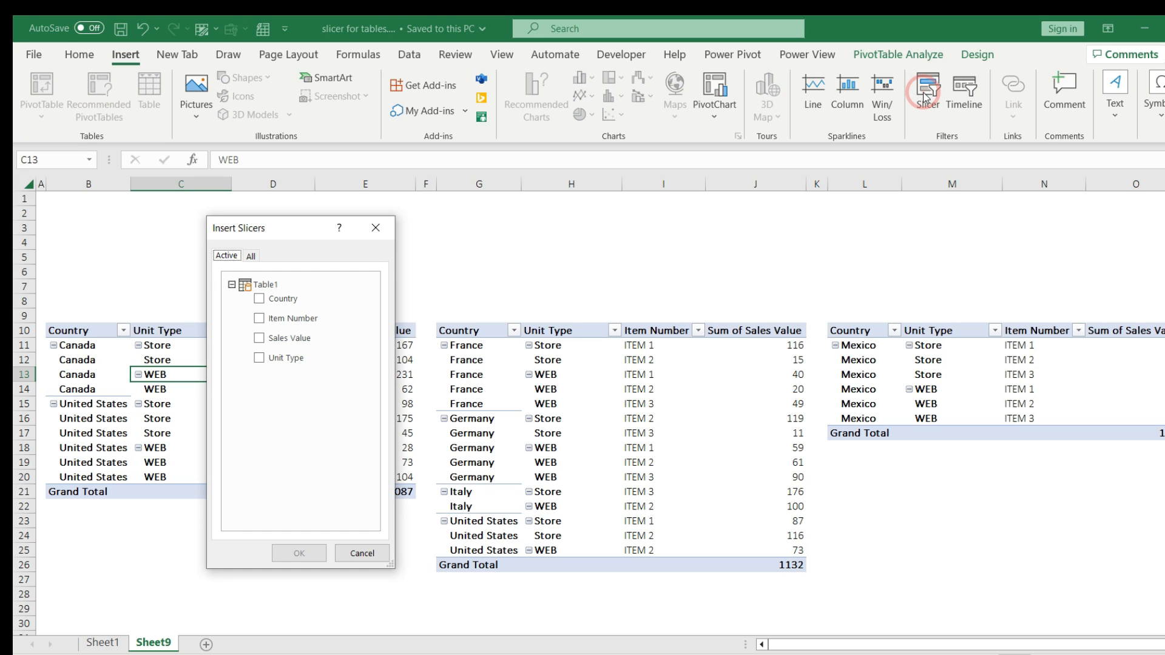
drag(298, 228, 528, 225)
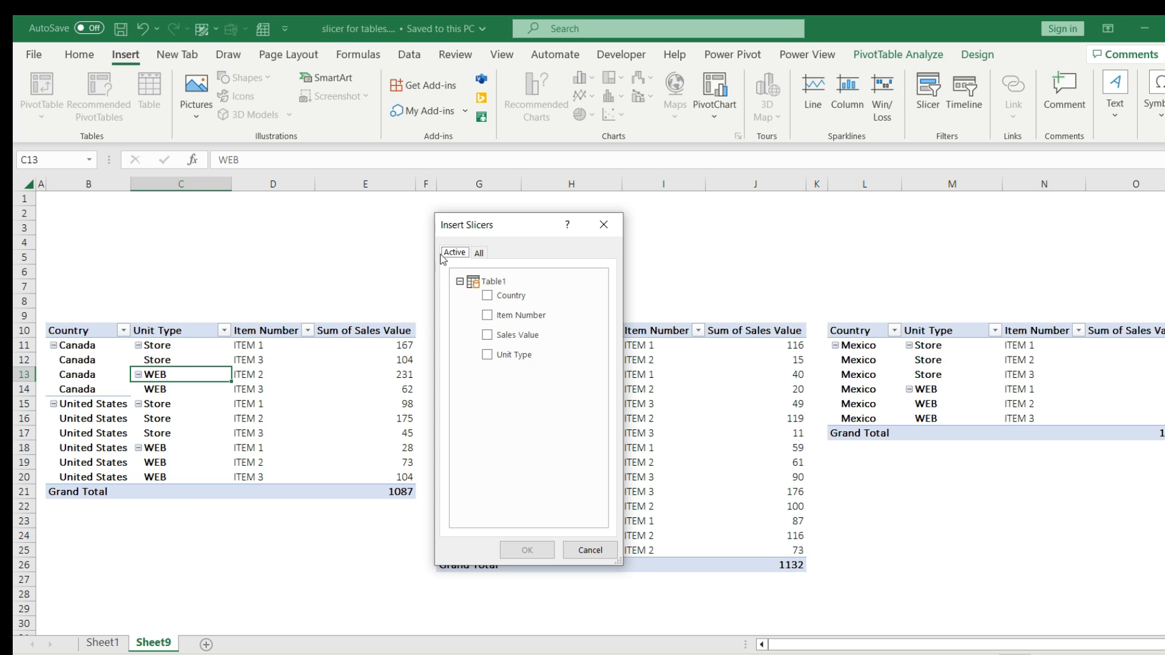
click(492, 282)
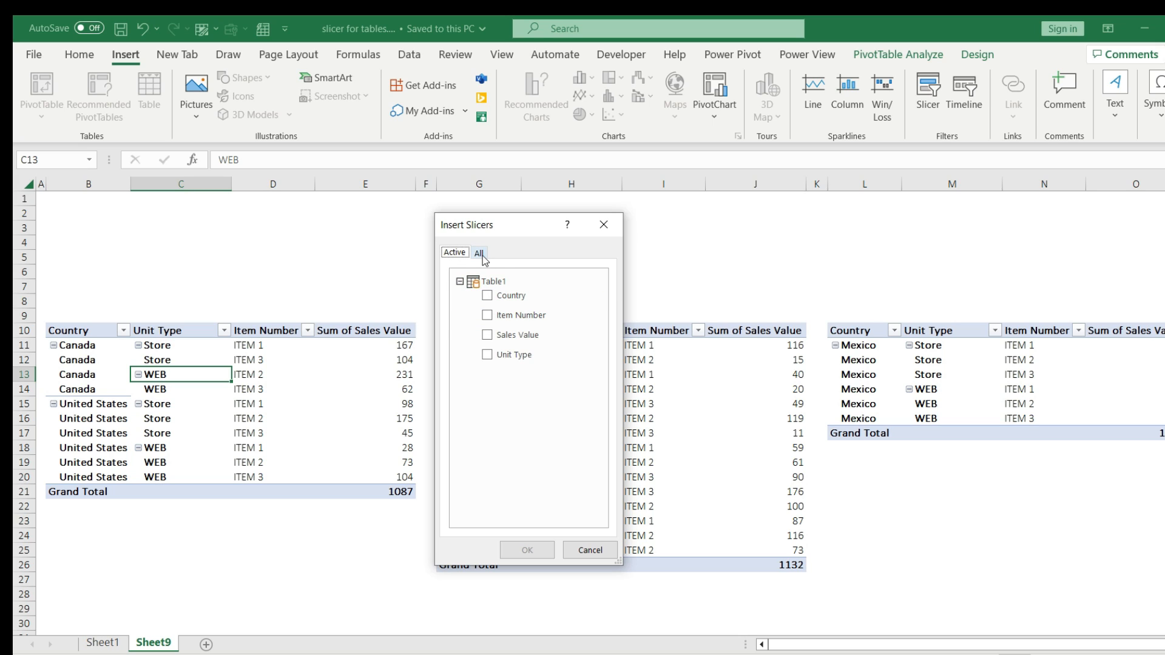
click(478, 252)
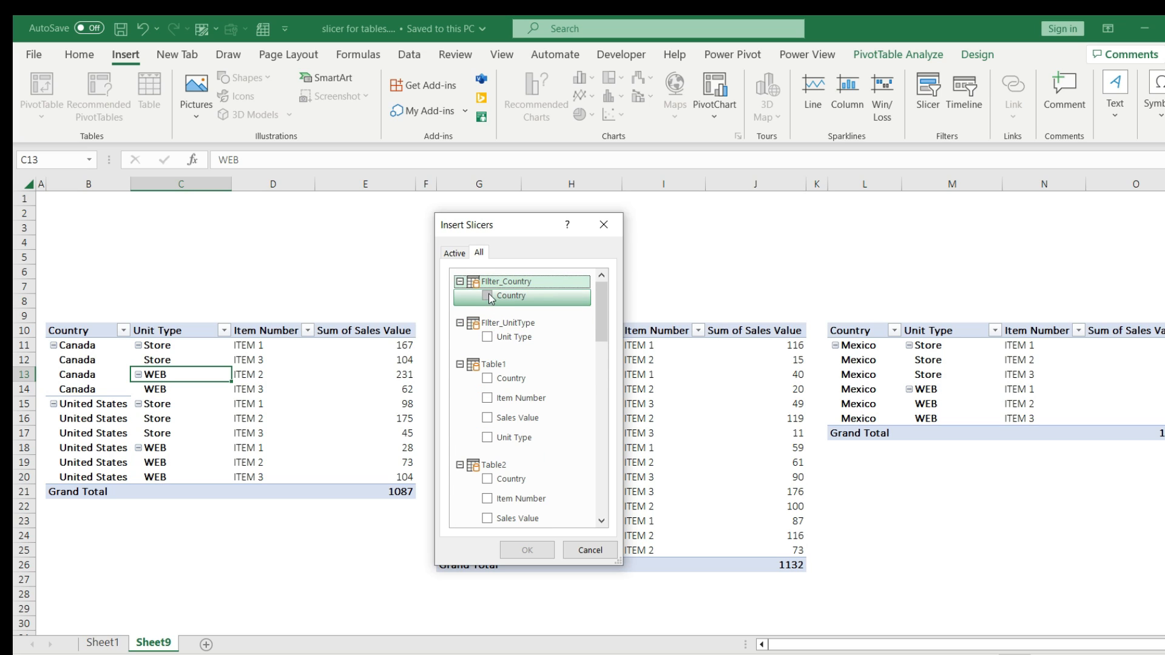
click(487, 295)
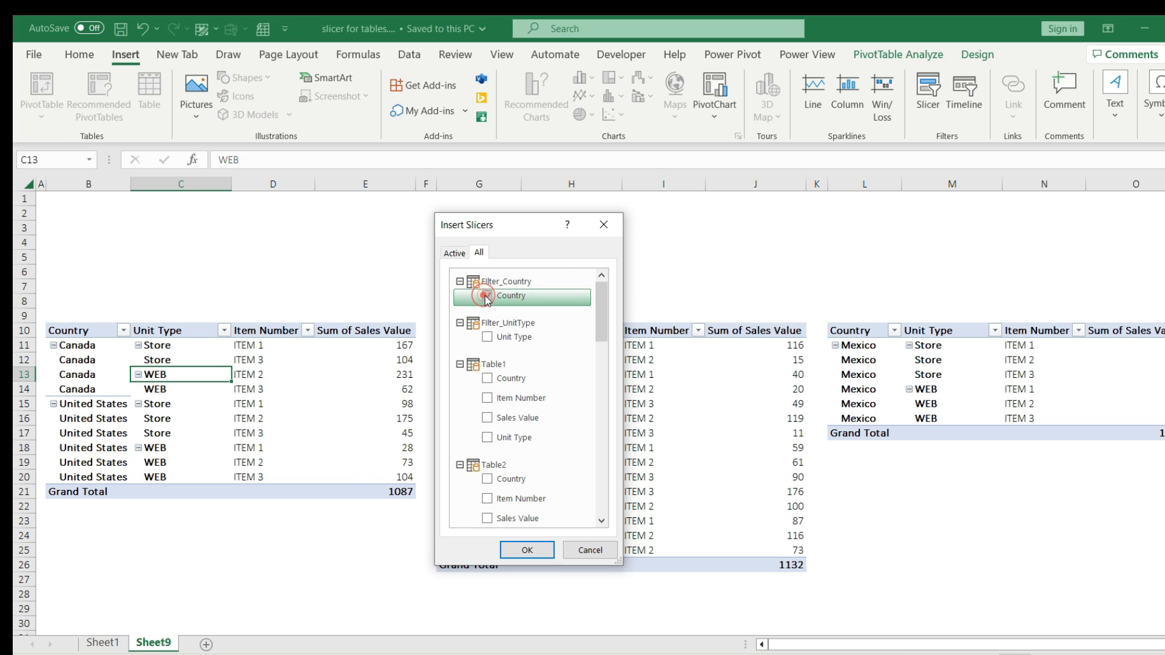
click(526, 549)
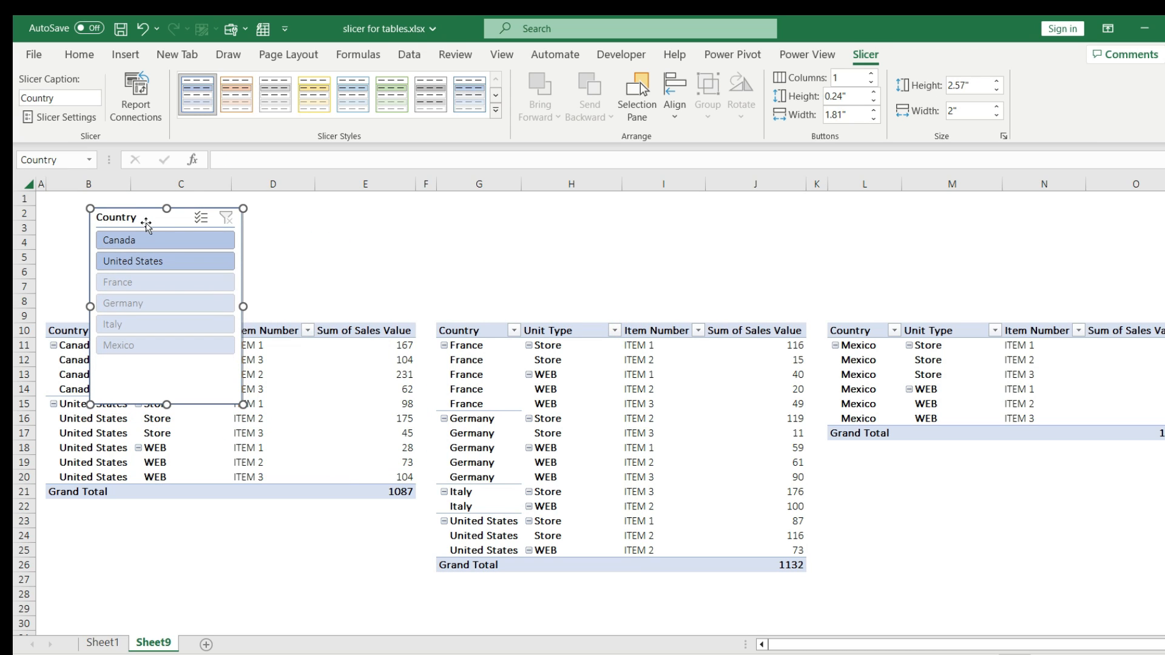
- Set the slicer to 2 columns, shrink it, and filter the first pivot to Canada (total 564)
click(870, 73)
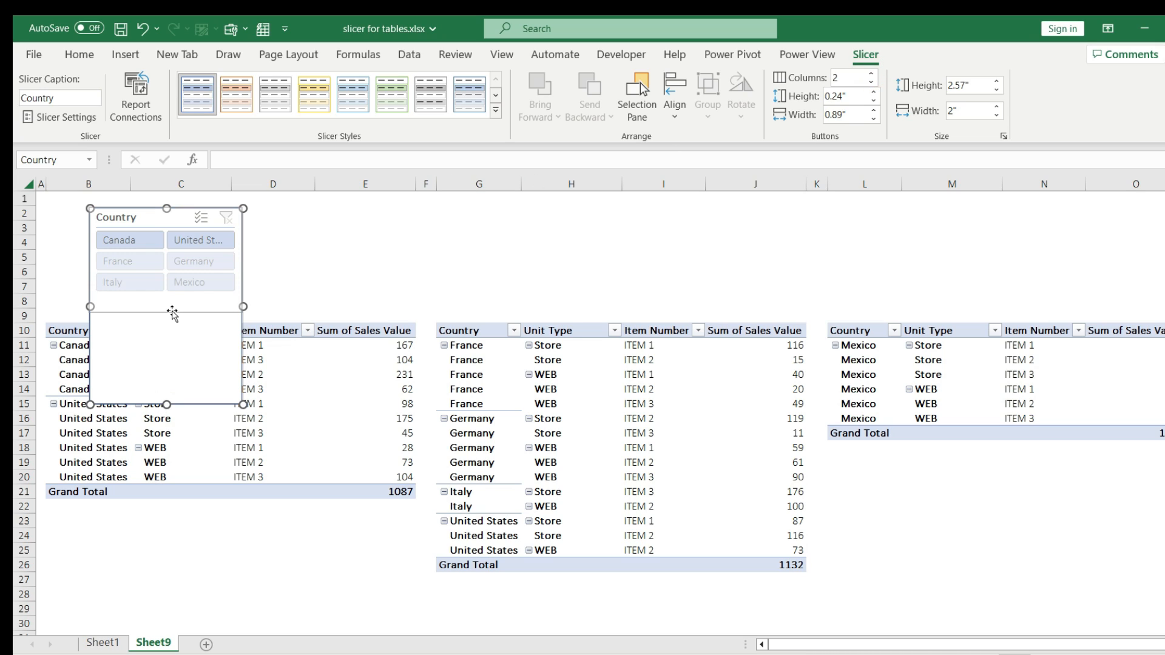
click(272, 257)
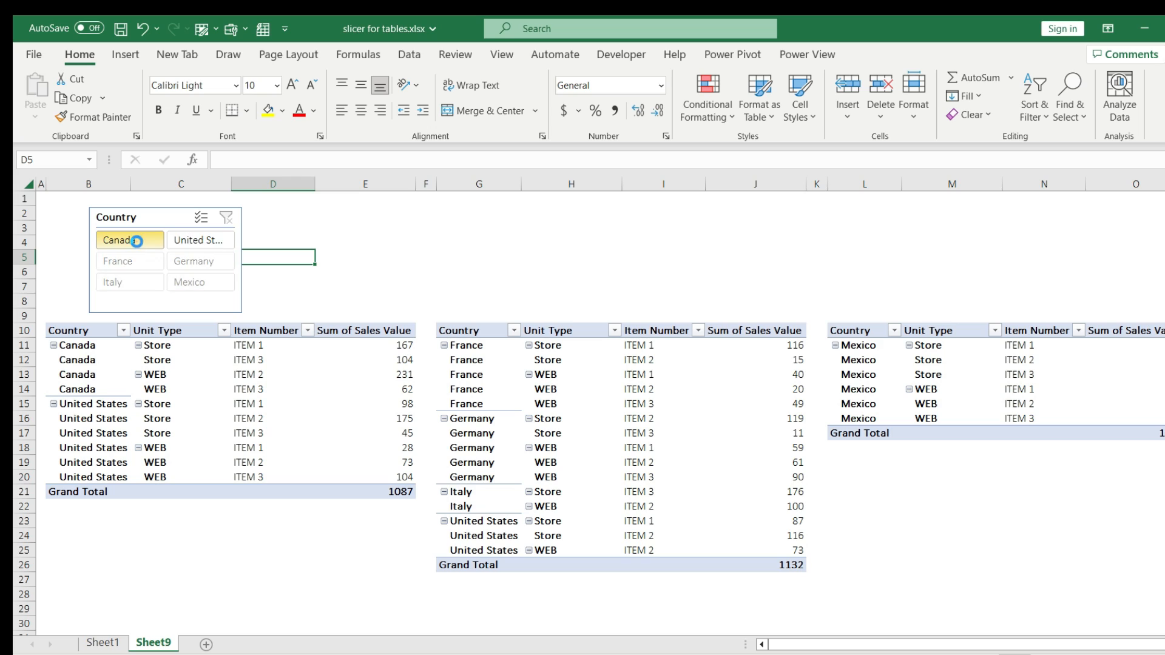
click(129, 239)
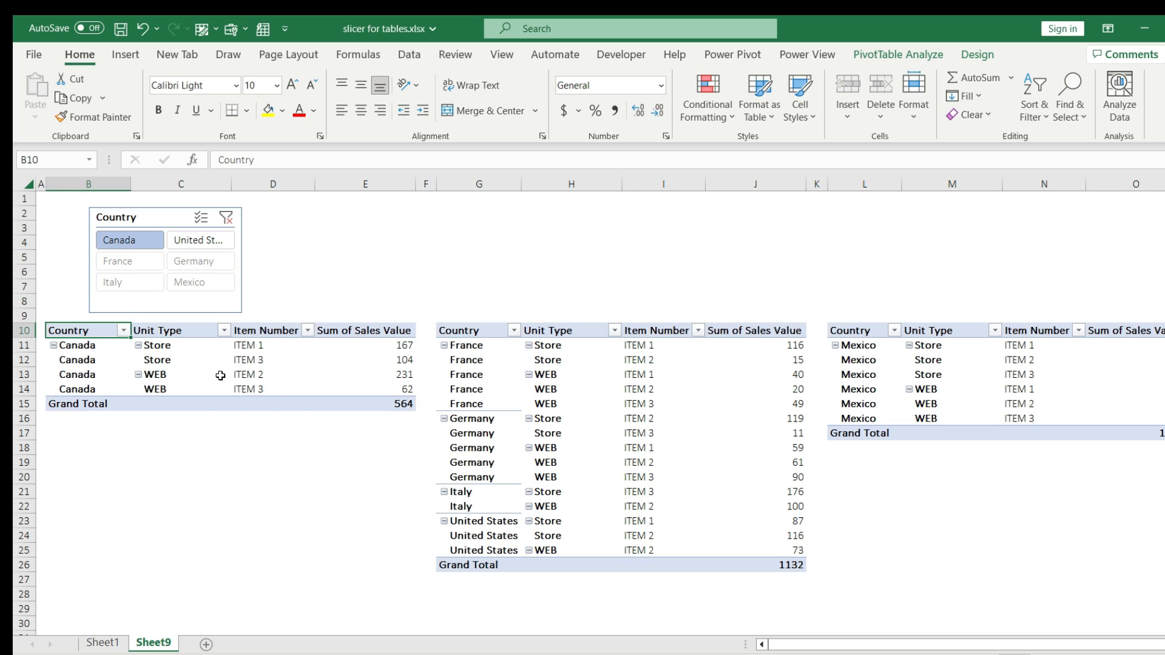
mouse_move(261, 362)
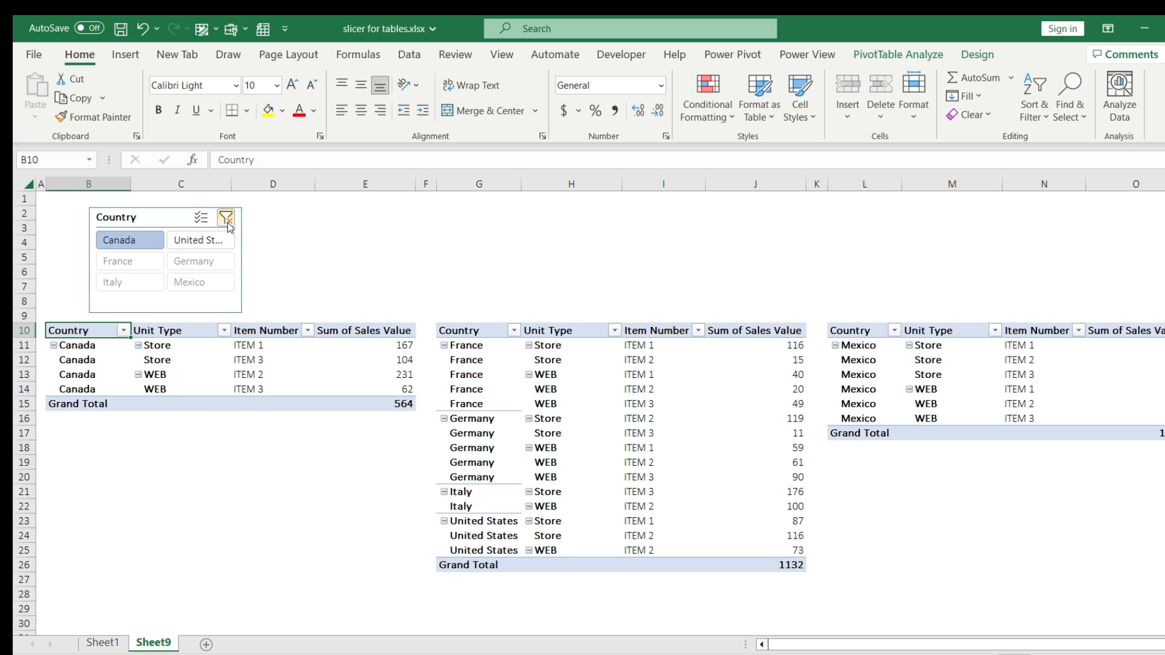
- Clear the Canada filter and connect the slicer to PivotTable12 and PivotTable13 via Report Connections
click(200, 239)
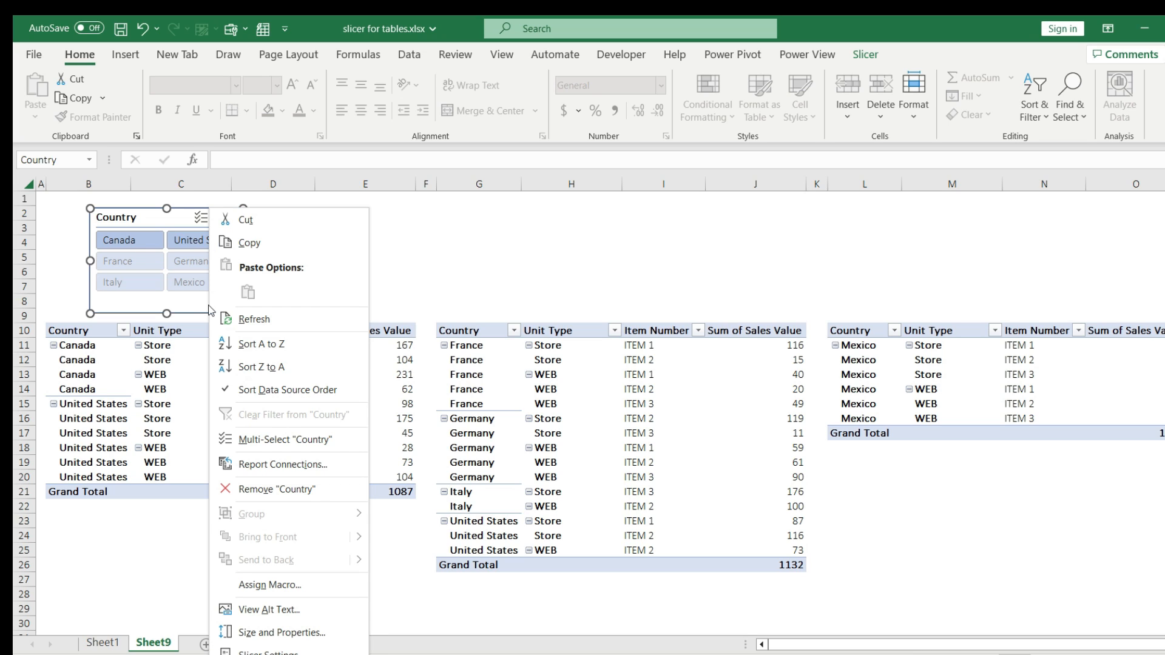
click(282, 464)
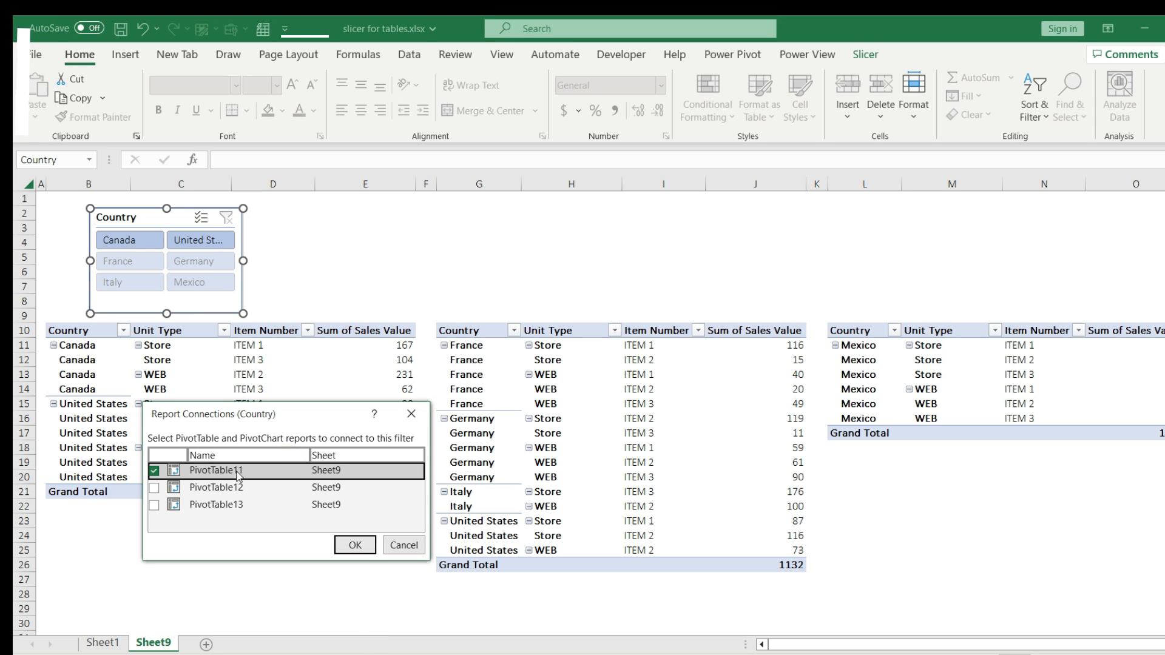
click(157, 504)
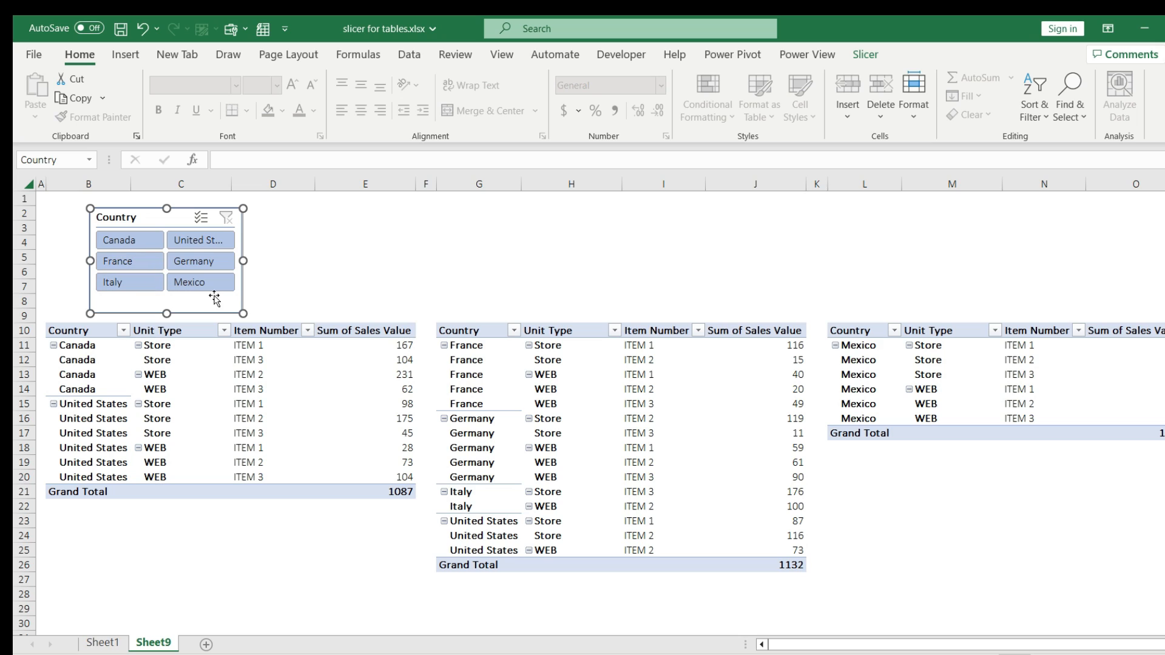
click(271, 271)
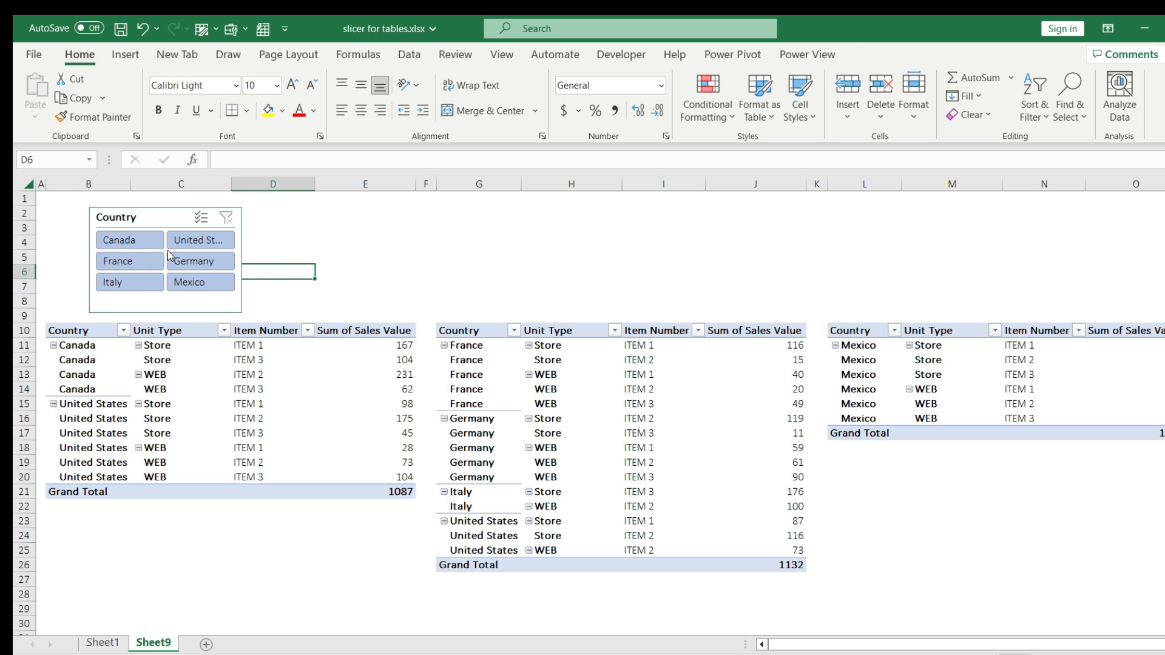
- Test the shared connection by filtering all three pivot tables to Mexico
click(92, 433)
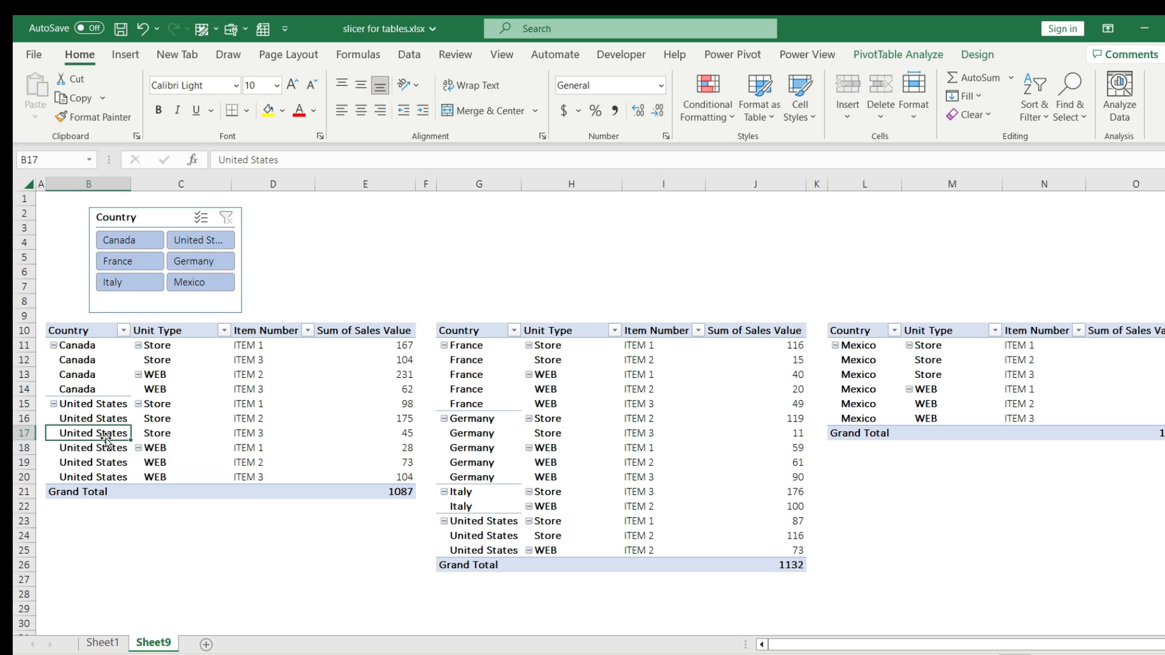
click(486, 522)
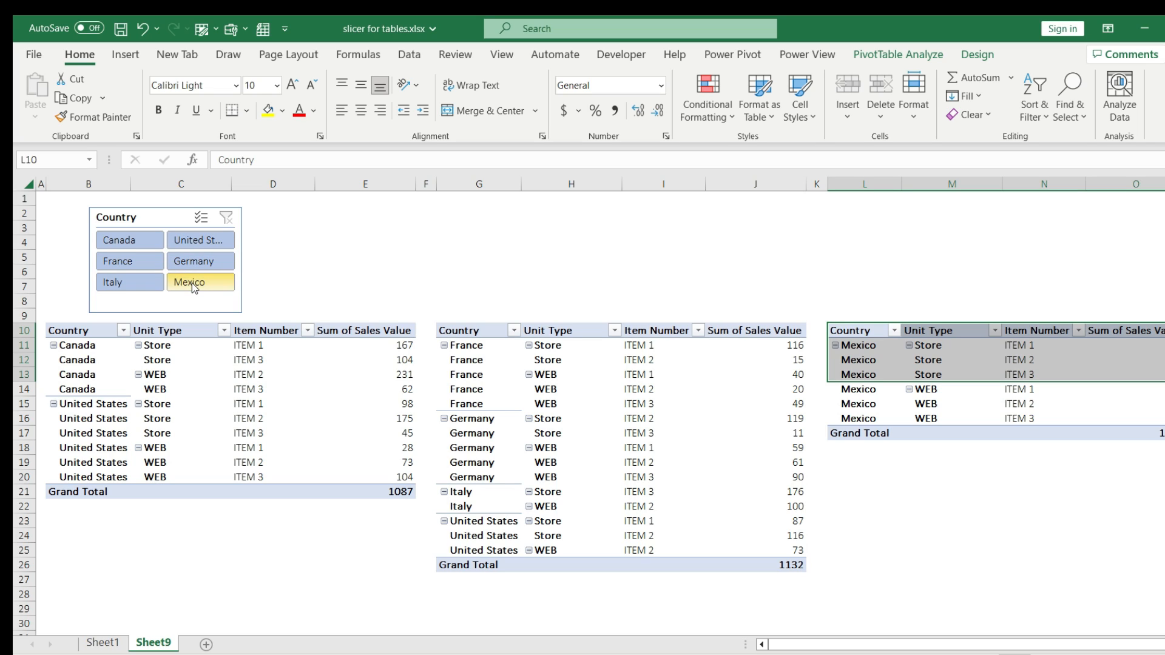
click(201, 282)
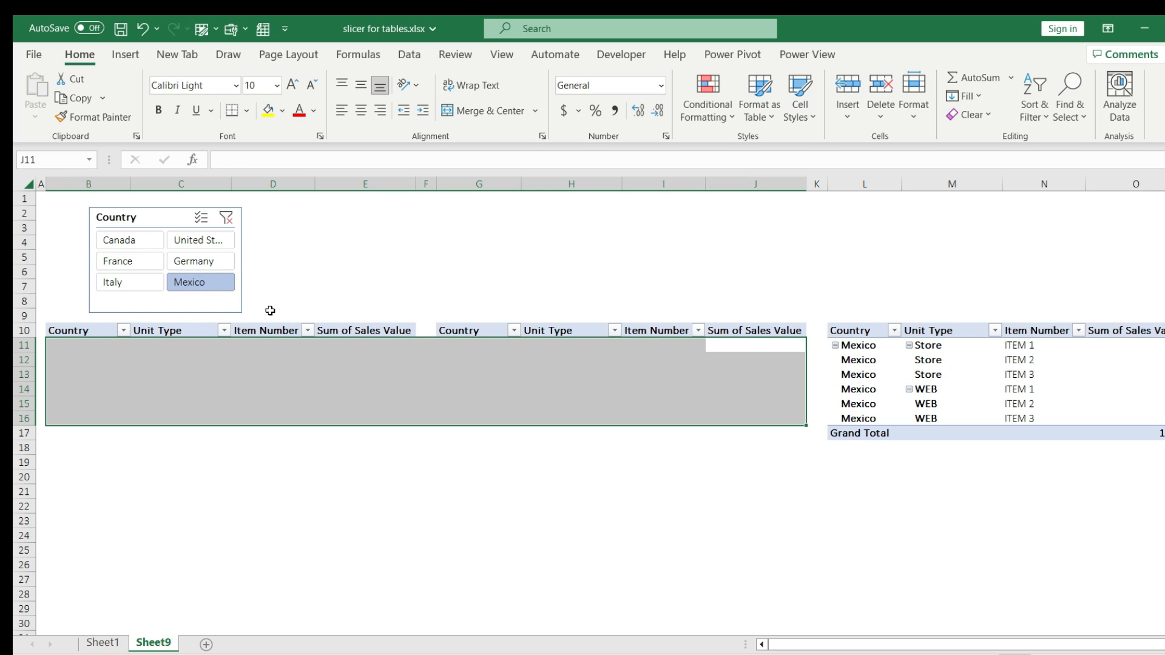
mouse_move(298, 322)
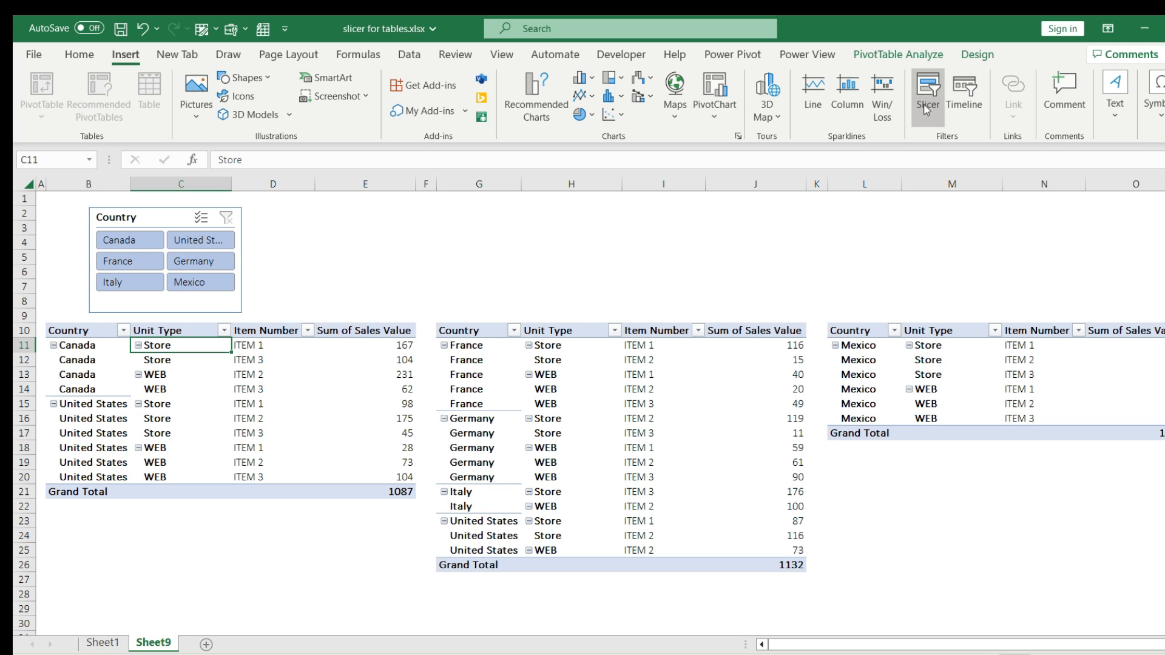
- Insert a Unit Type slicer linked to all three pivots and filter them to Store (totals 589 and 640)
click(927, 83)
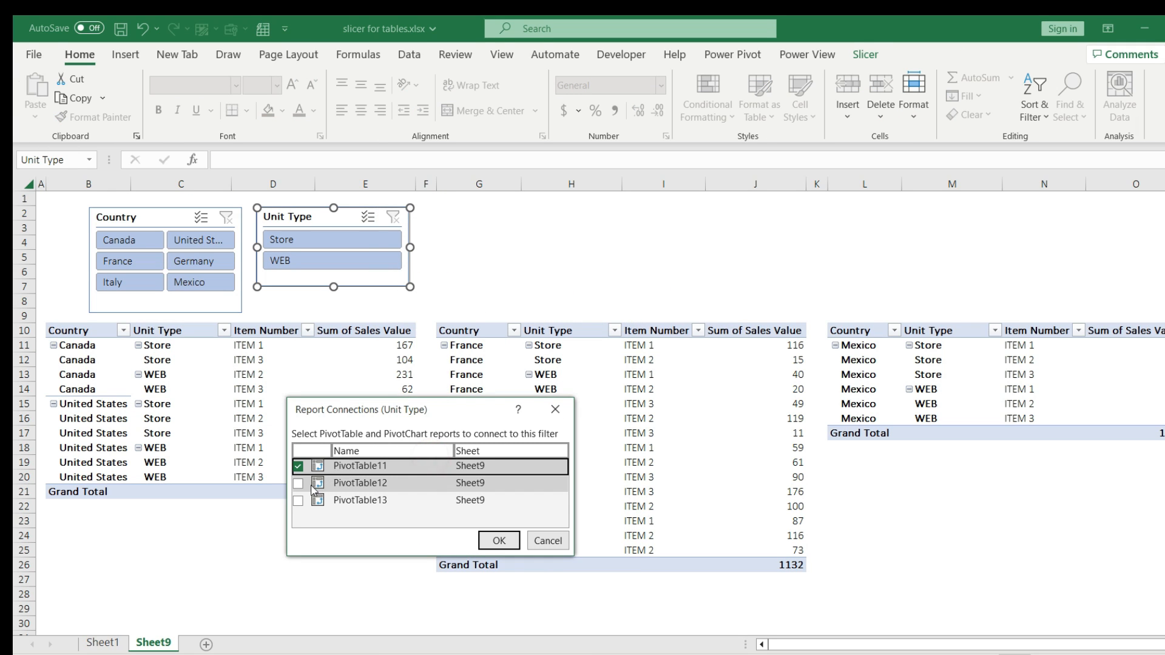
click(498, 542)
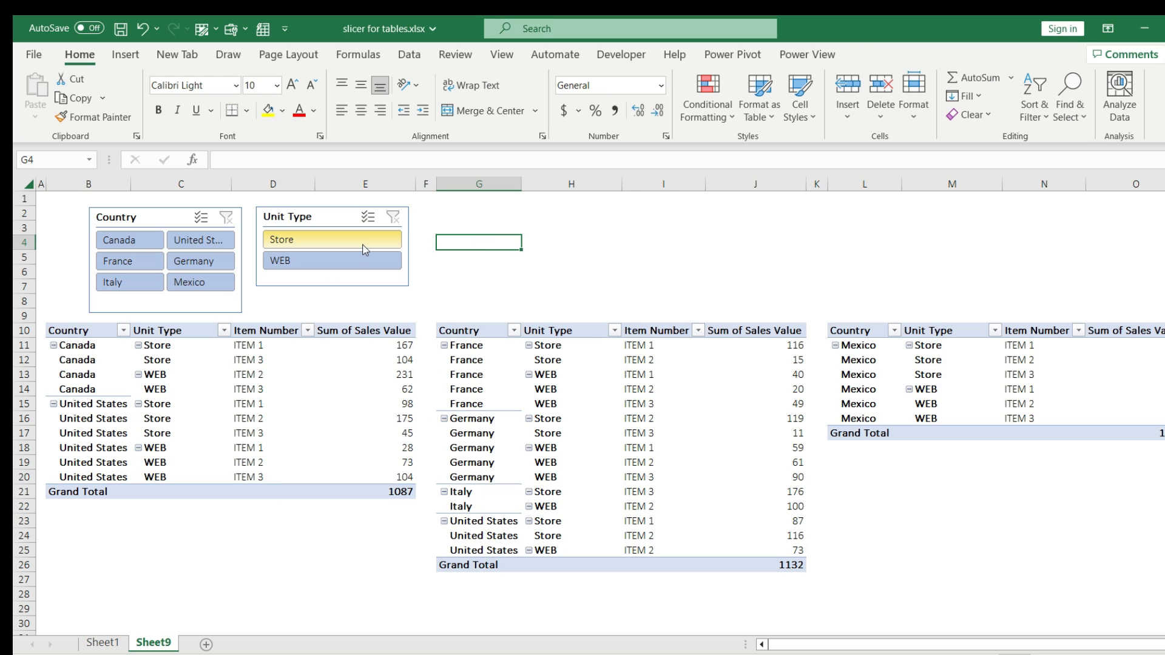
click(331, 239)
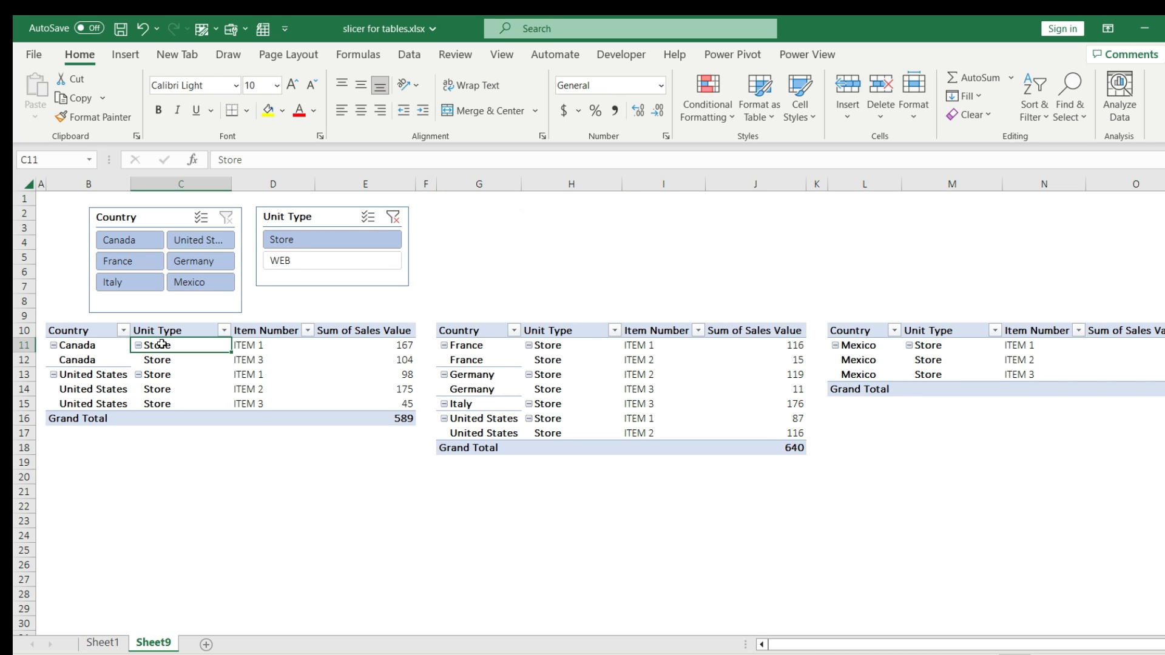
drag(156, 345, 156, 403)
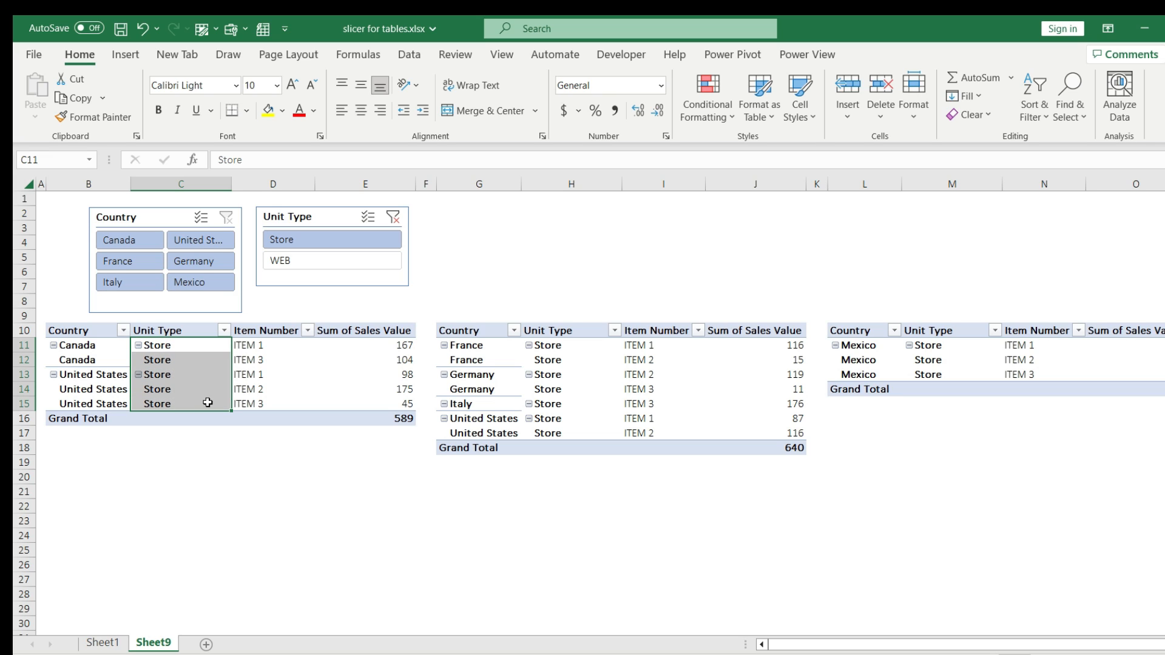